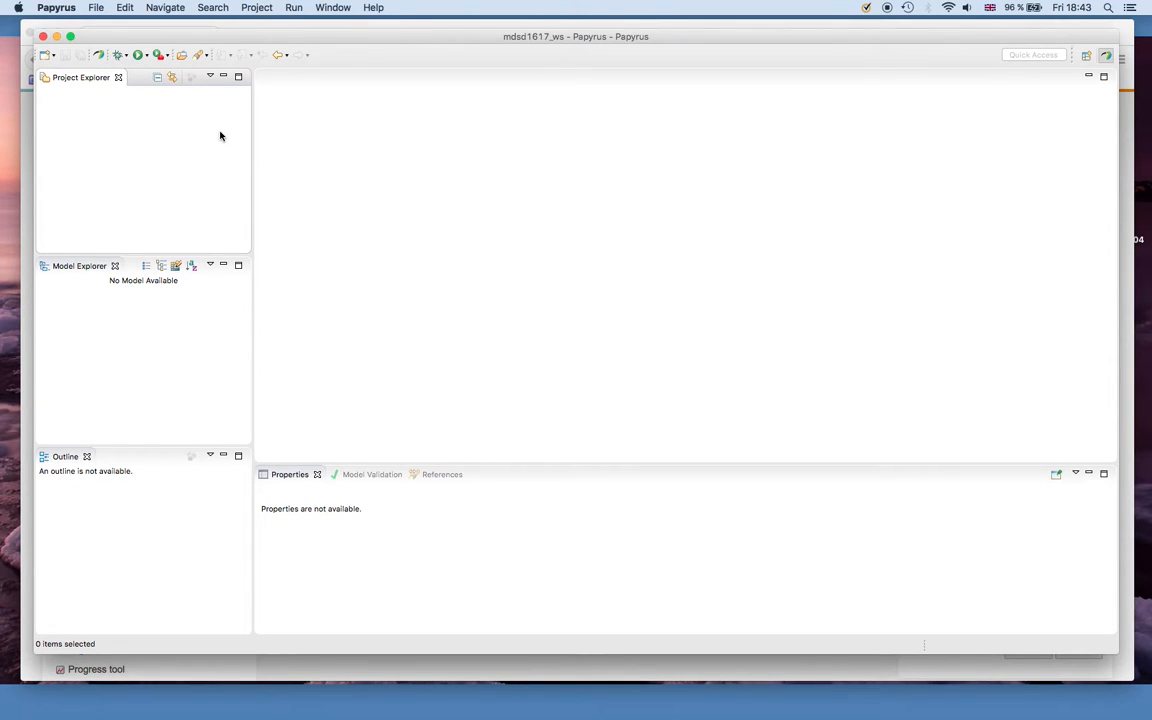
mouse_move(228, 134)
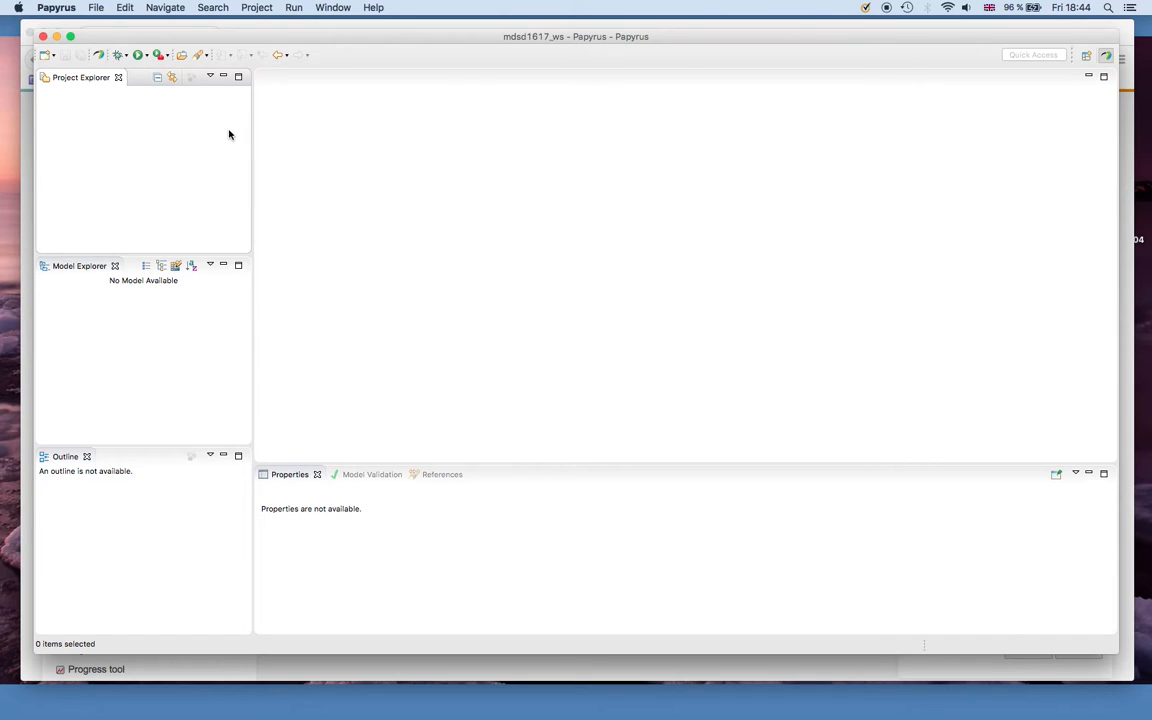
mouse_move(208, 82)
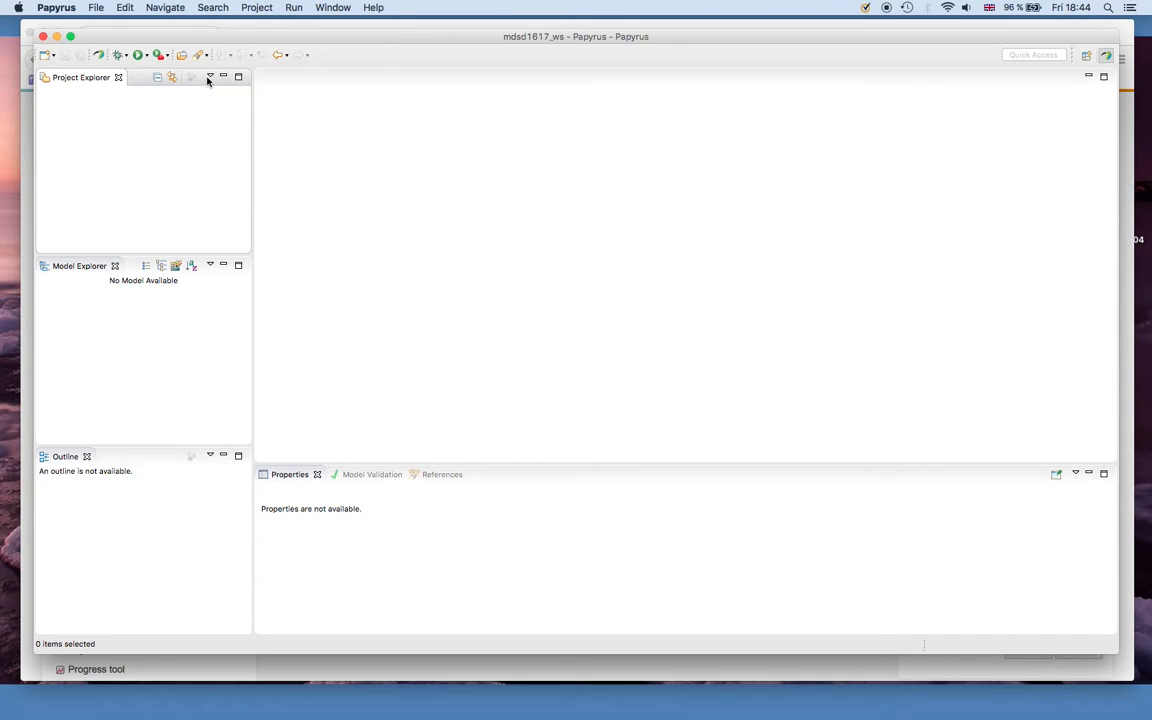
mouse_move(172, 76)
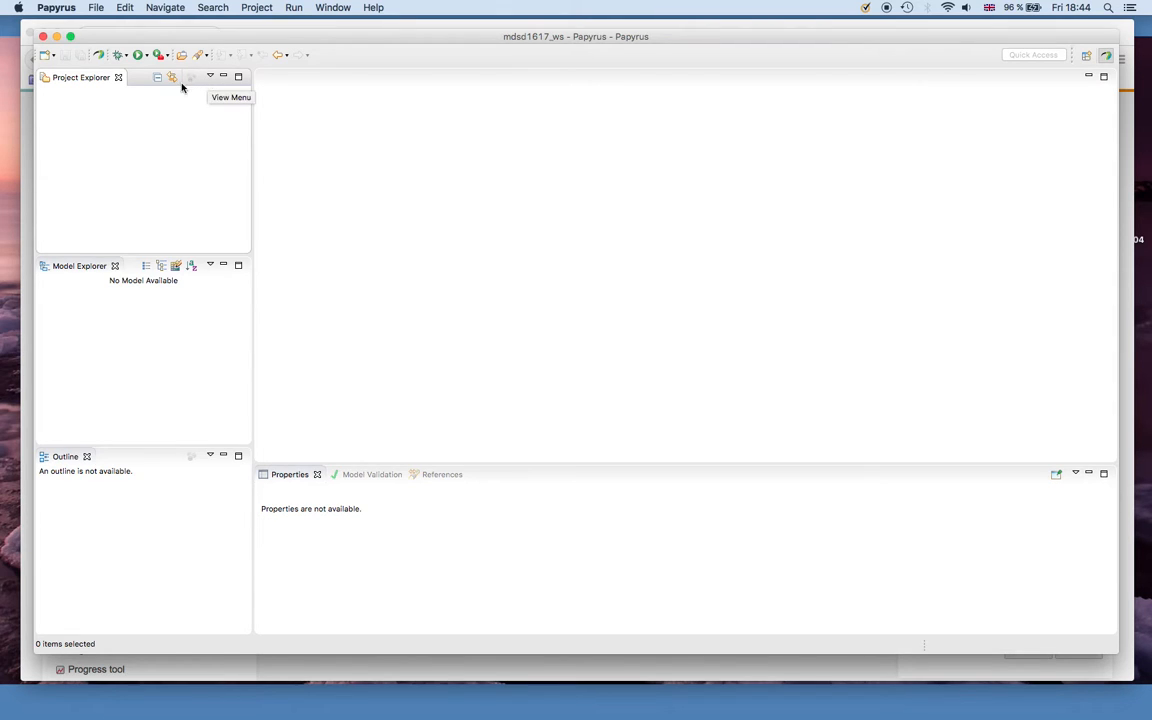
mouse_move(72, 132)
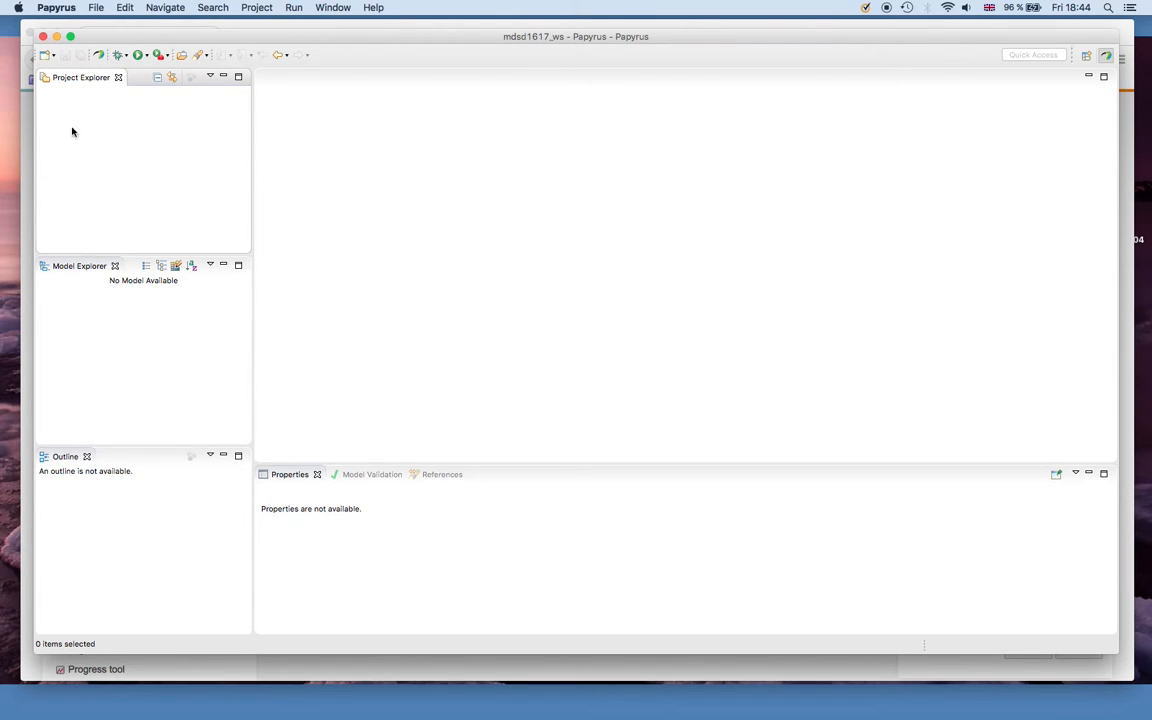
mouse_move(140, 152)
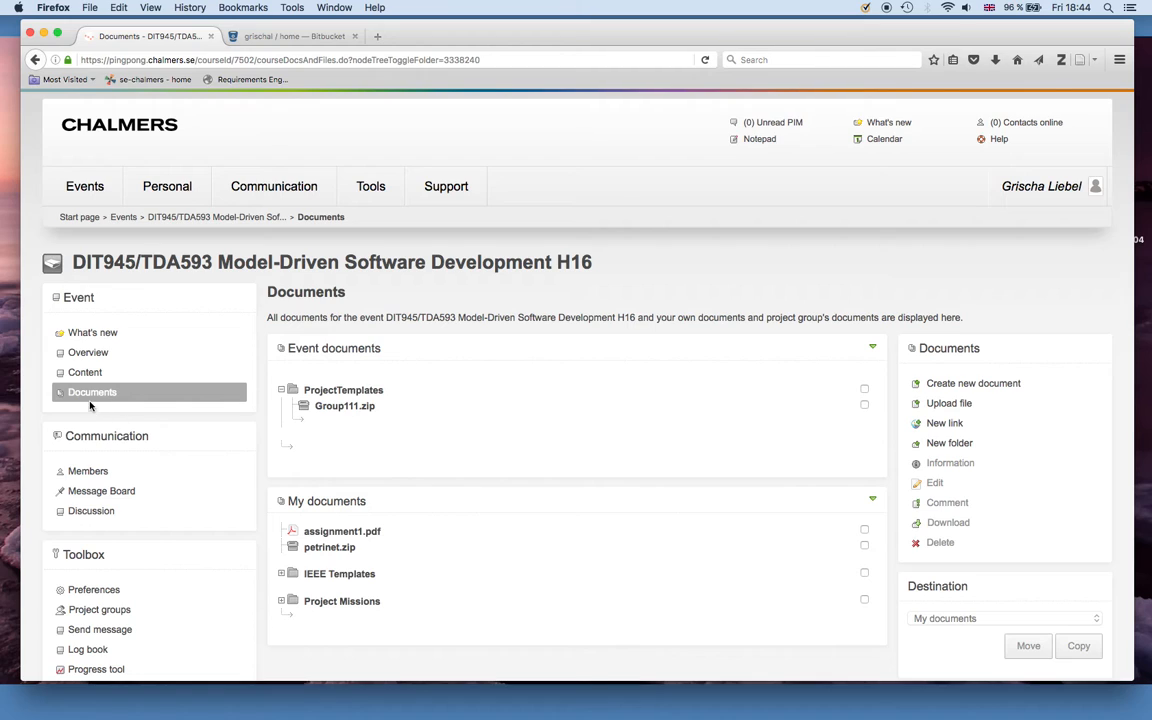
mouse_move(338, 412)
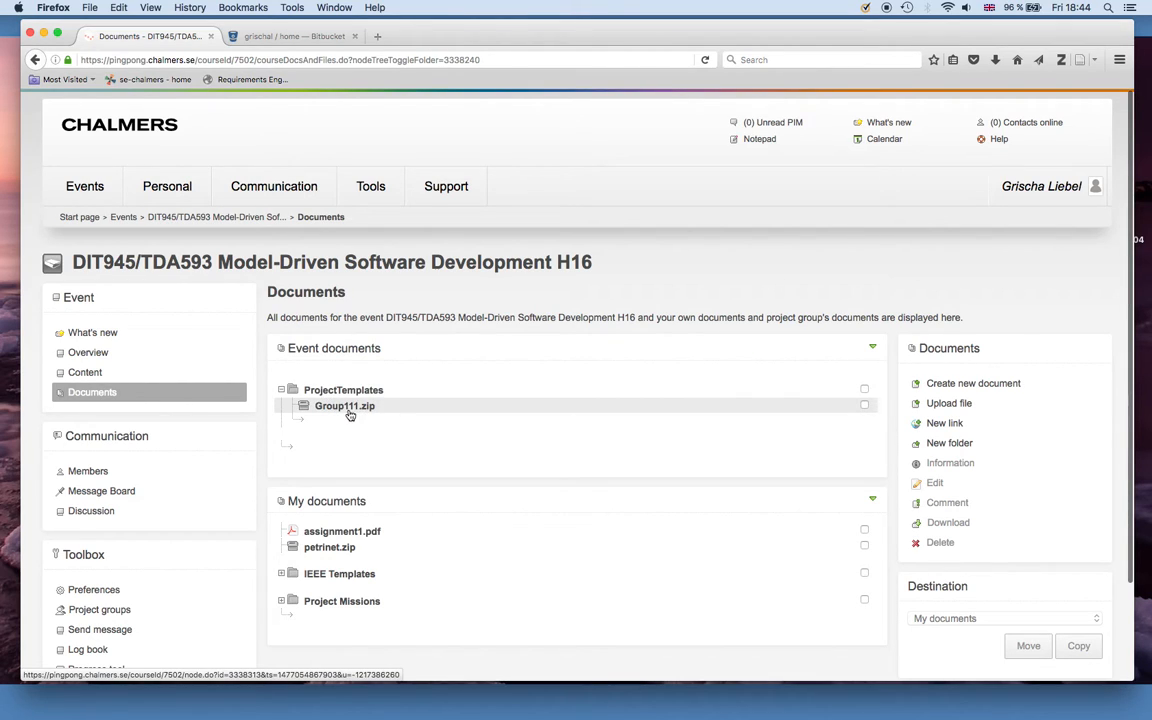
mouse_move(400, 408)
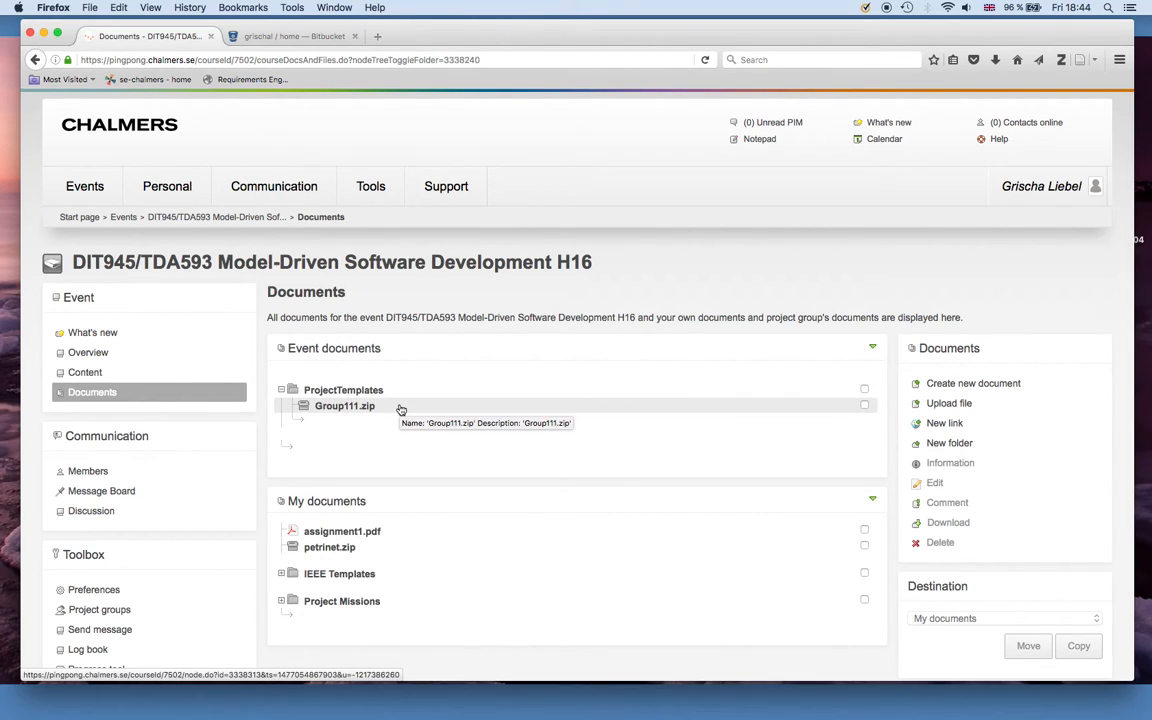
mouse_move(336, 448)
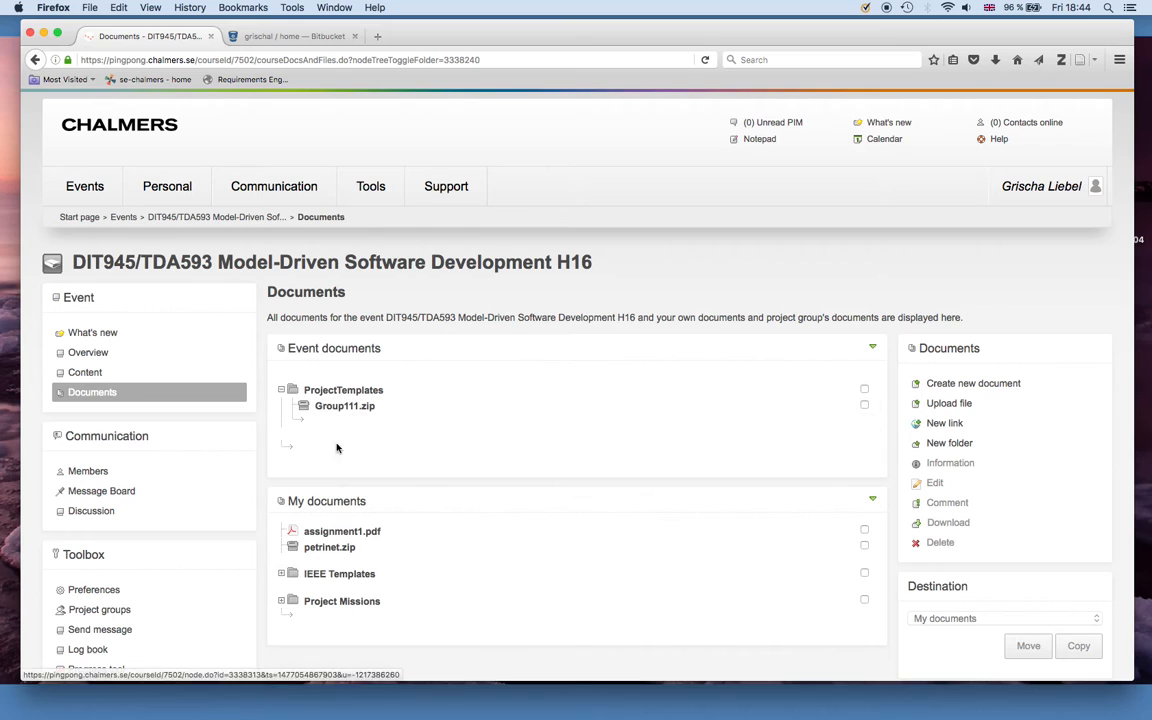
mouse_move(344, 404)
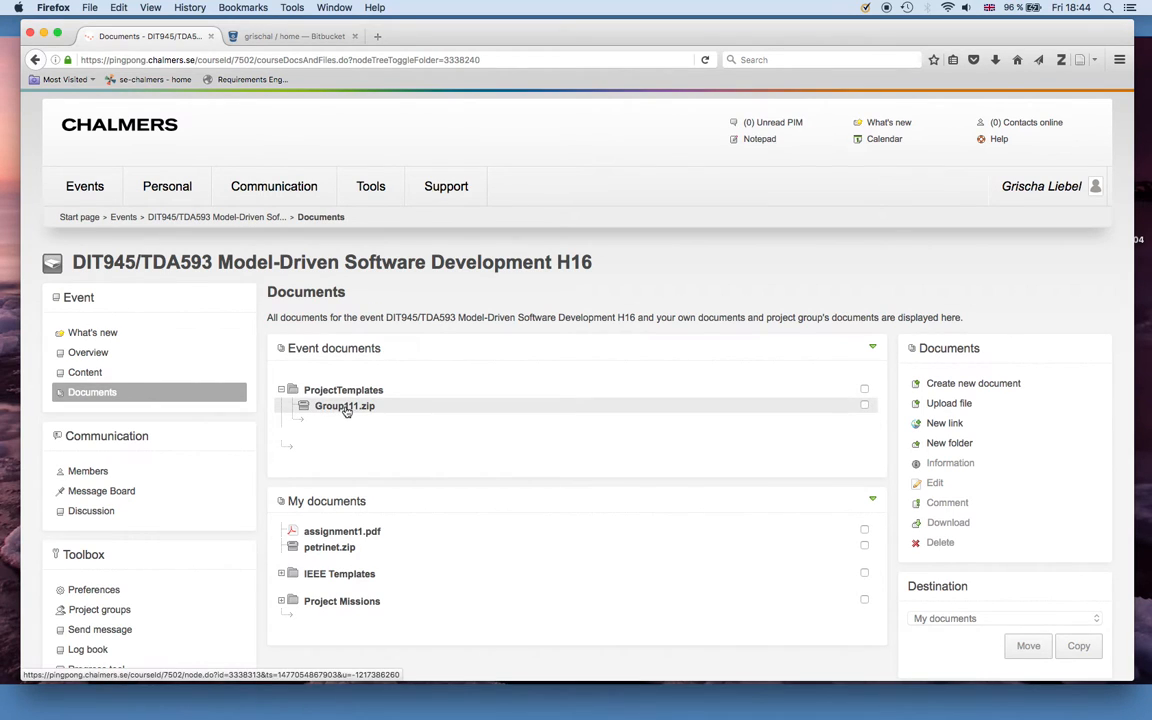
mouse_move(352, 410)
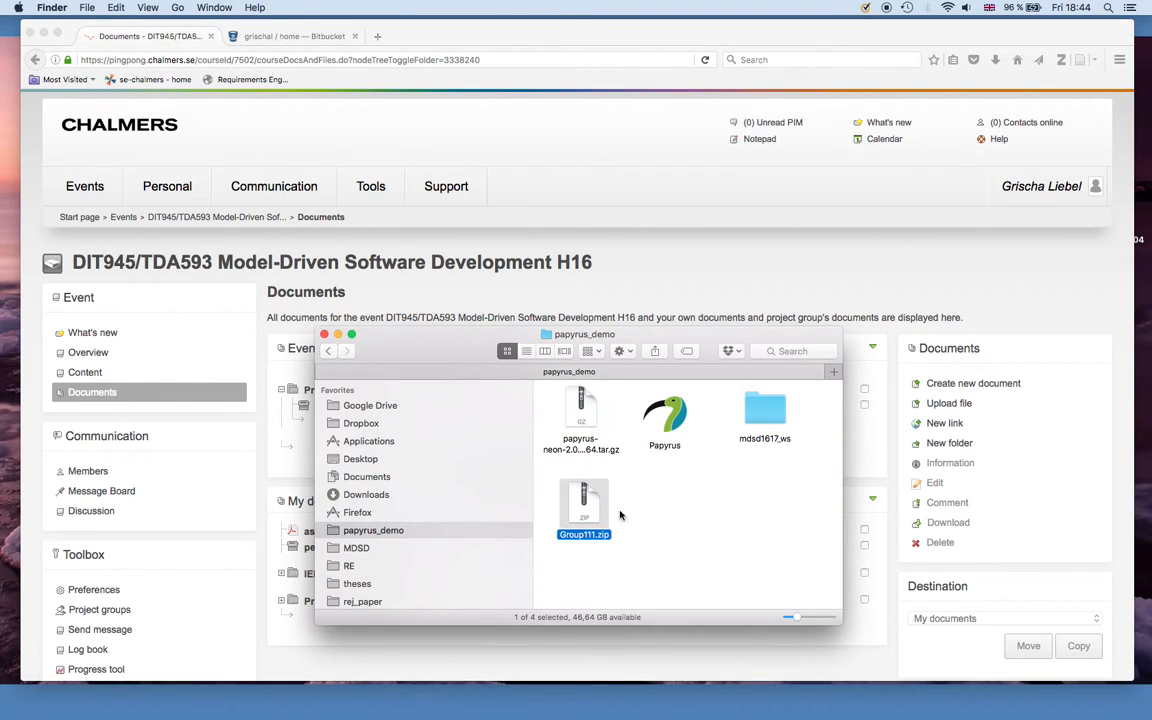
mouse_move(652, 520)
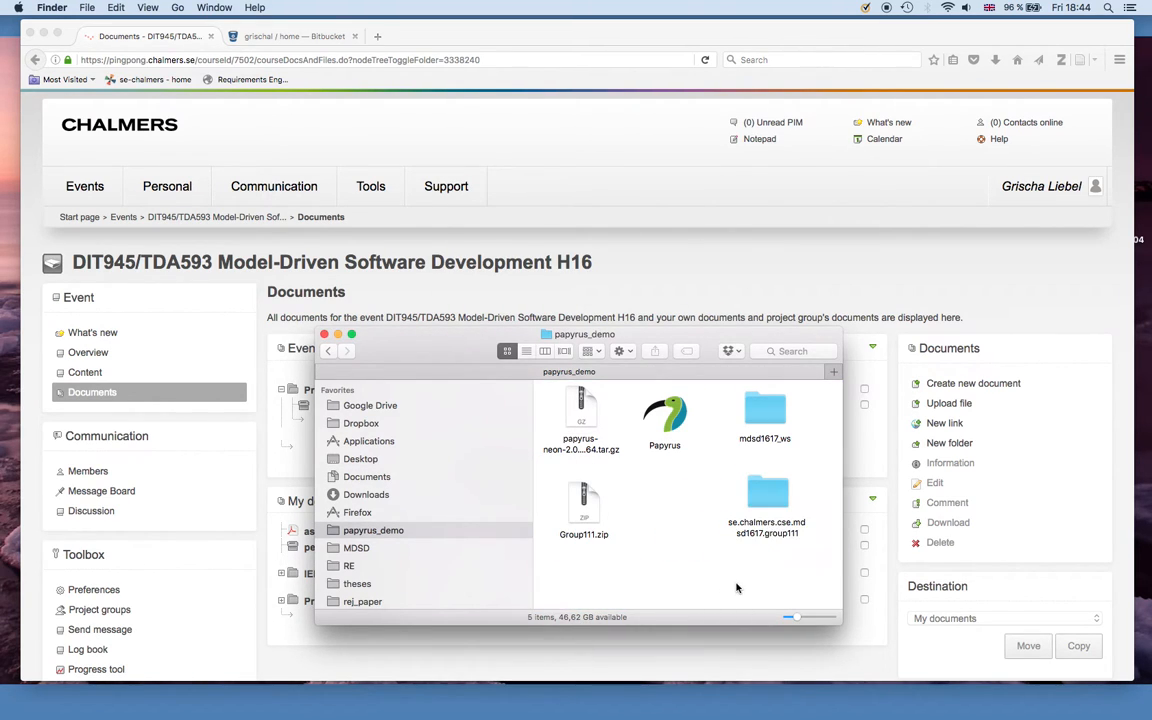
Select the extracted se.chalmers.cse.mdsd1617.group111 project folder in papyrus_demo.
left_click(768, 492)
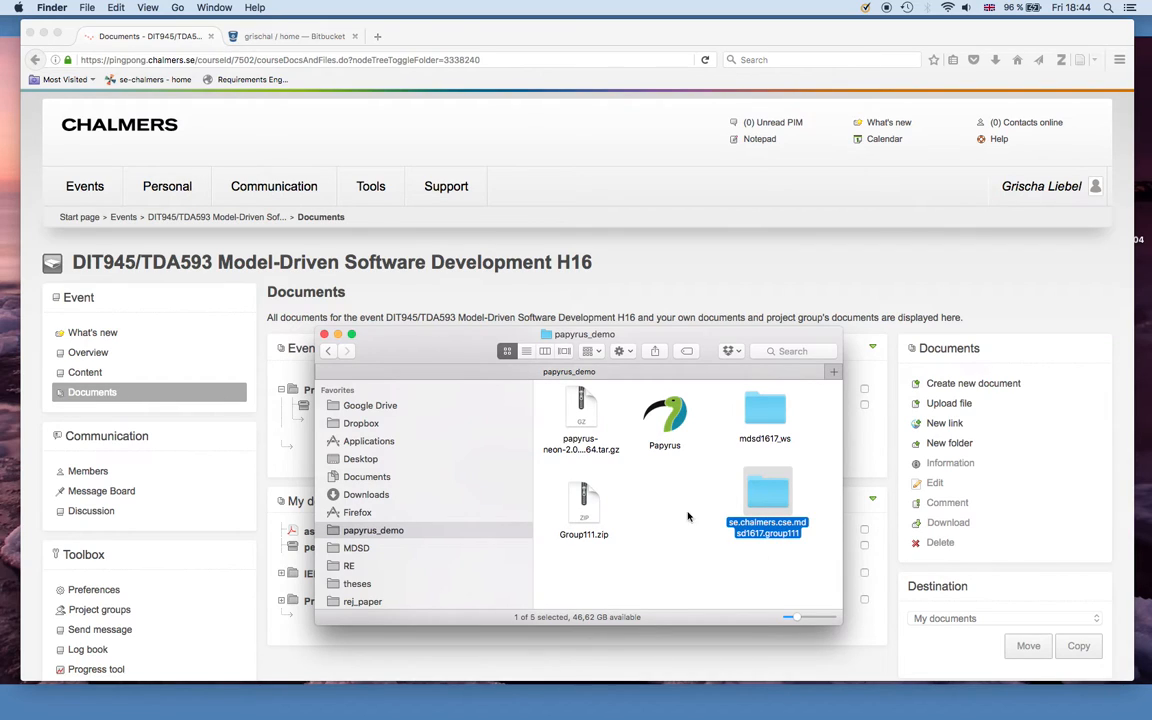
mouse_move(658, 386)
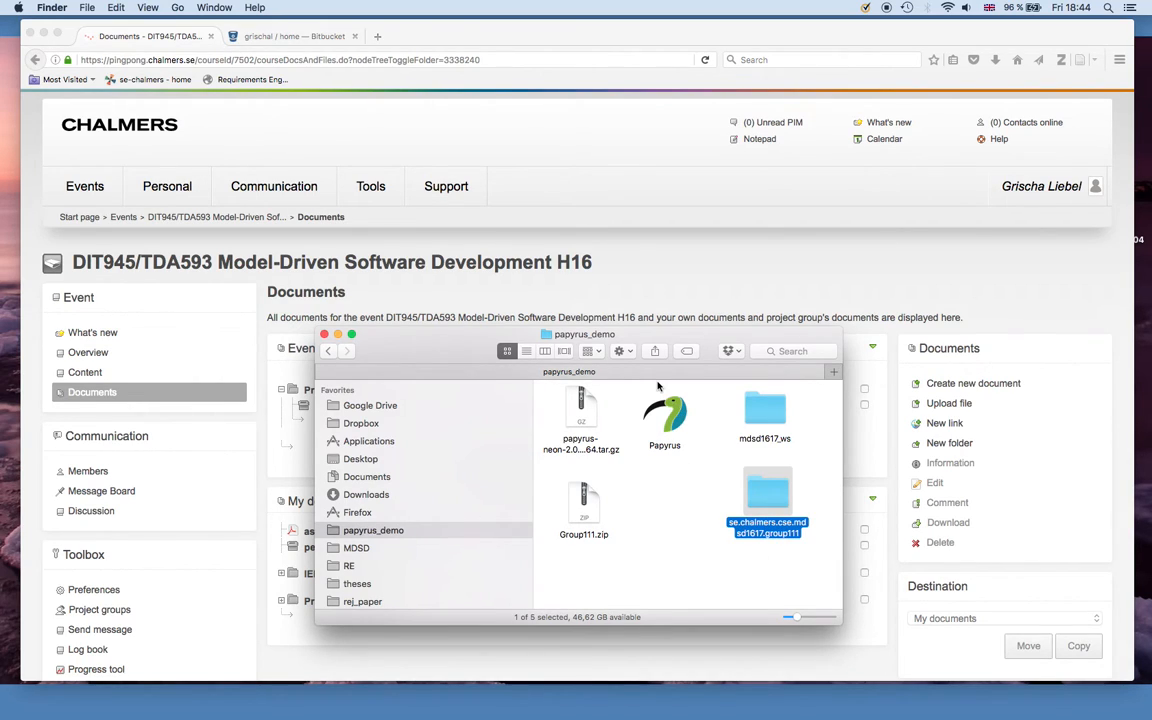
mouse_move(660, 392)
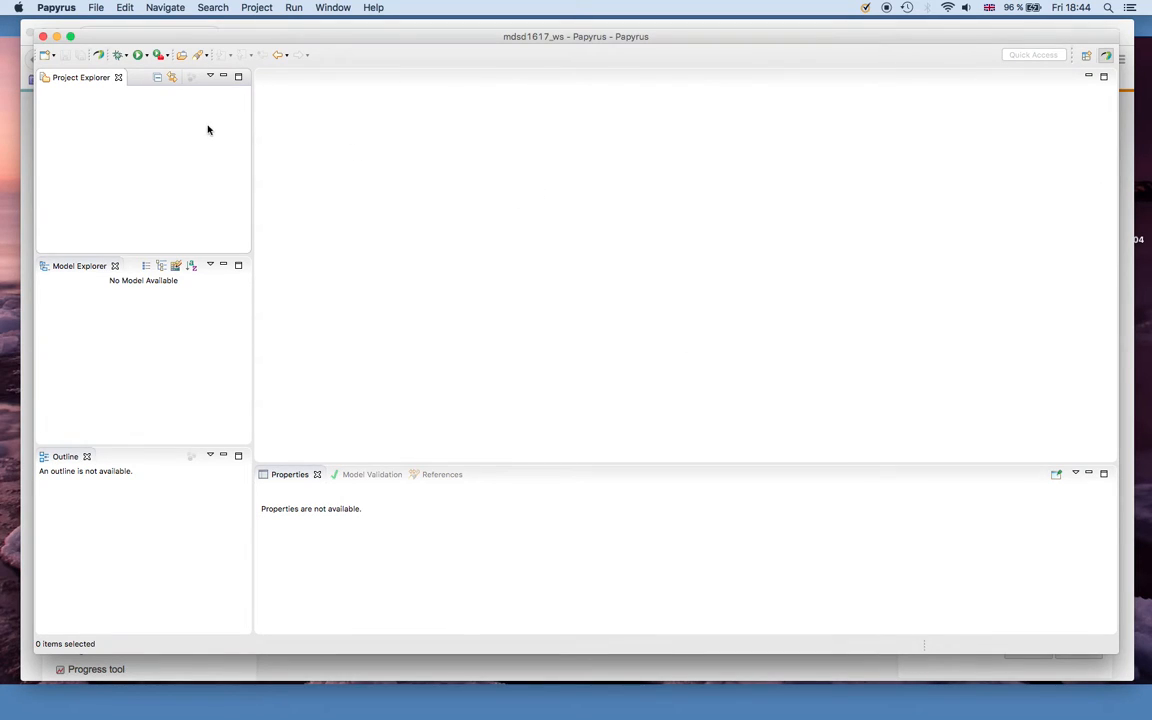
Start File > Import and choose General > Existing Projects into Workspace.
left_click(96, 8)
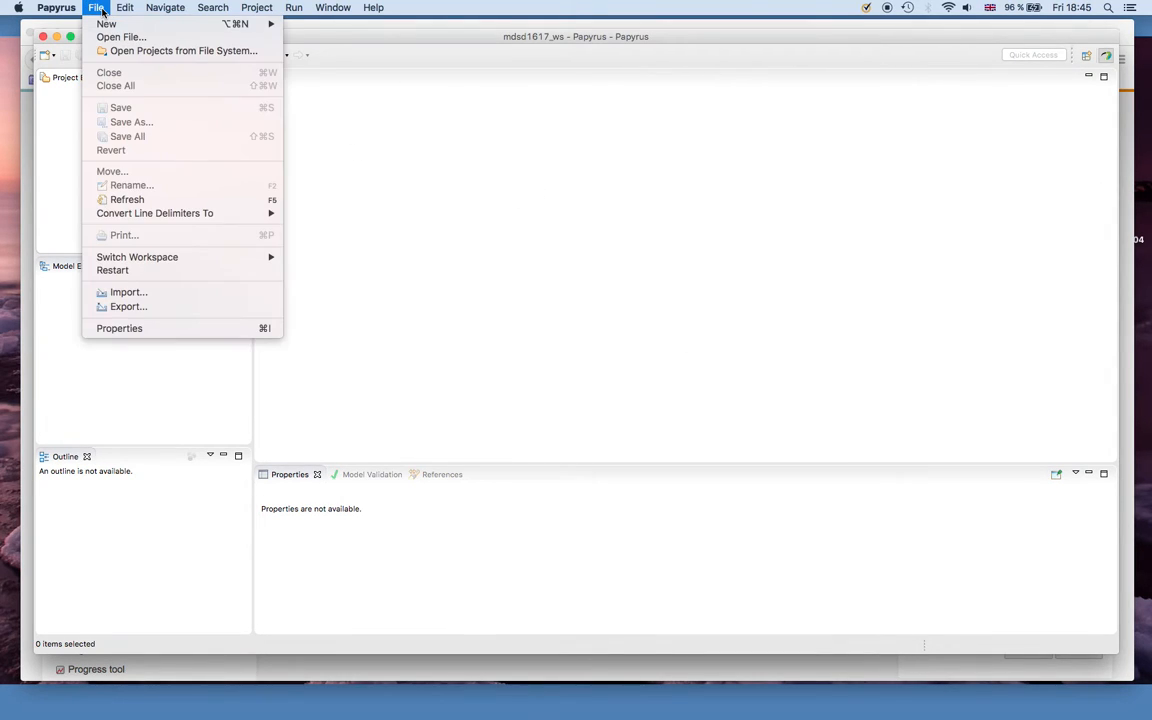
mouse_move(128, 292)
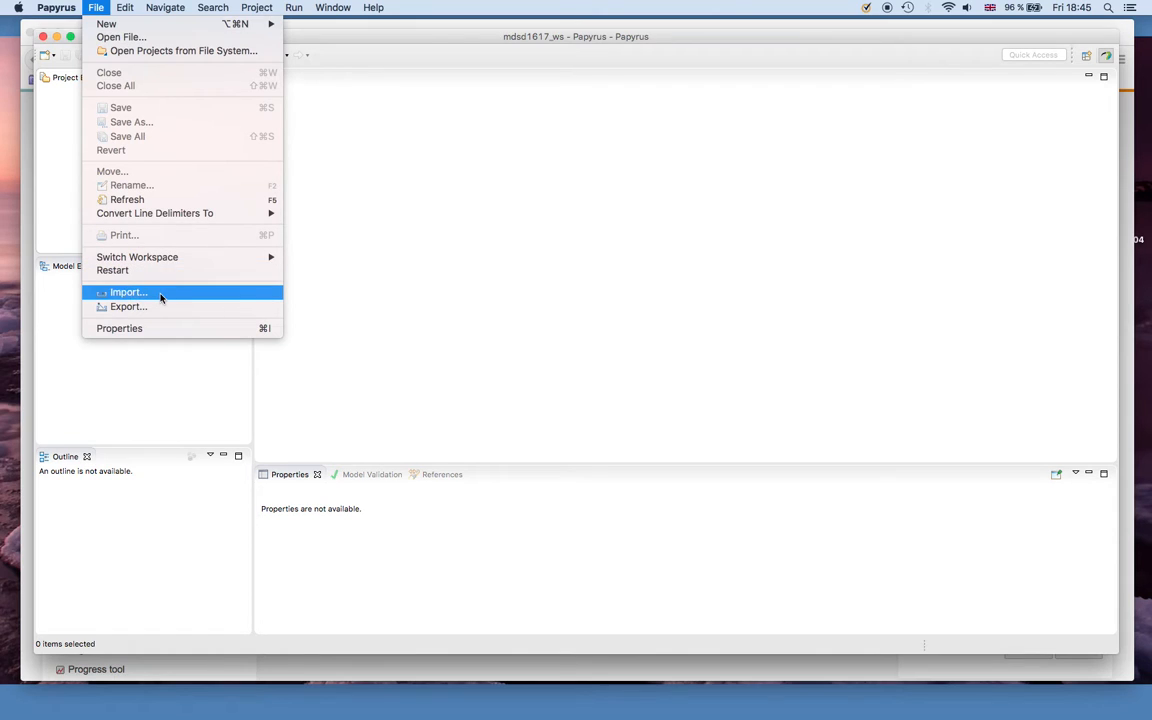
left_click(128, 292)
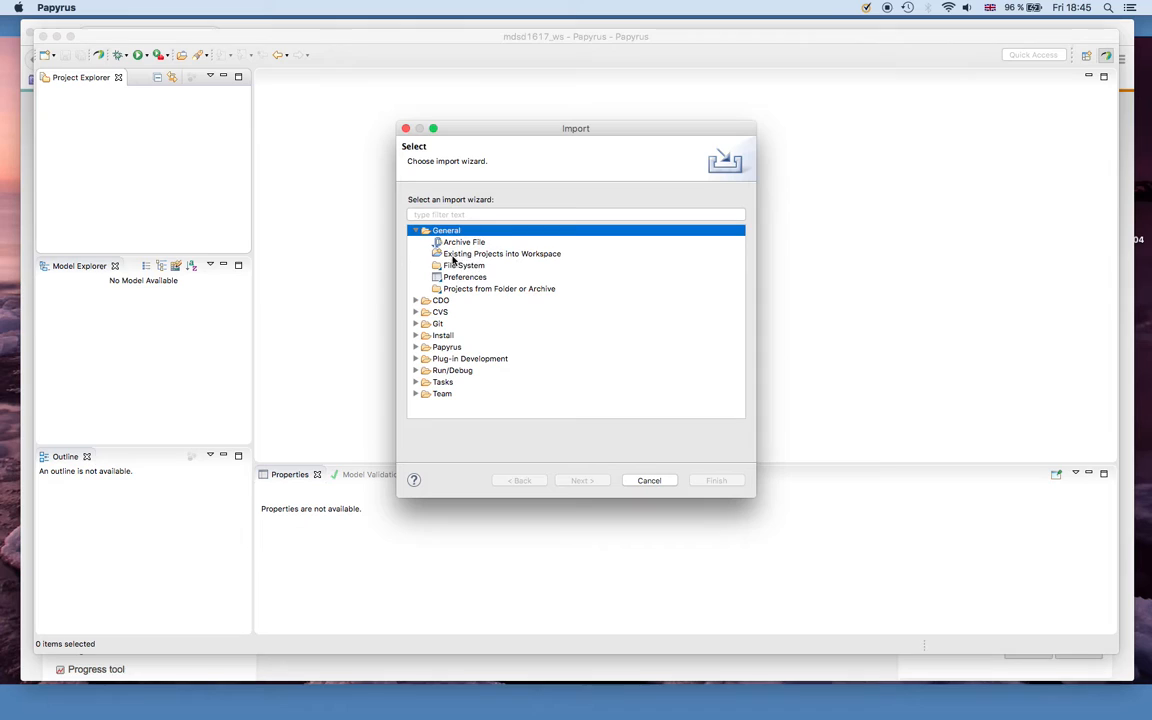
left_click(500, 252)
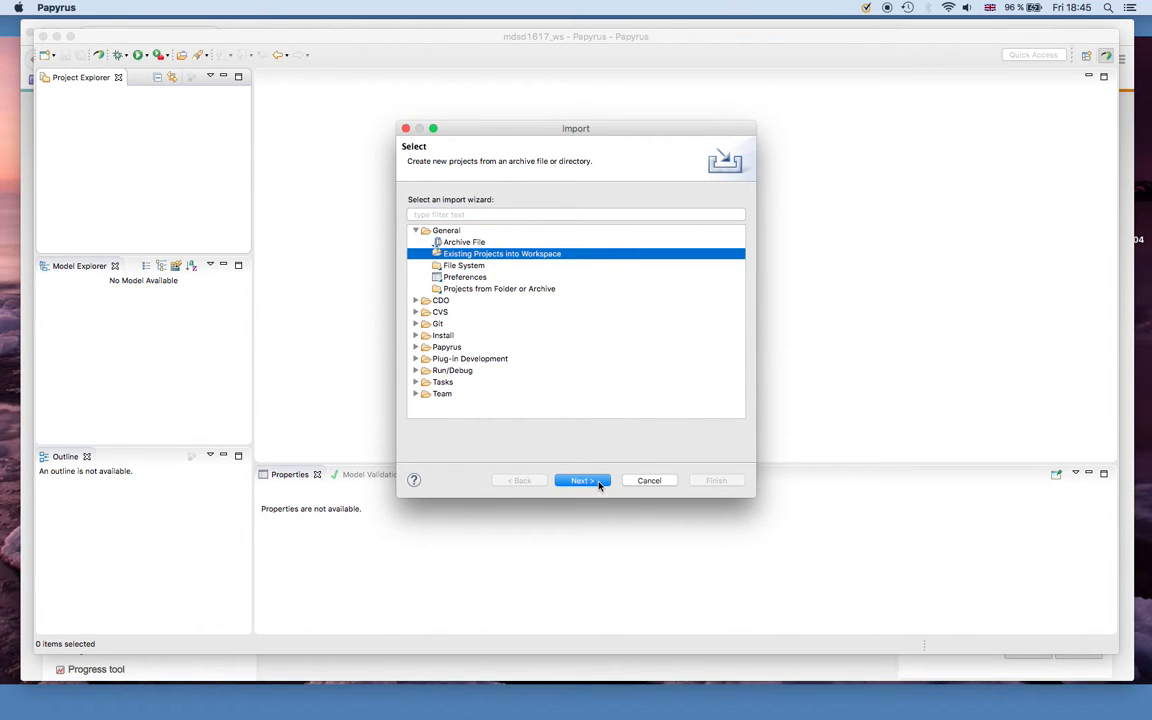
Browse to the extracted folder as root directory and import the group111 project into the workspace.
left_click(582, 480)
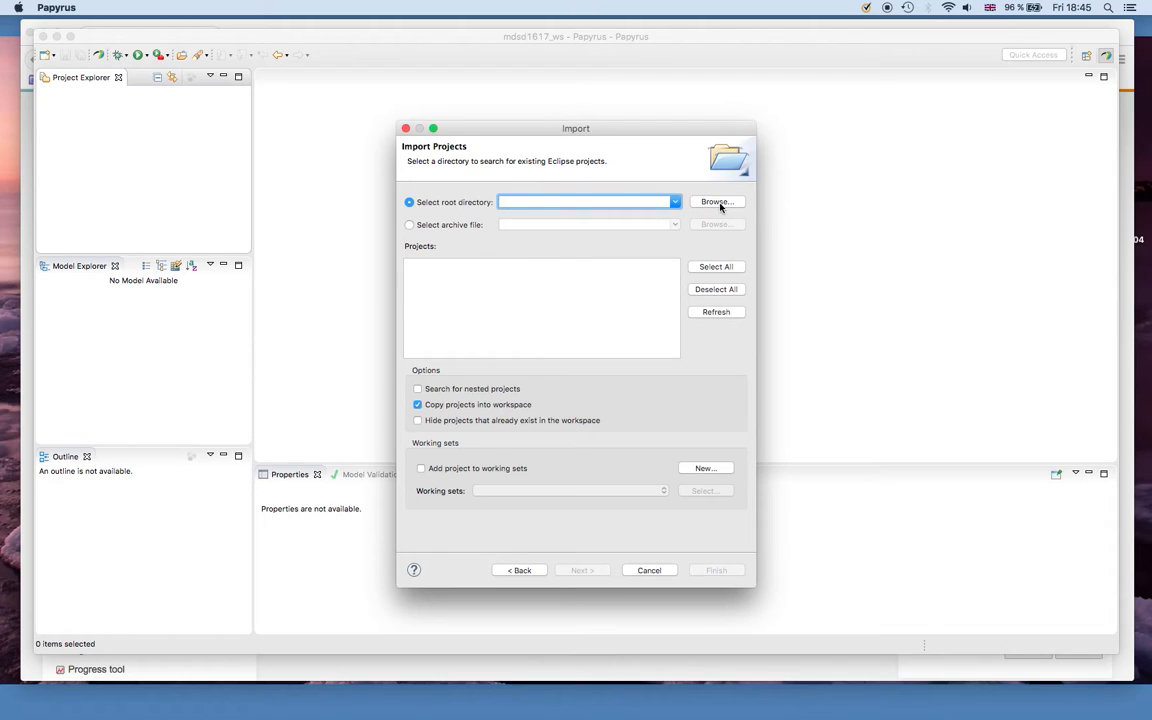
left_click(716, 200)
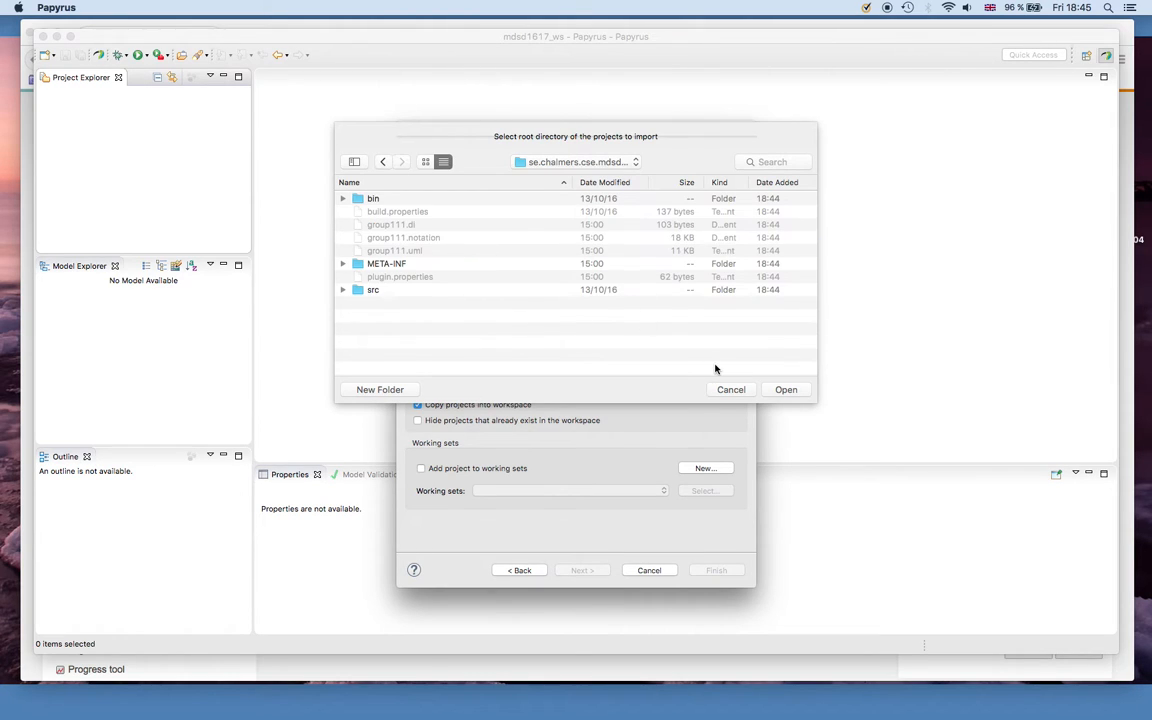
left_click(786, 388)
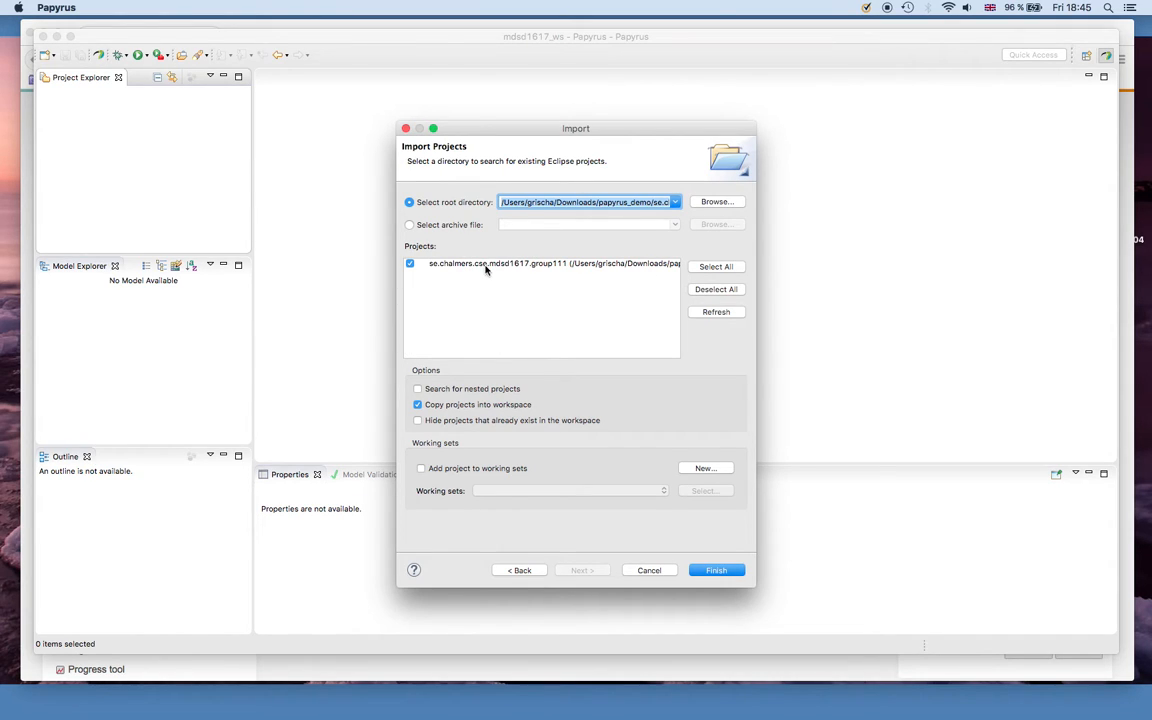
left_click(540, 264)
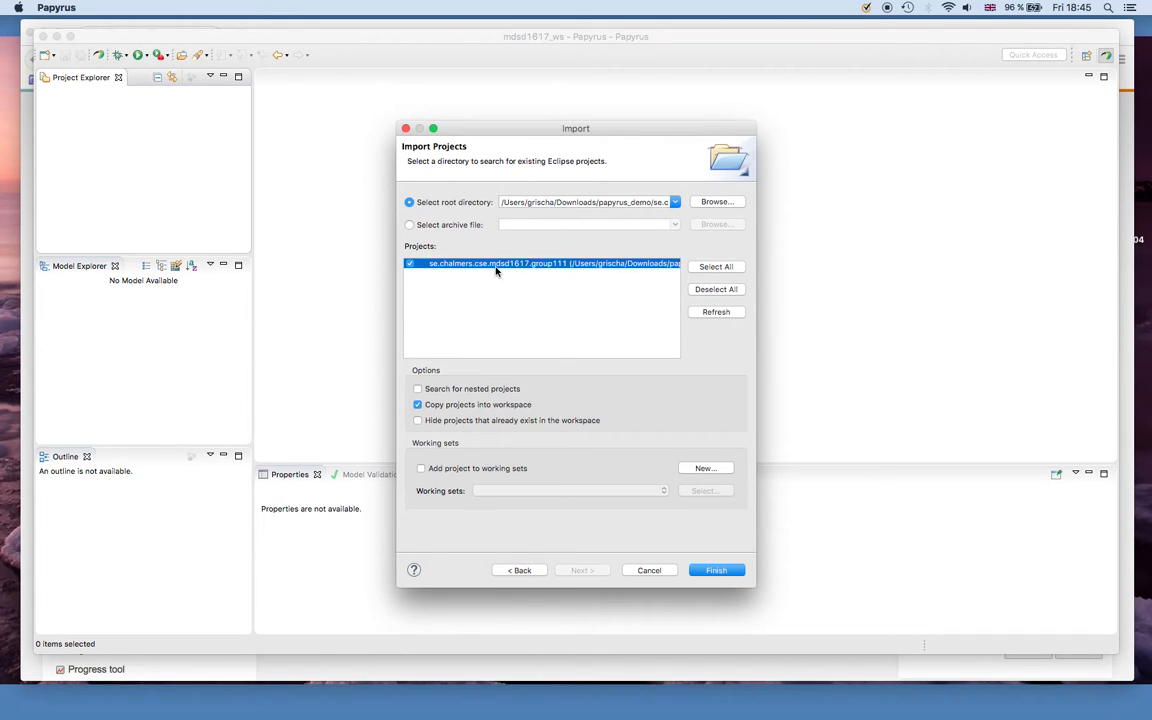
mouse_move(552, 338)
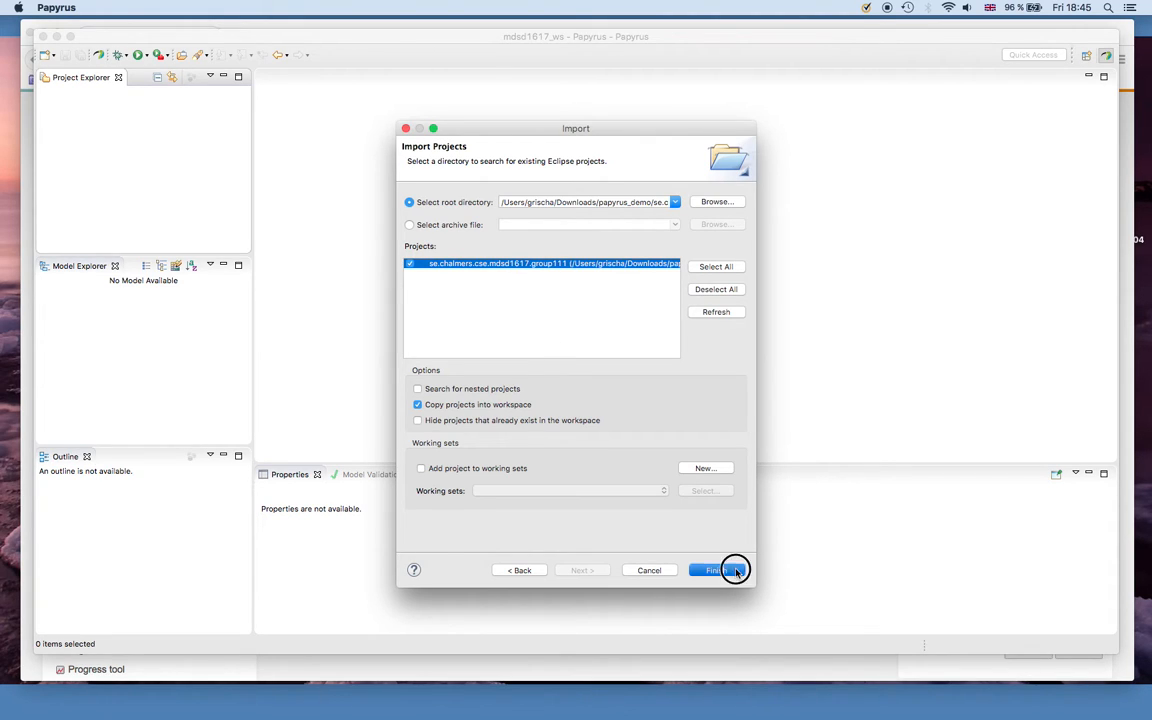
left_click(716, 570)
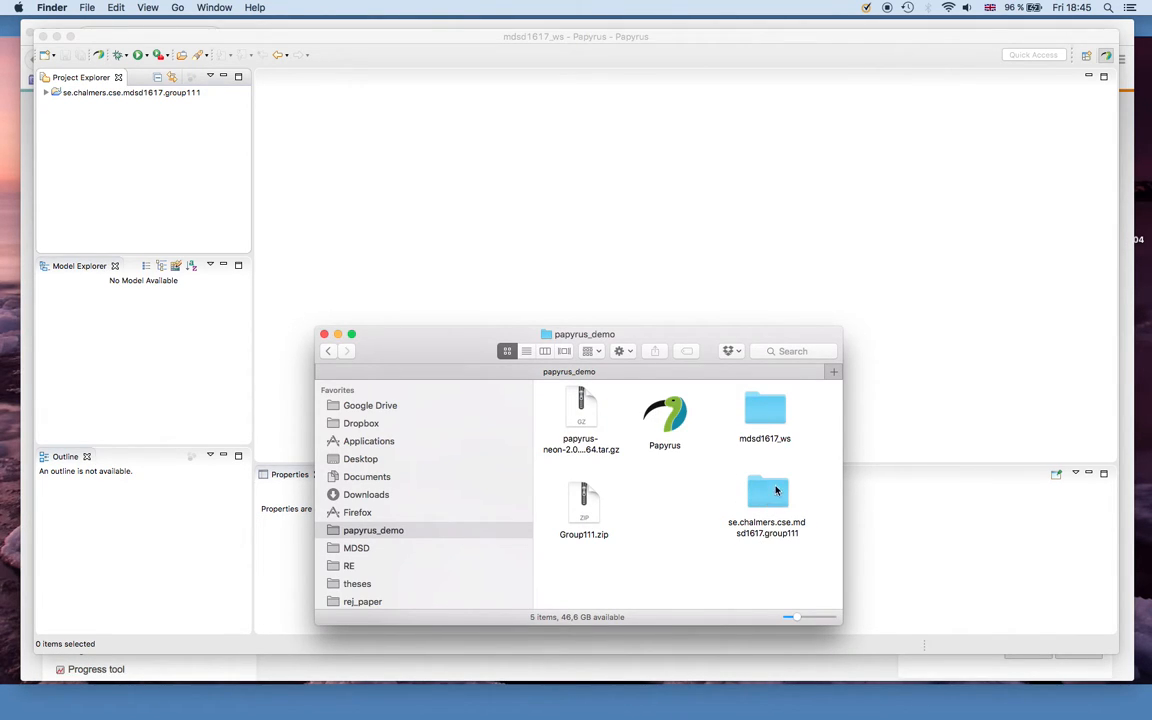
In Finder, check that mdsd1617_ws now holds the copied group111 project folder.
double_click(764, 410)
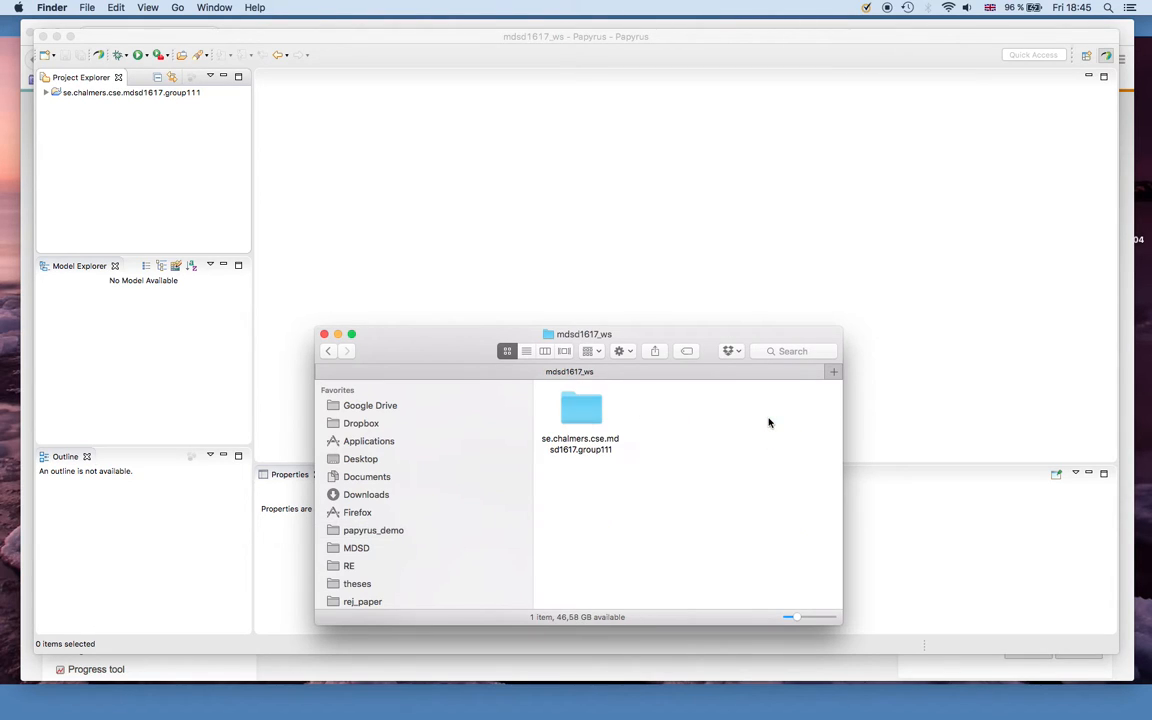
double_click(580, 408)
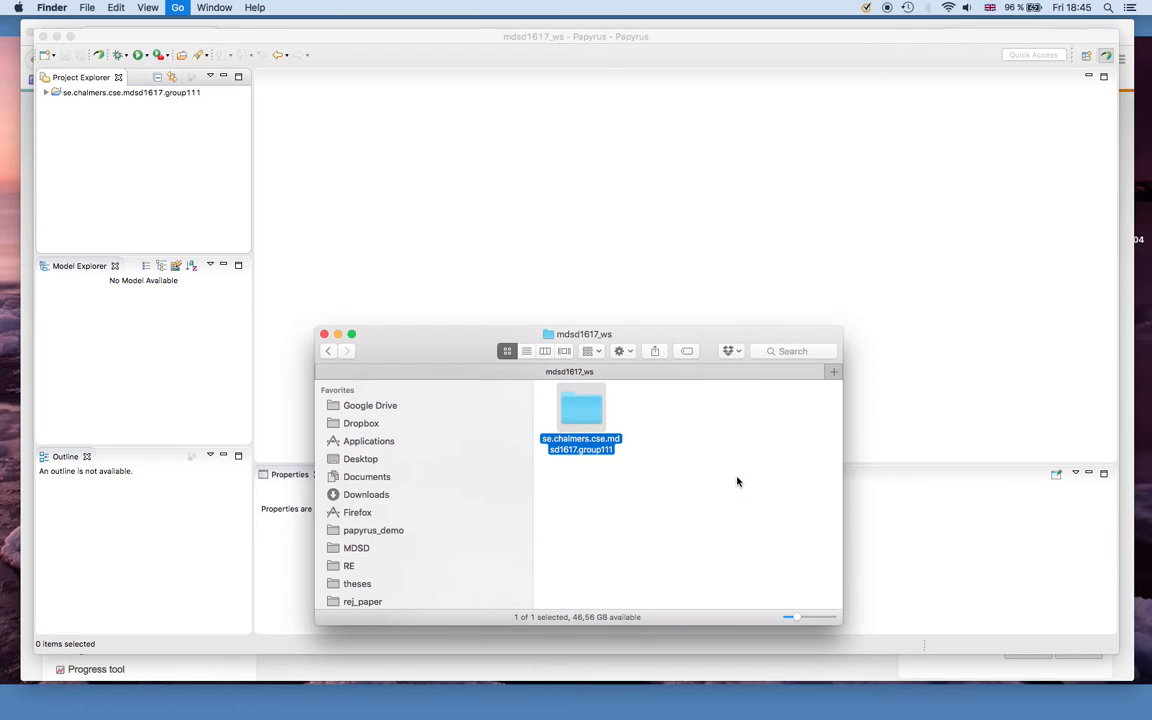
right_click(748, 528)
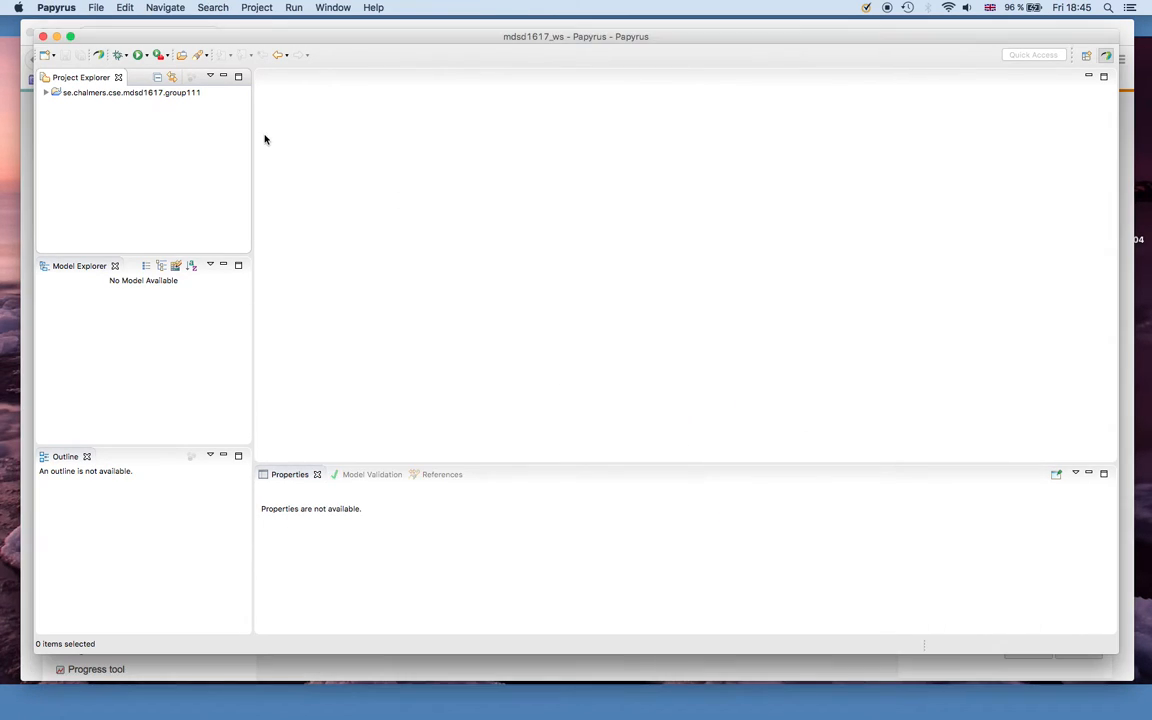
Expand the group111 project in Project Explorer and open its group111 class diagram.
left_click(130, 92)
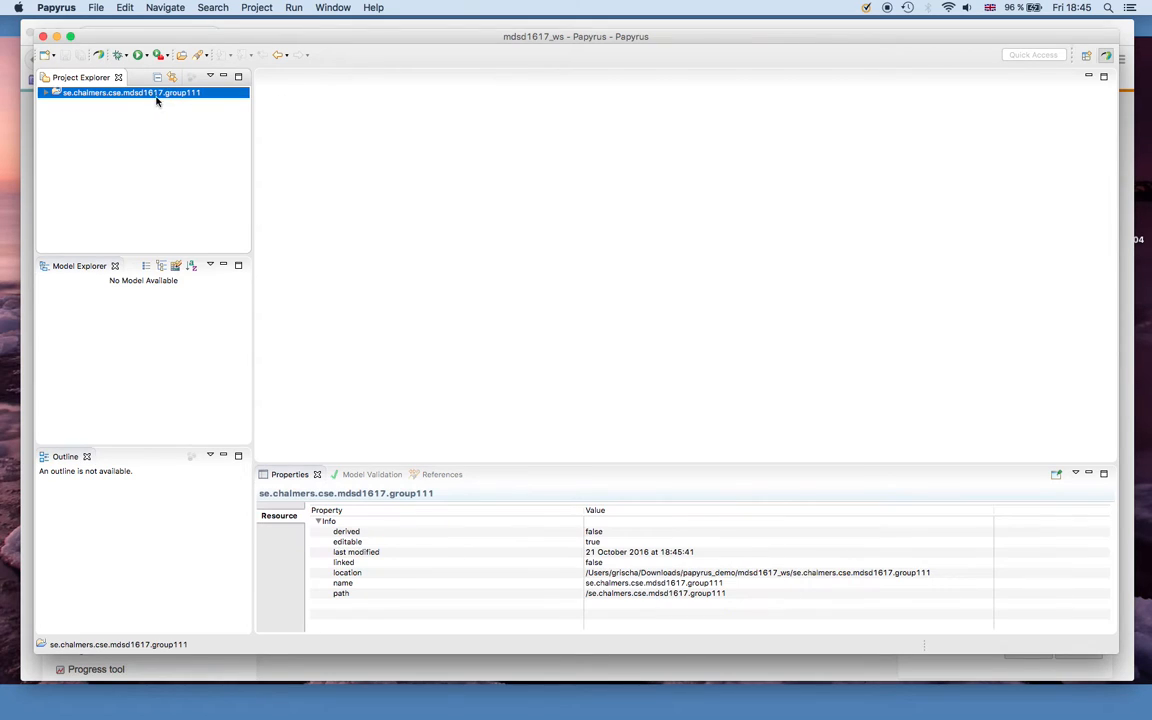
mouse_move(54, 108)
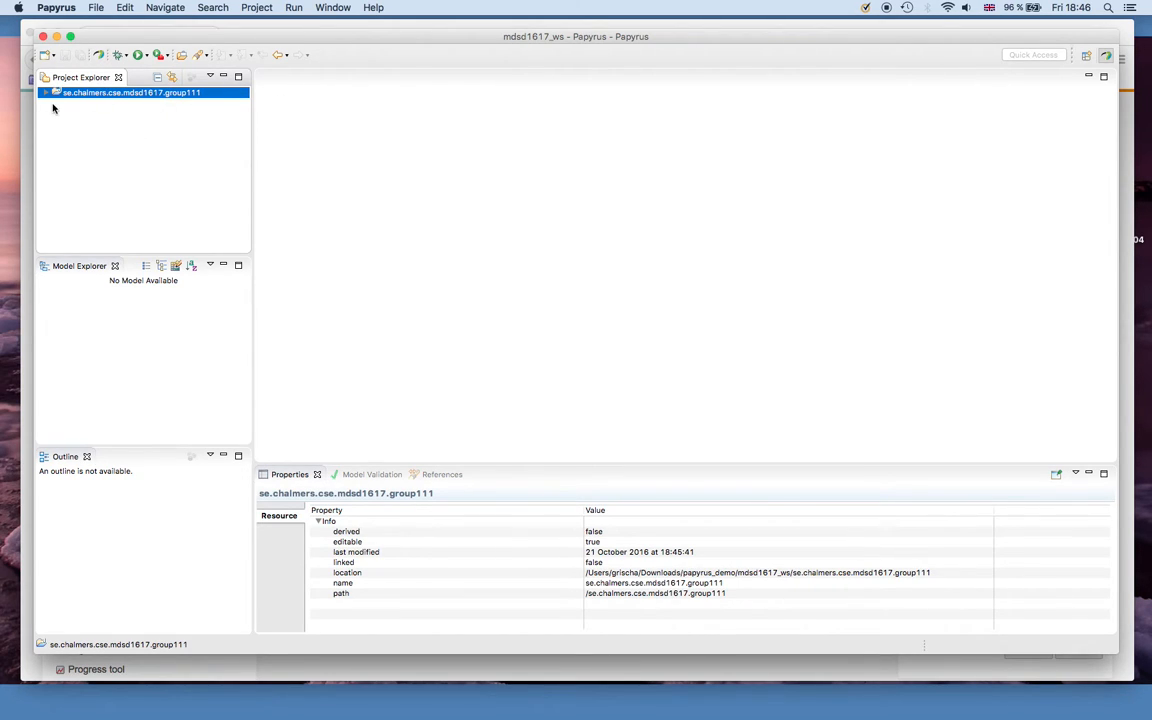
left_click(44, 92)
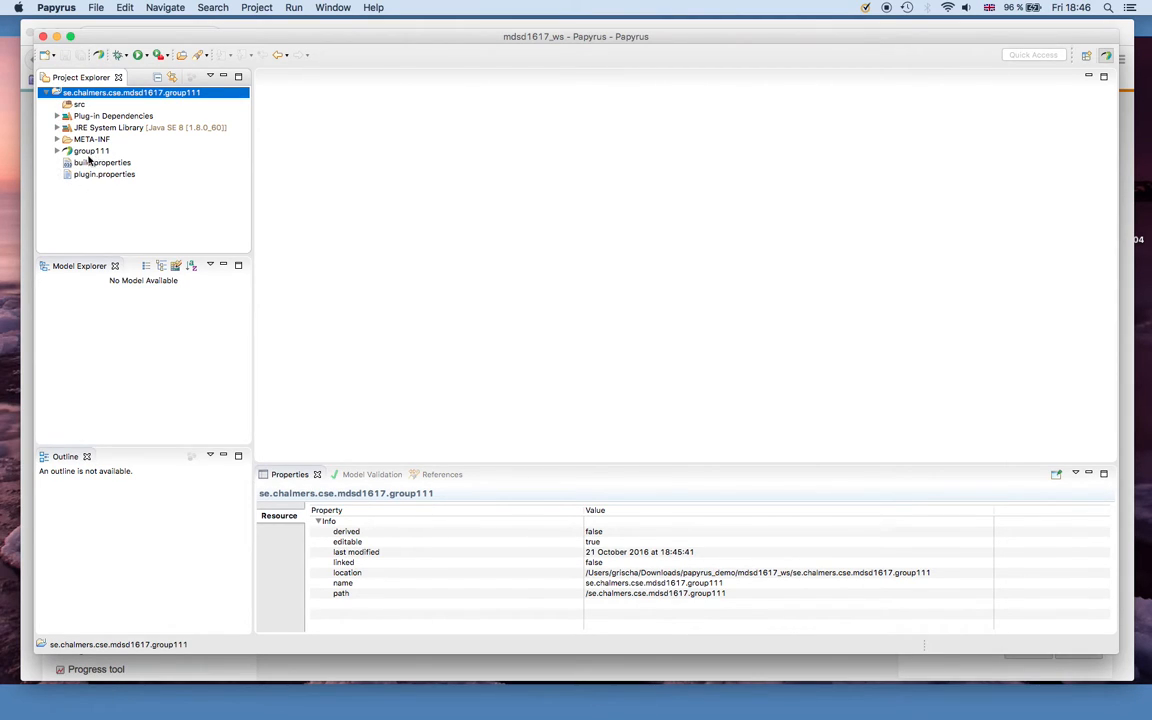
left_click(92, 150)
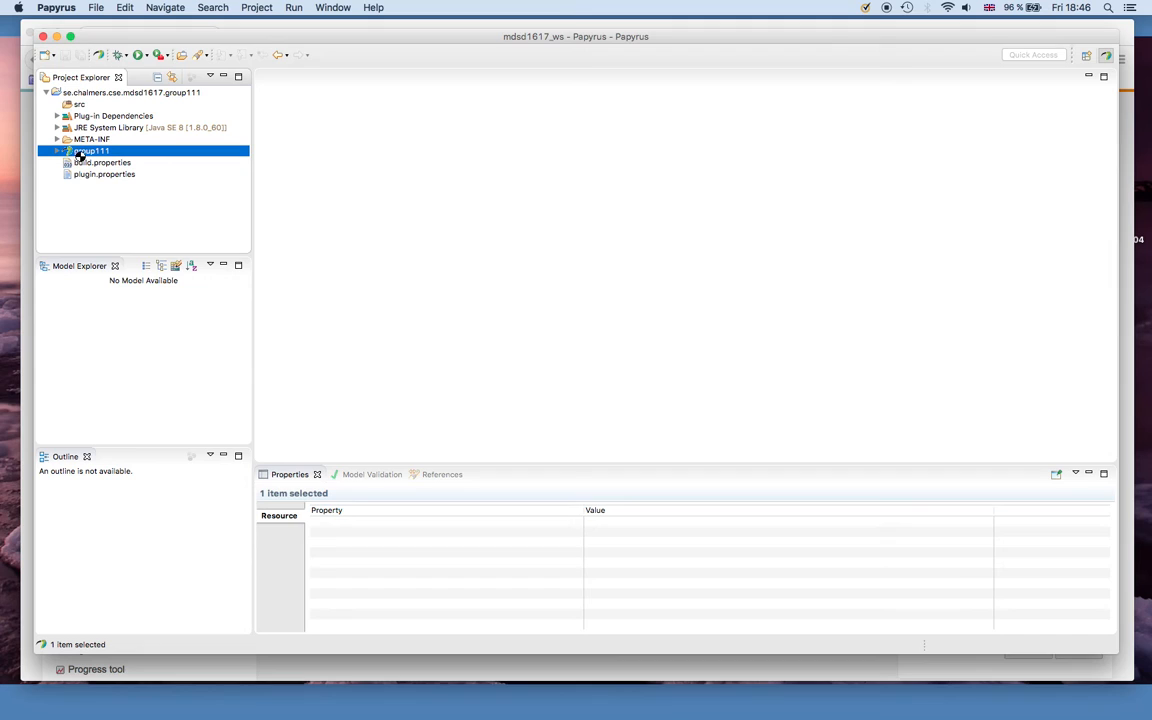
double_click(90, 150)
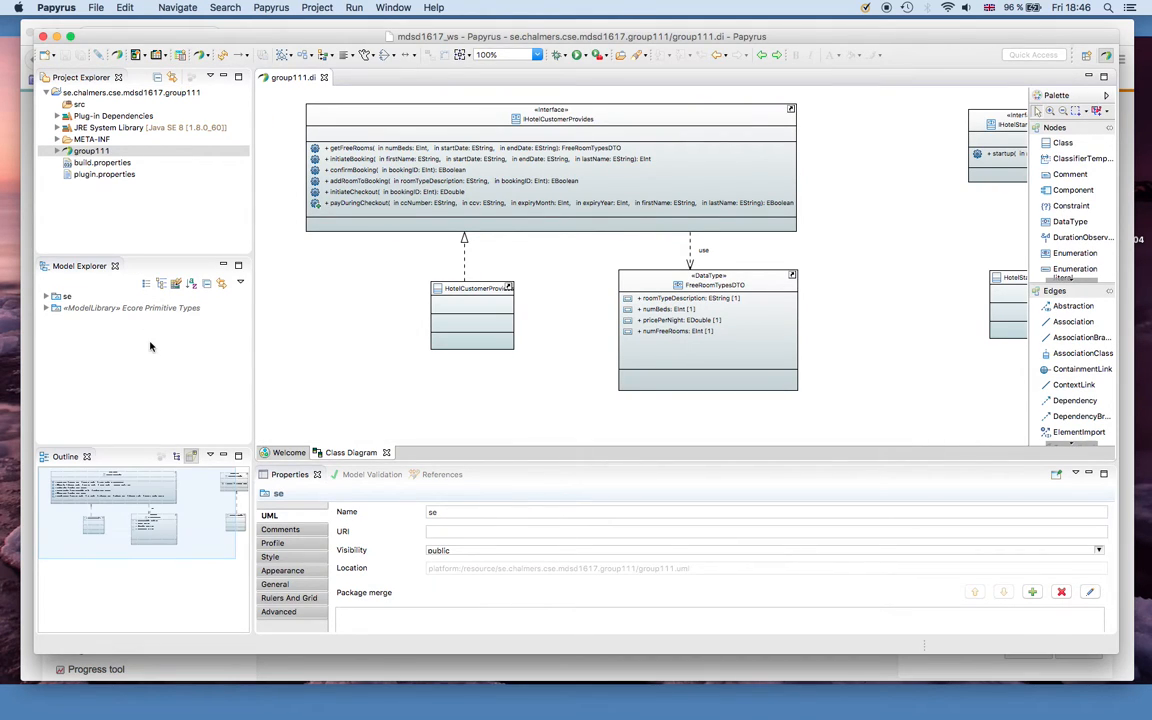
mouse_move(420, 320)
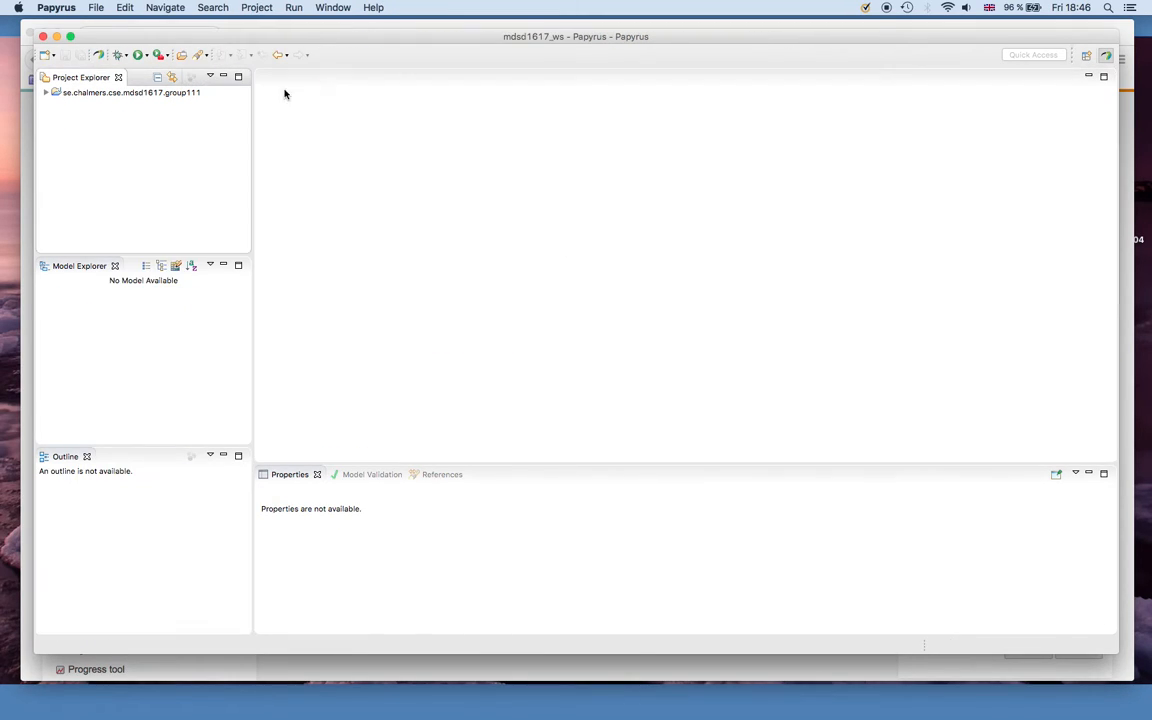
left_click(132, 92)
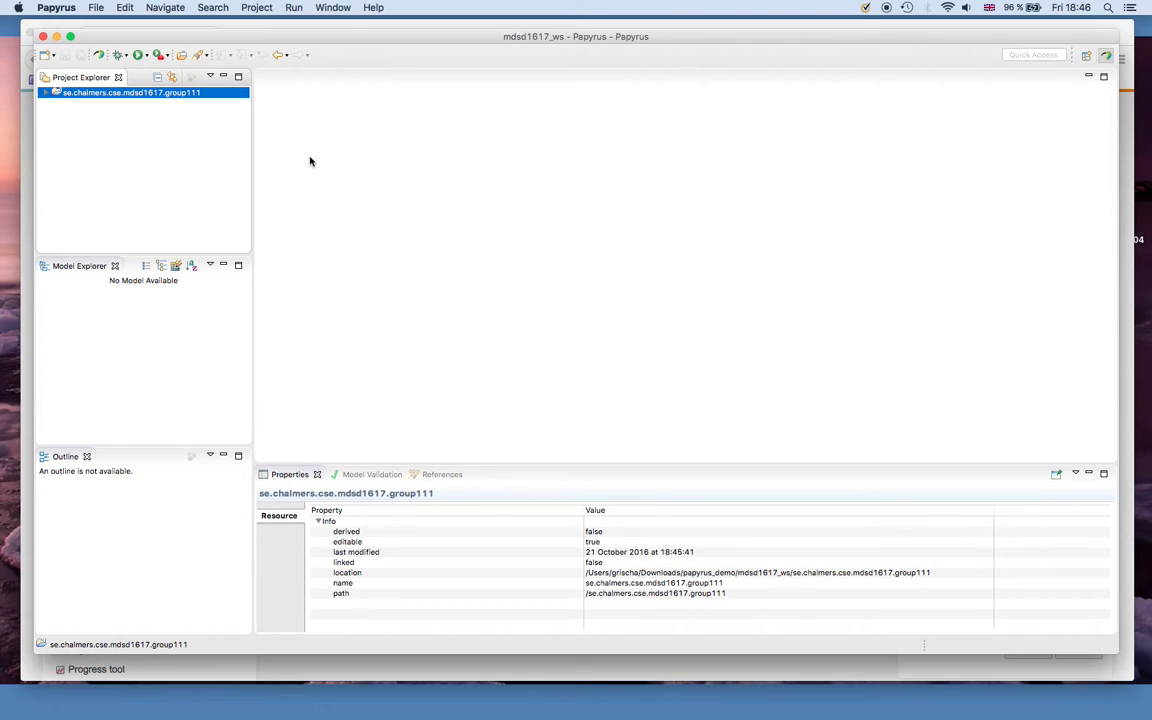
mouse_move(312, 162)
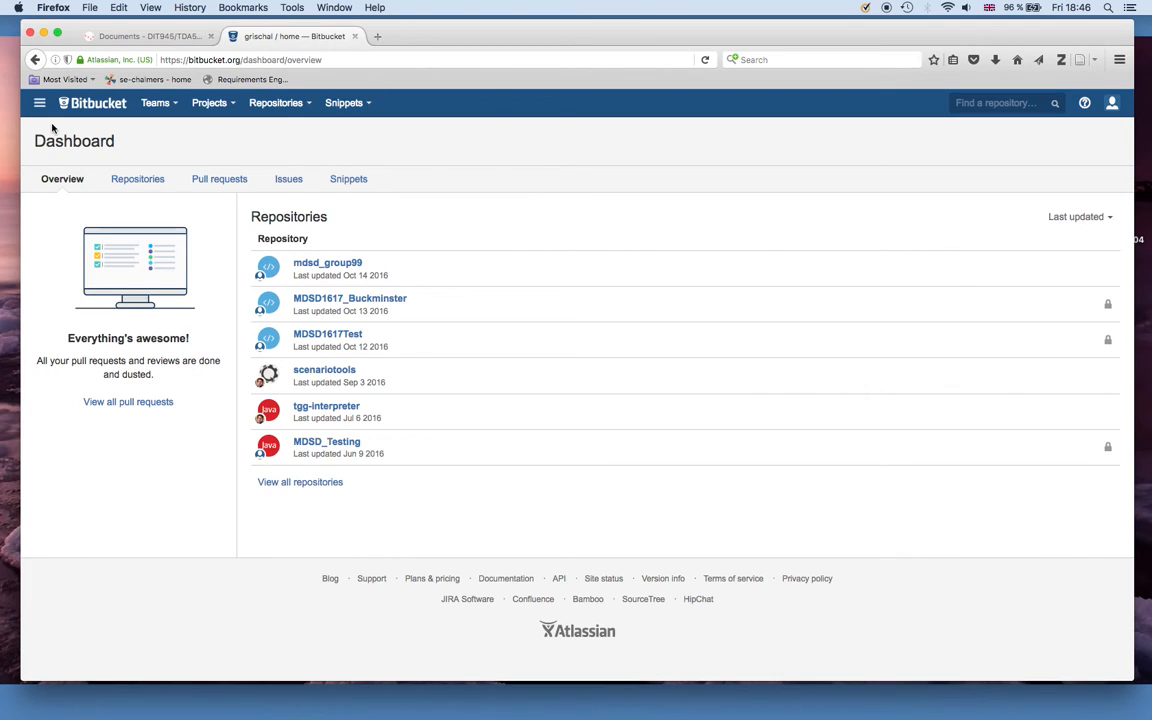
mouse_move(174, 144)
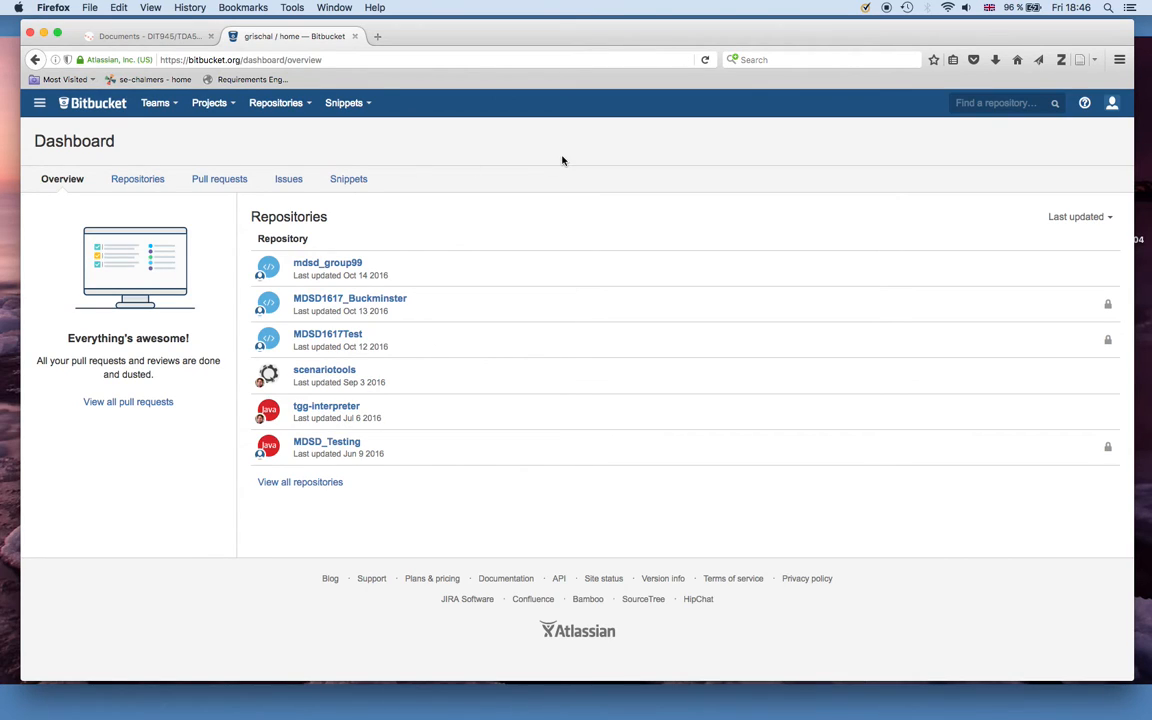
mouse_move(422, 302)
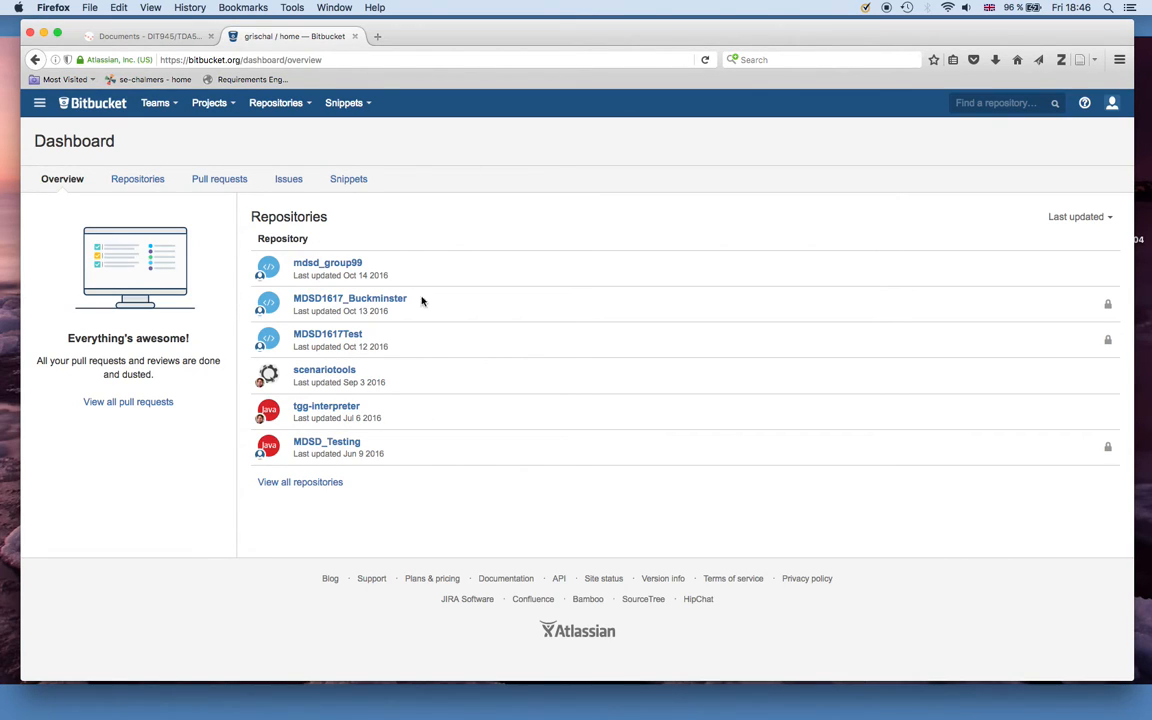
mouse_move(260, 214)
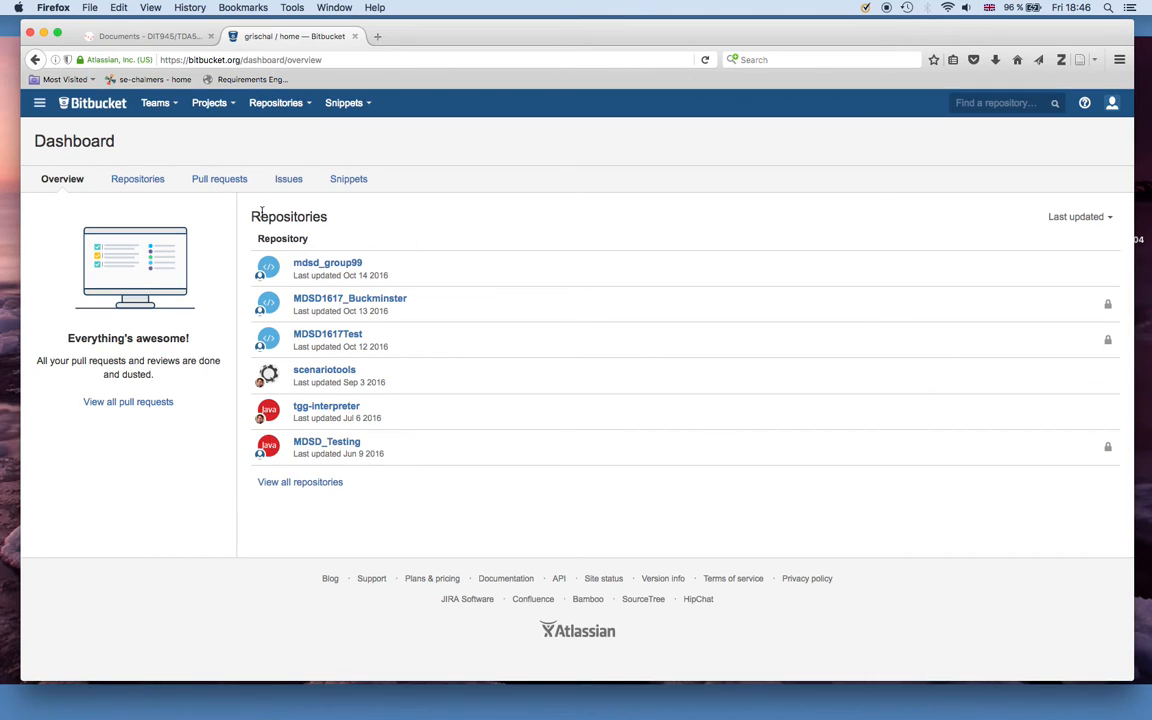
mouse_move(308, 136)
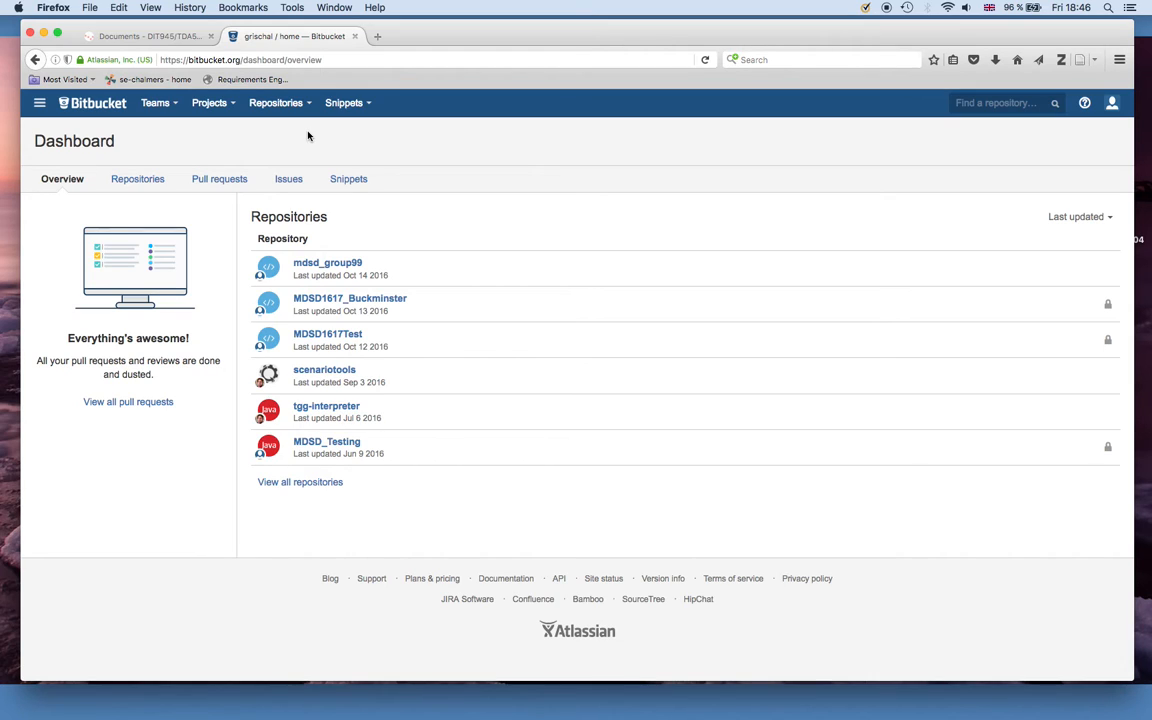
From the Bitbucket Repositories menu, start creating a new repository.
left_click(276, 102)
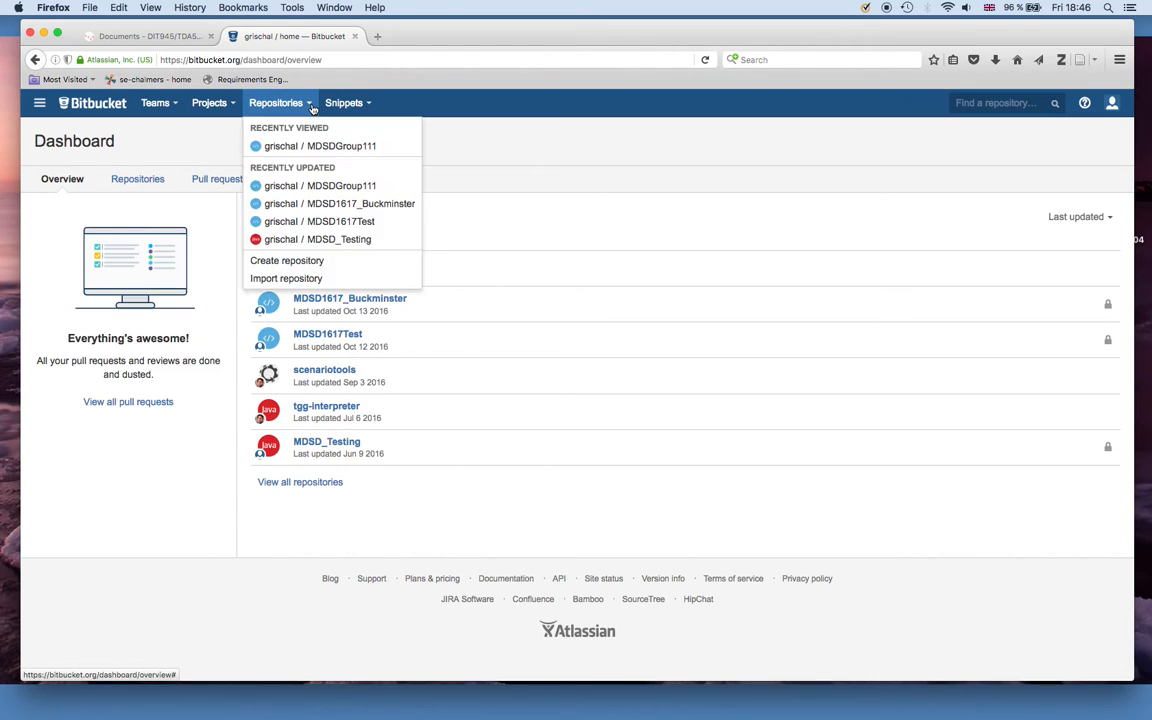
mouse_move(288, 260)
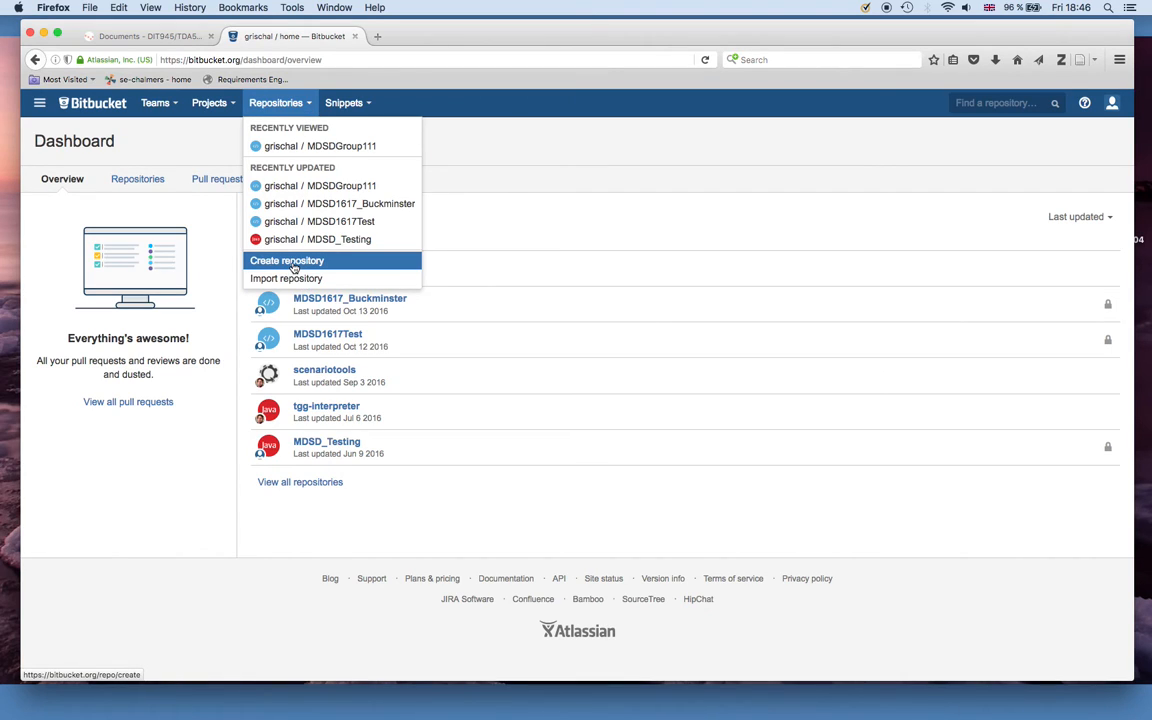
left_click(288, 260)
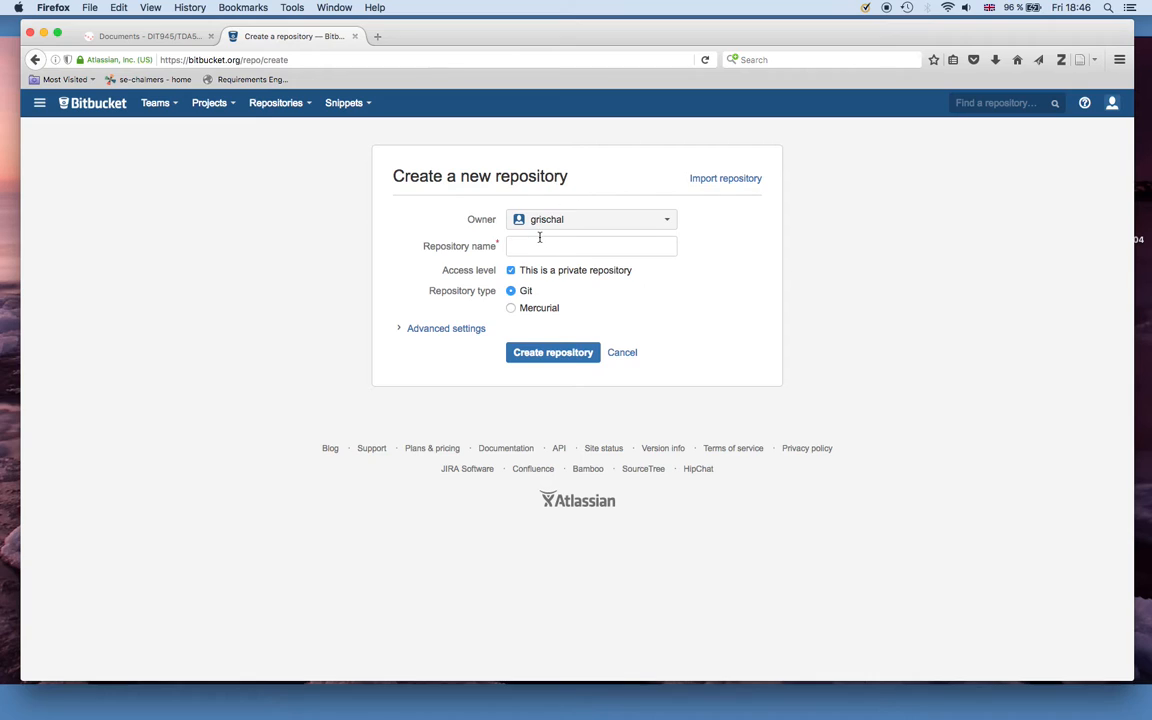
Name the repository MDSDGroup111, keeping it private with Git, and peek at Advanced settings.
type("MDSDGroup111")
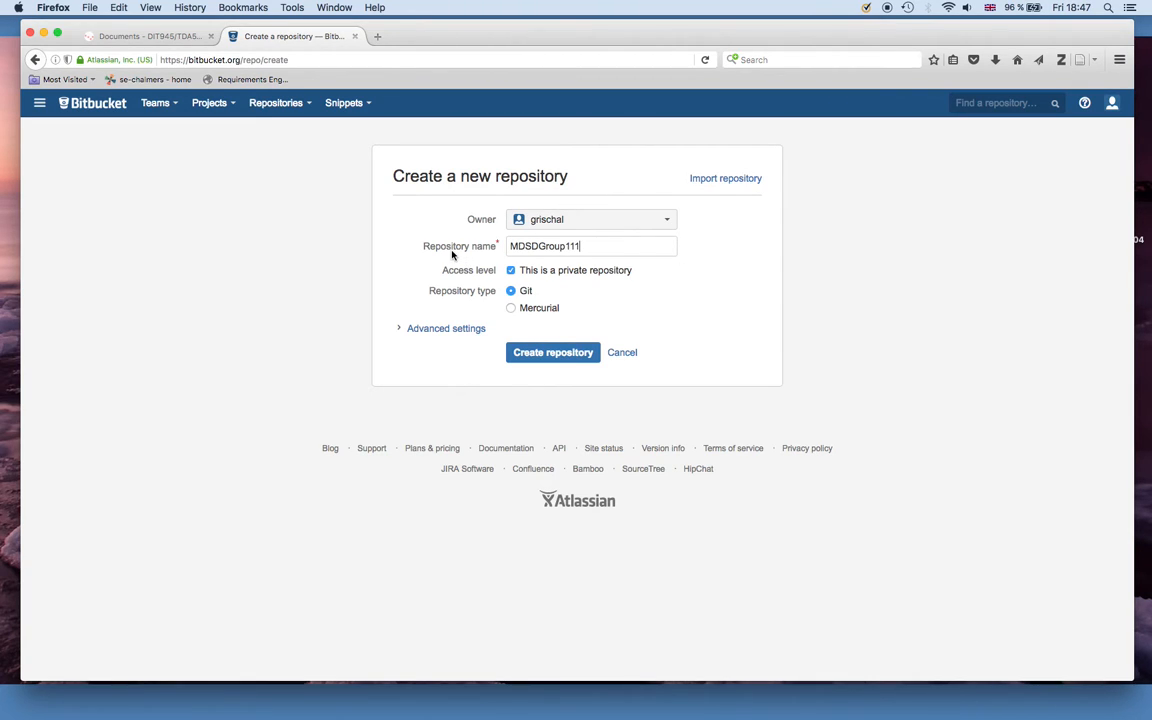
mouse_move(584, 280)
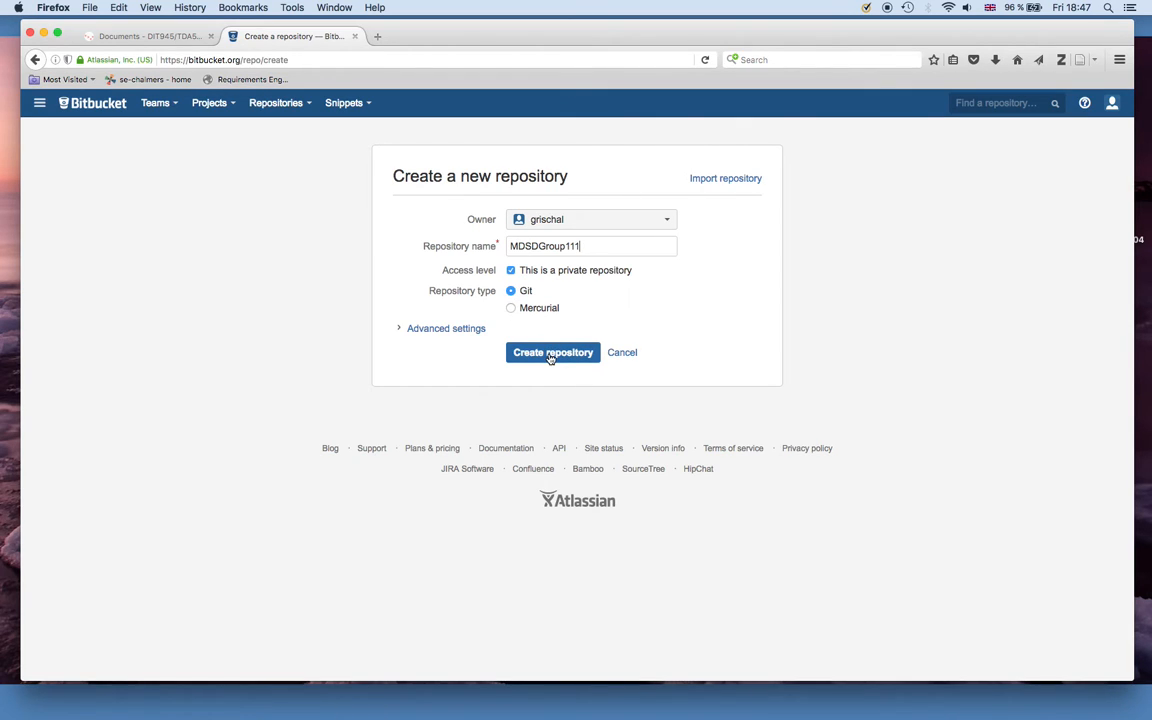
left_click(446, 328)
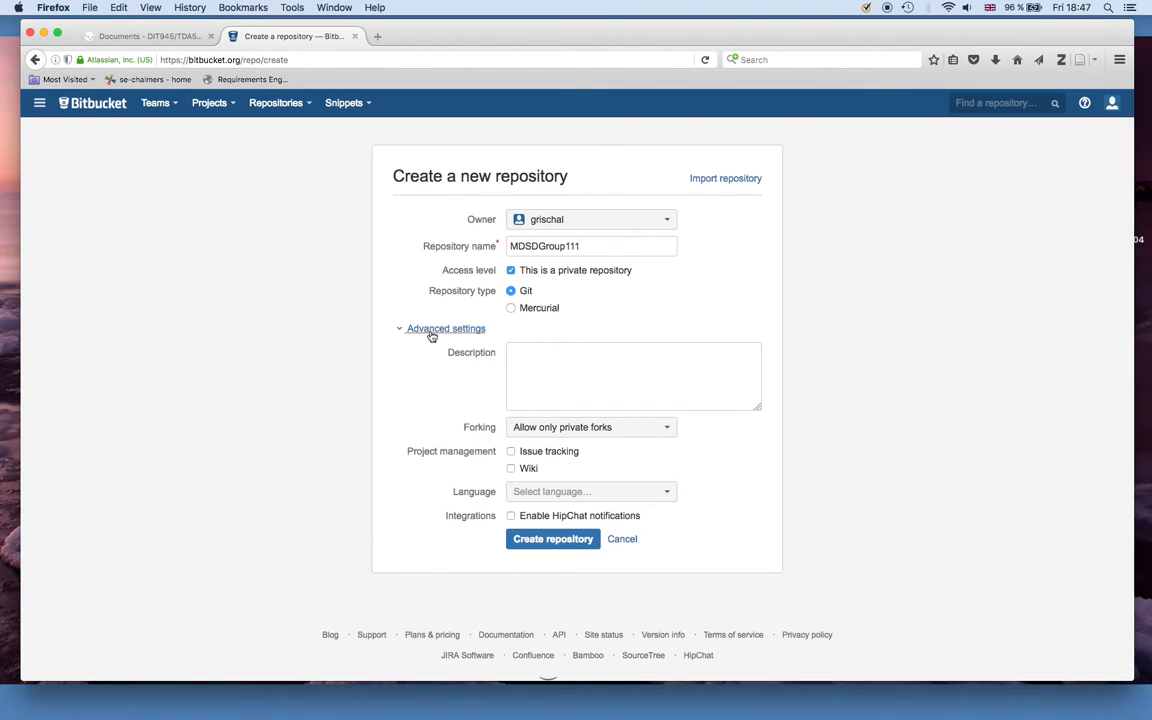
left_click(446, 328)
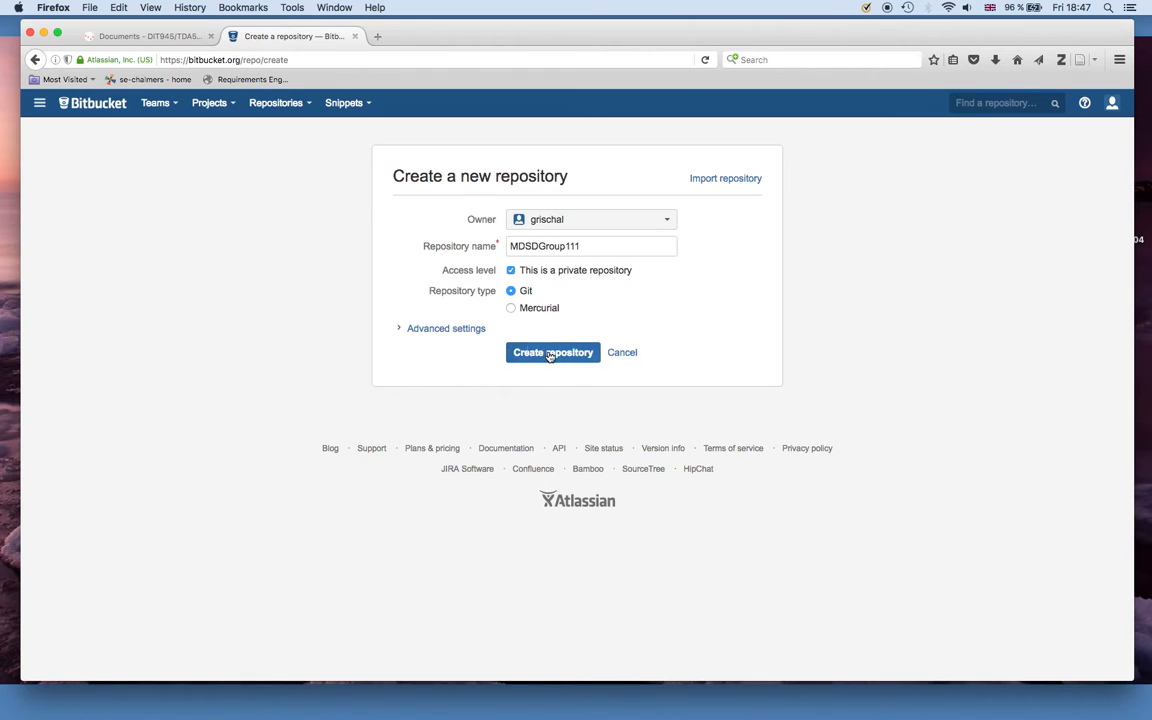
Create the MDSDGroup111 repository and go to its repository settings.
left_click(552, 352)
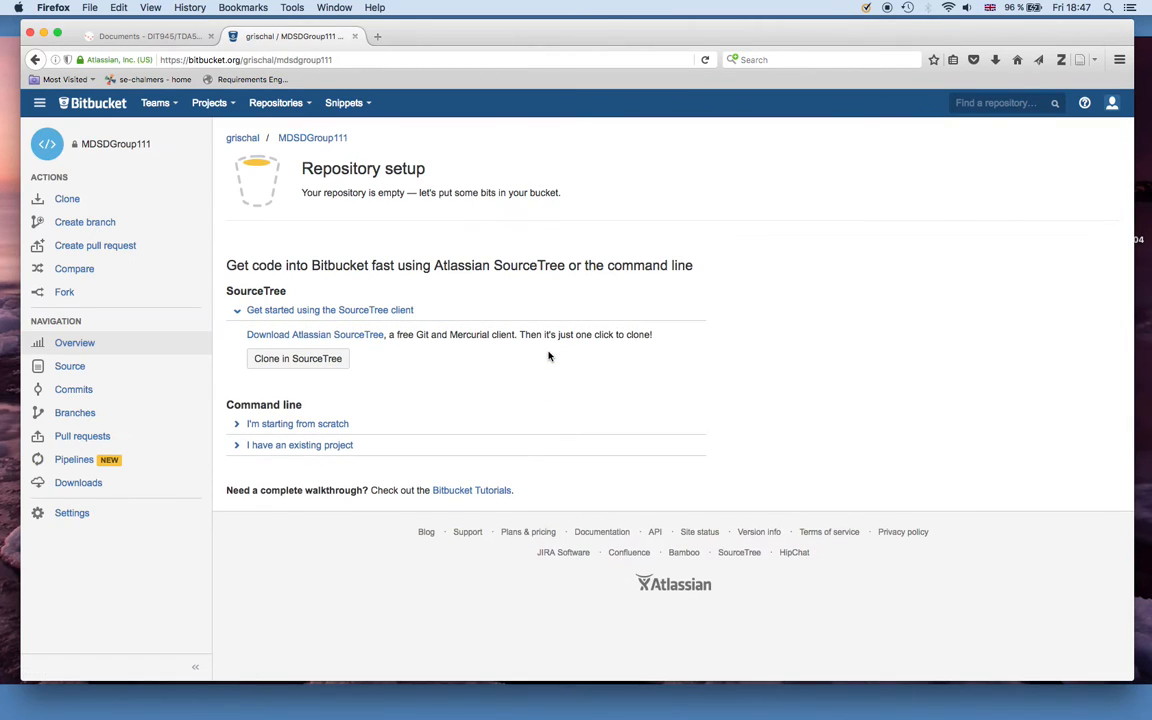
mouse_move(754, 264)
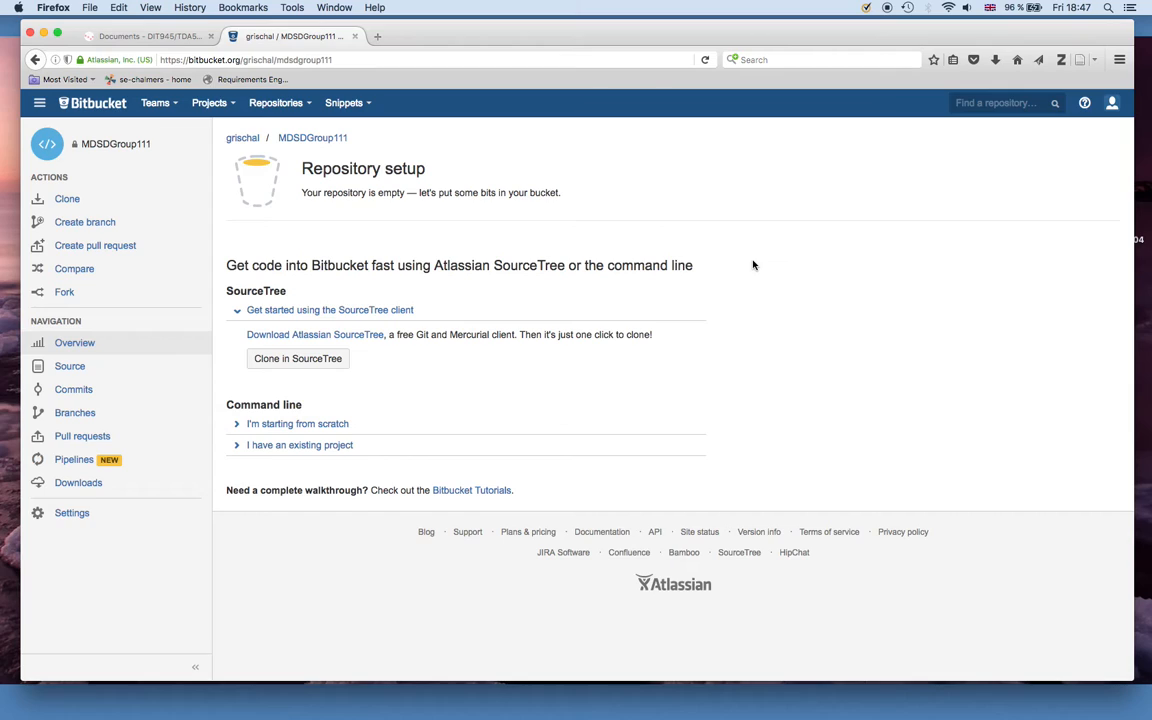
mouse_move(480, 236)
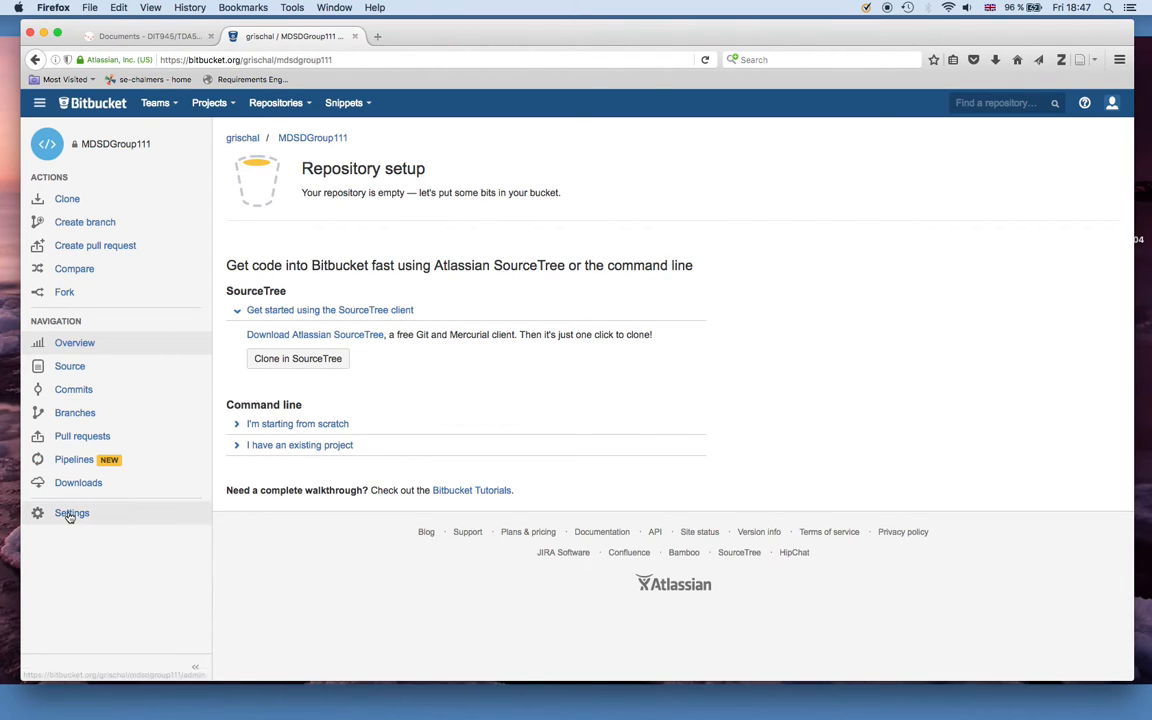
left_click(72, 512)
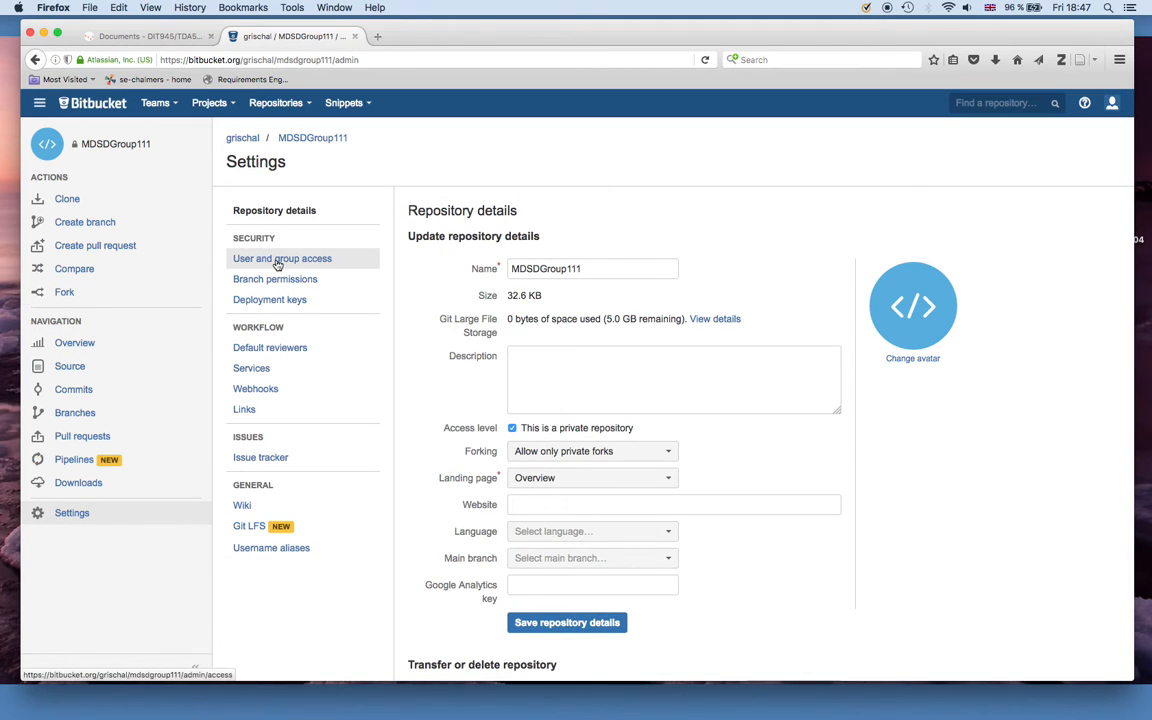
left_click(282, 258)
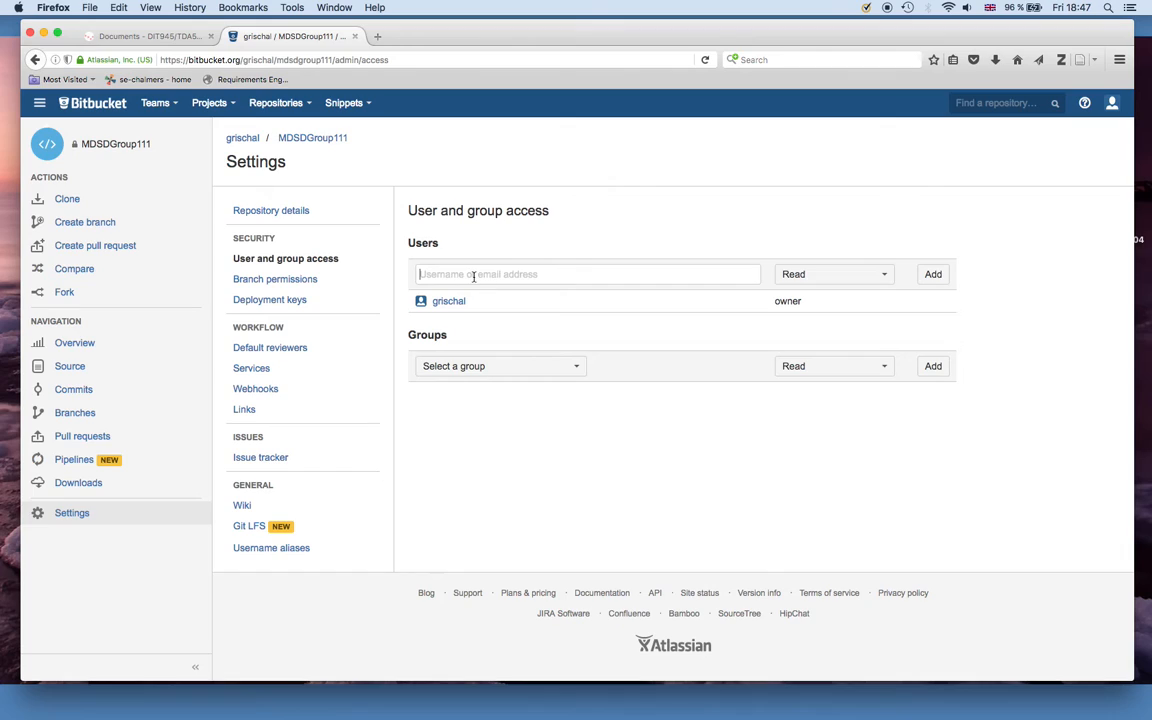
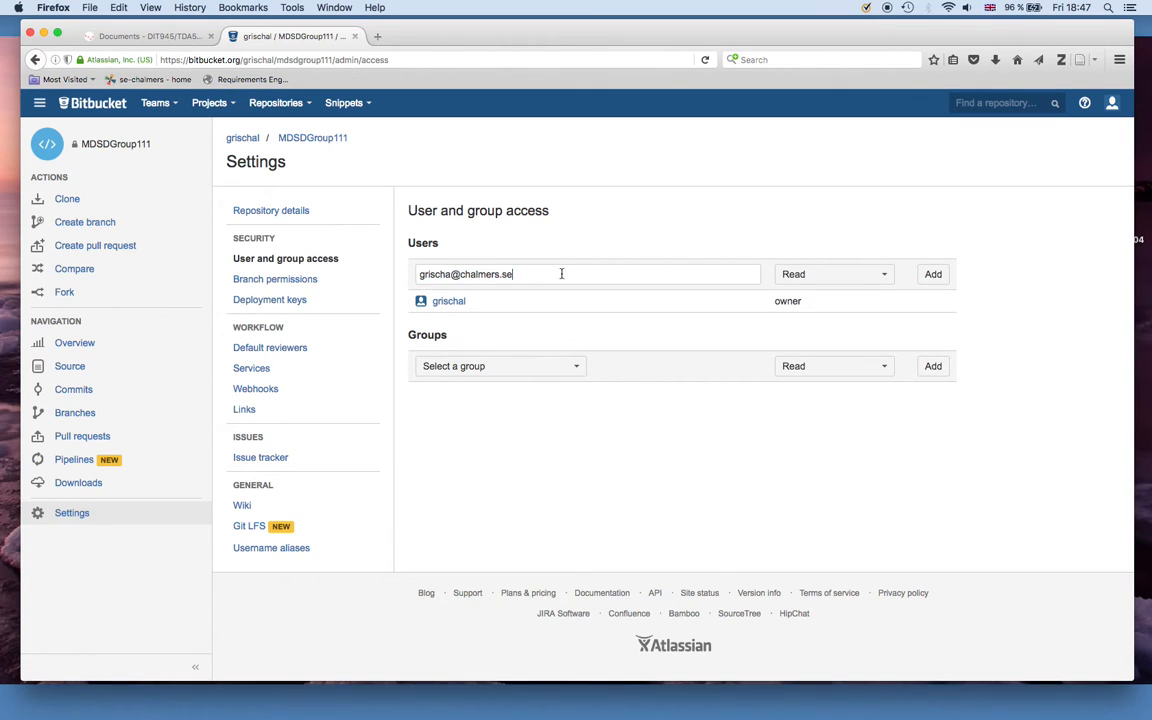
left_click(832, 274)
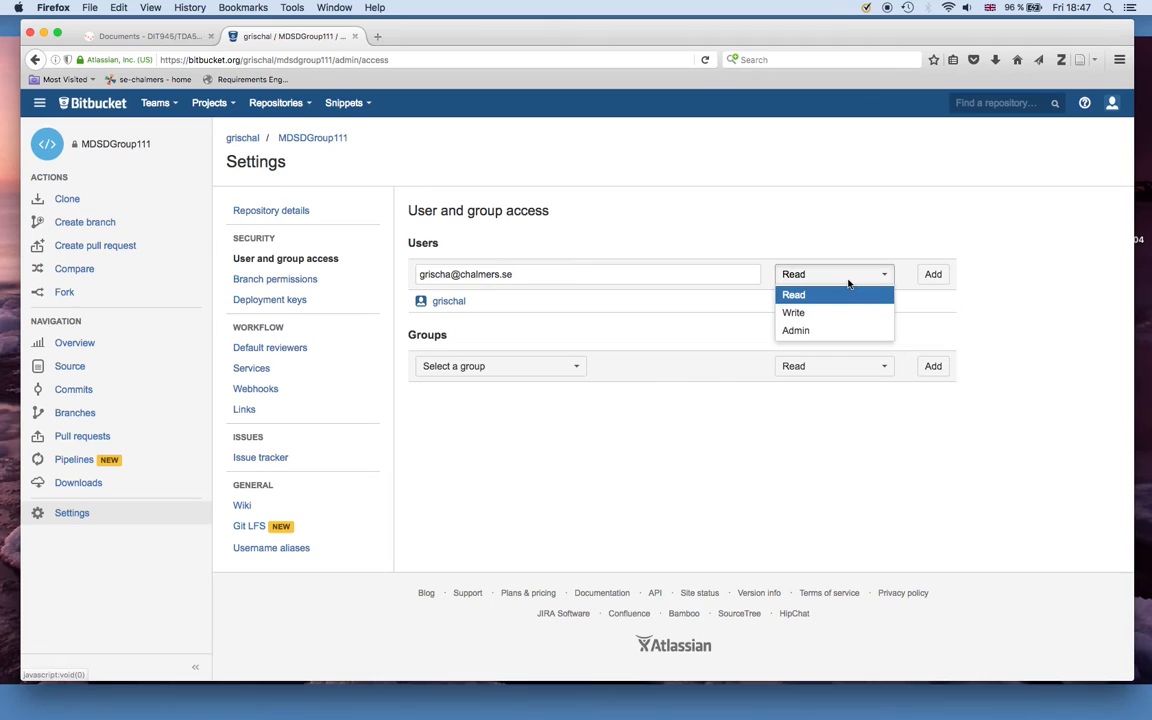
left_click(792, 294)
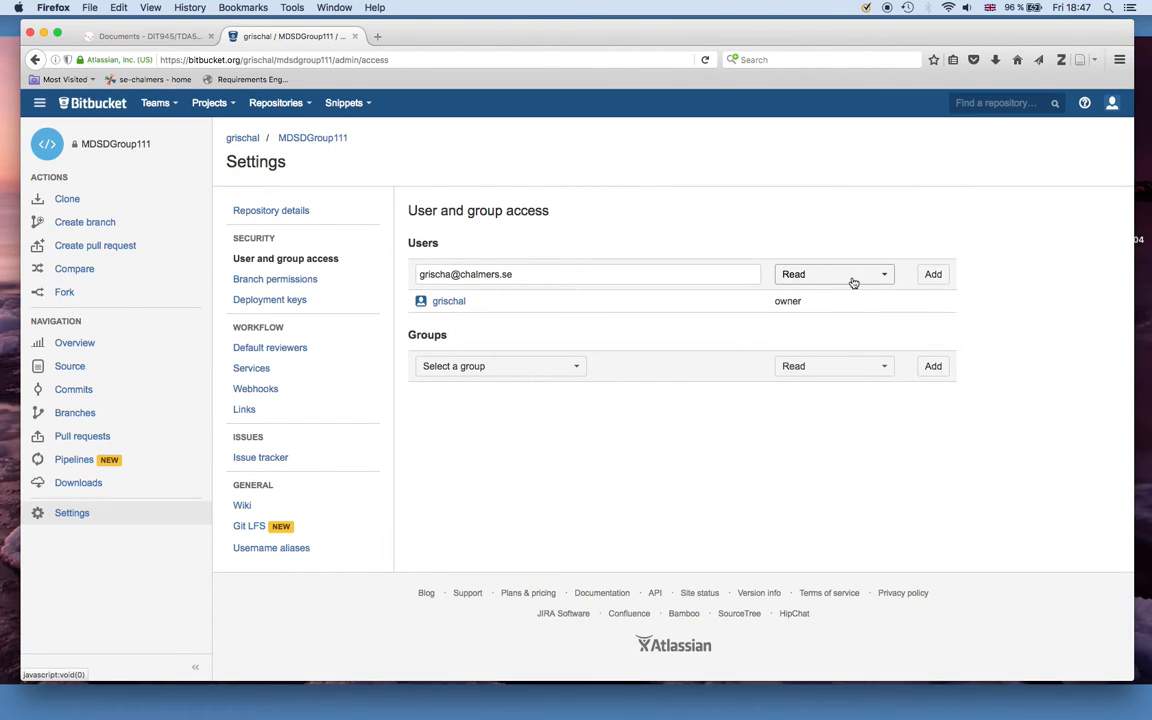
left_click(932, 274)
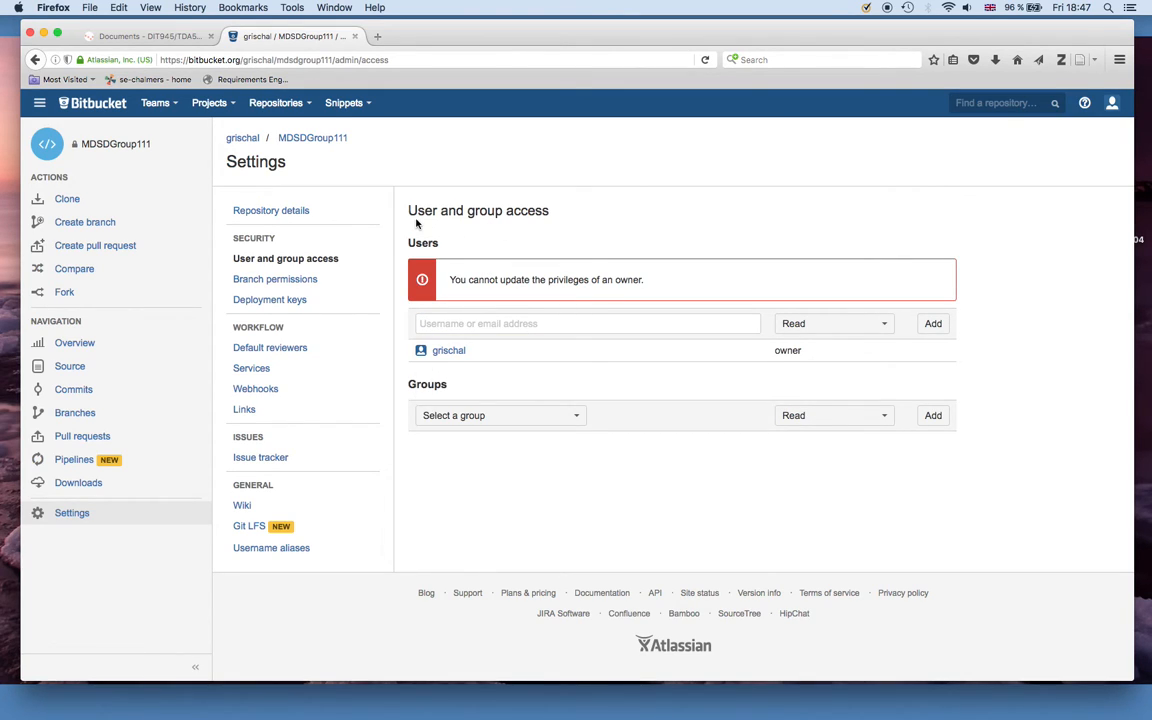
mouse_move(84, 220)
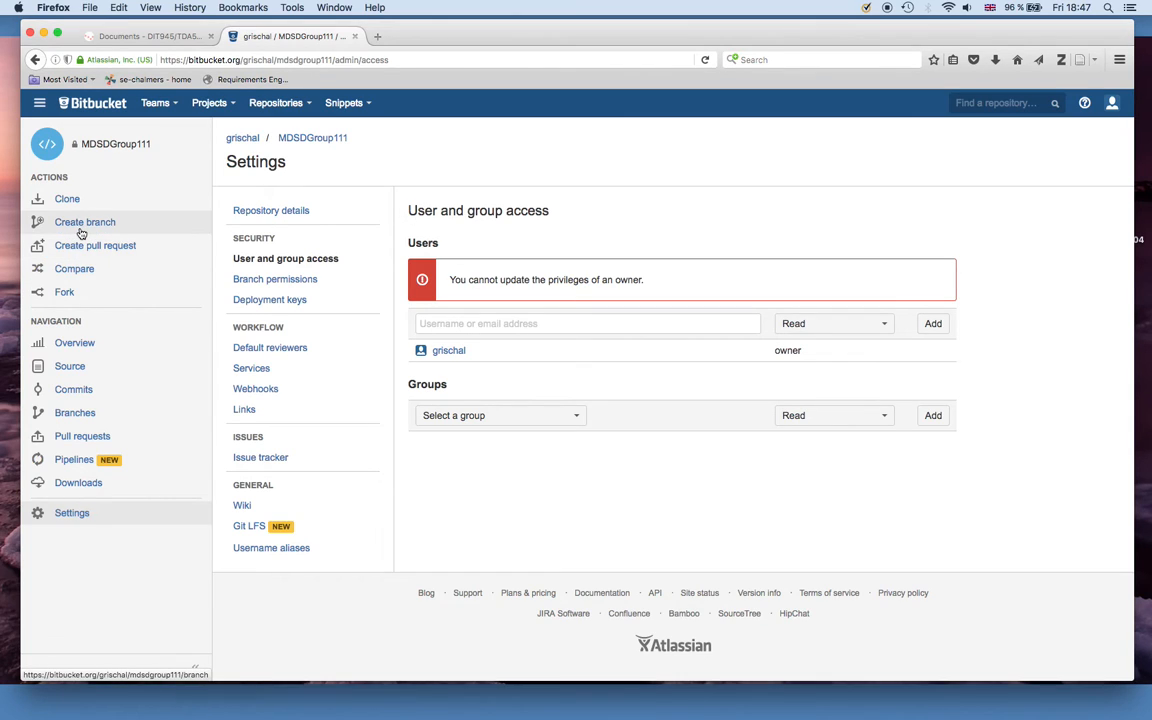
mouse_move(68, 198)
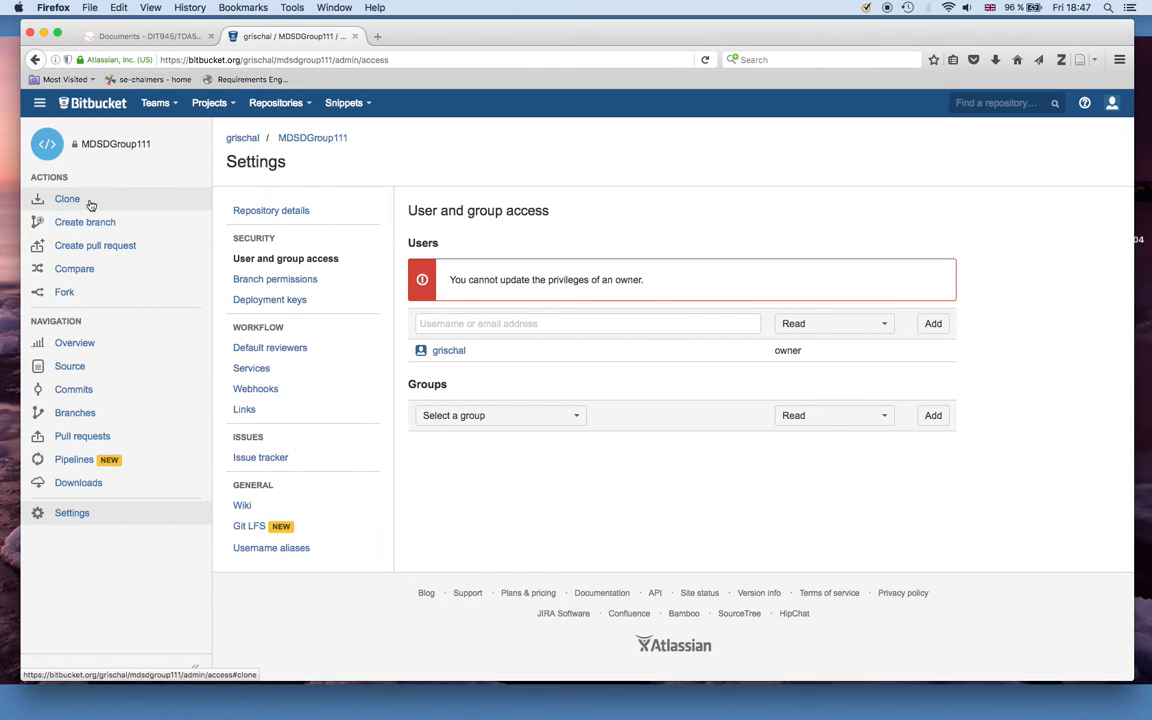
Show the repository's HTTPS clone address and select it for copying.
left_click(68, 198)
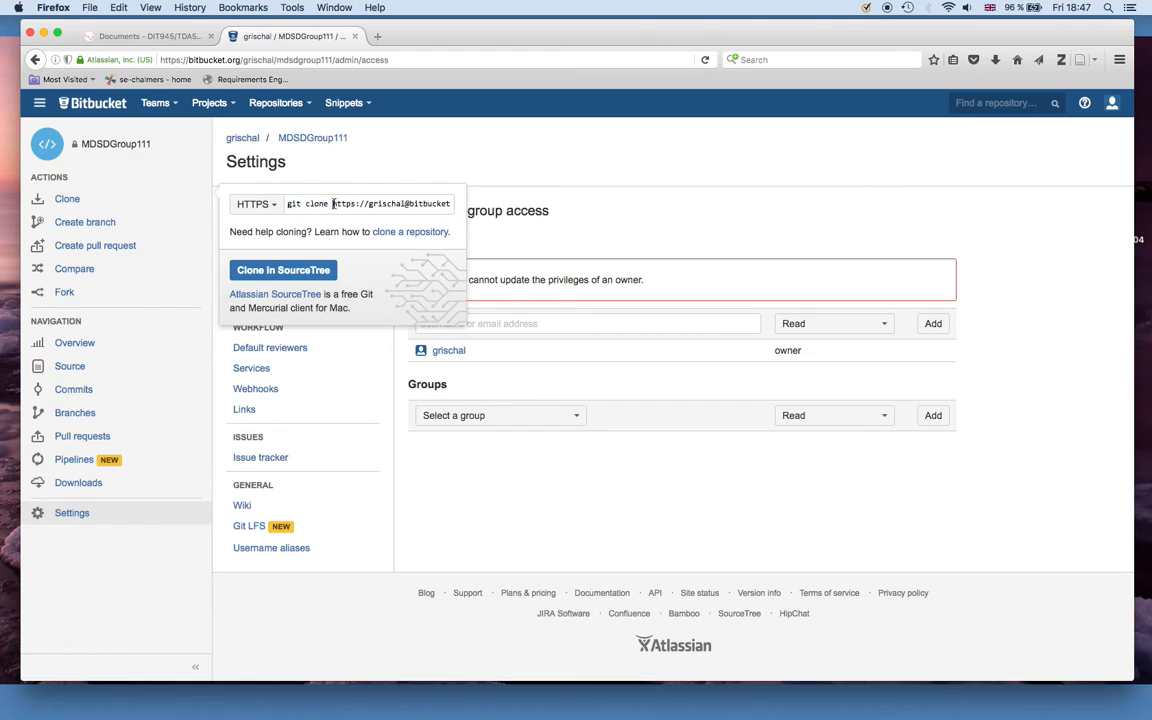
triple_click(368, 204)
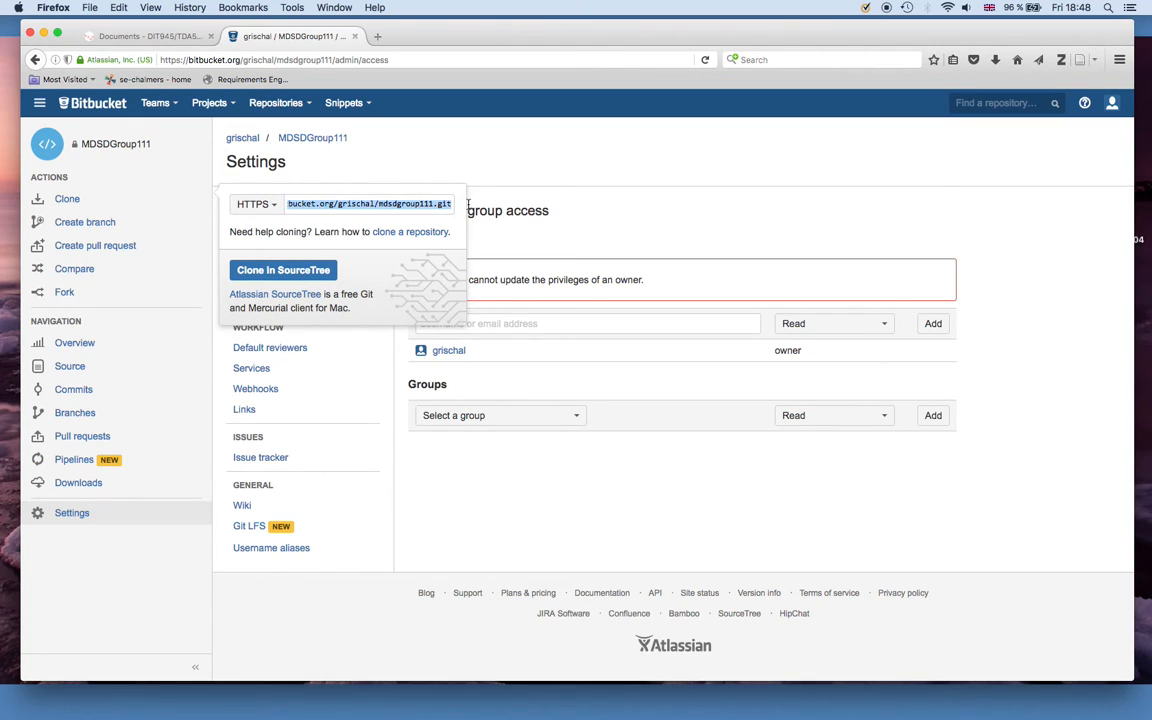
left_click(504, 188)
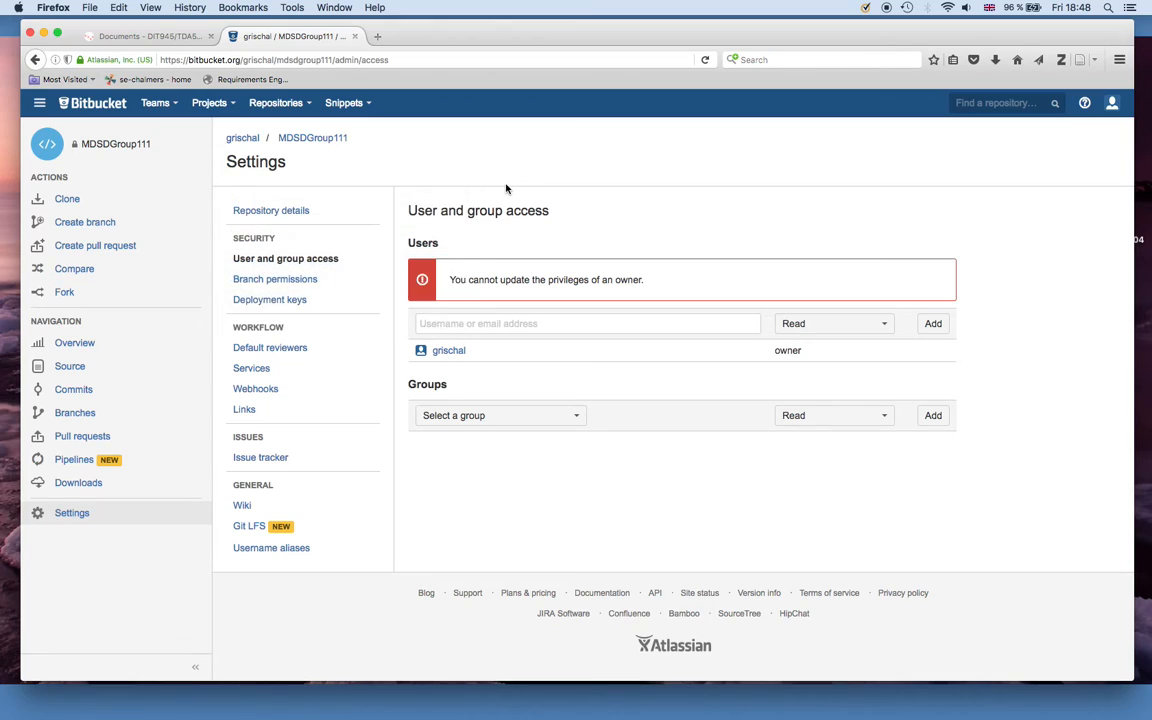
mouse_move(688, 192)
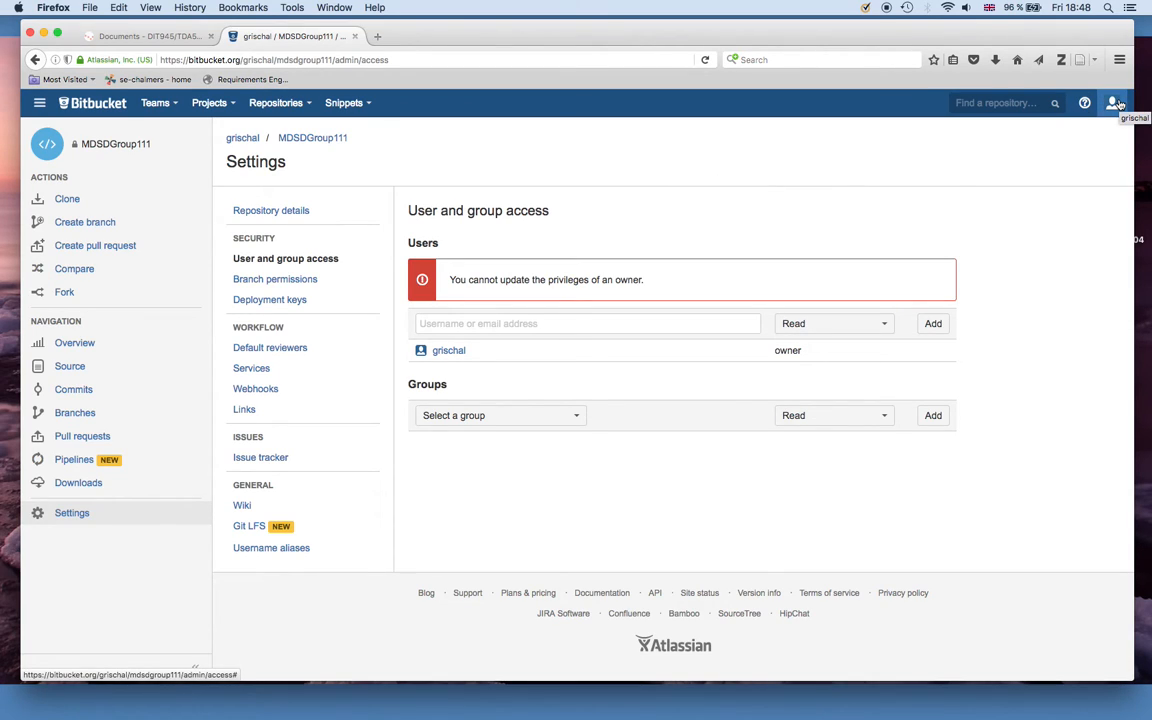
Log out of the Bitbucket account from the avatar menu and return to Papyrus.
left_click(1112, 104)
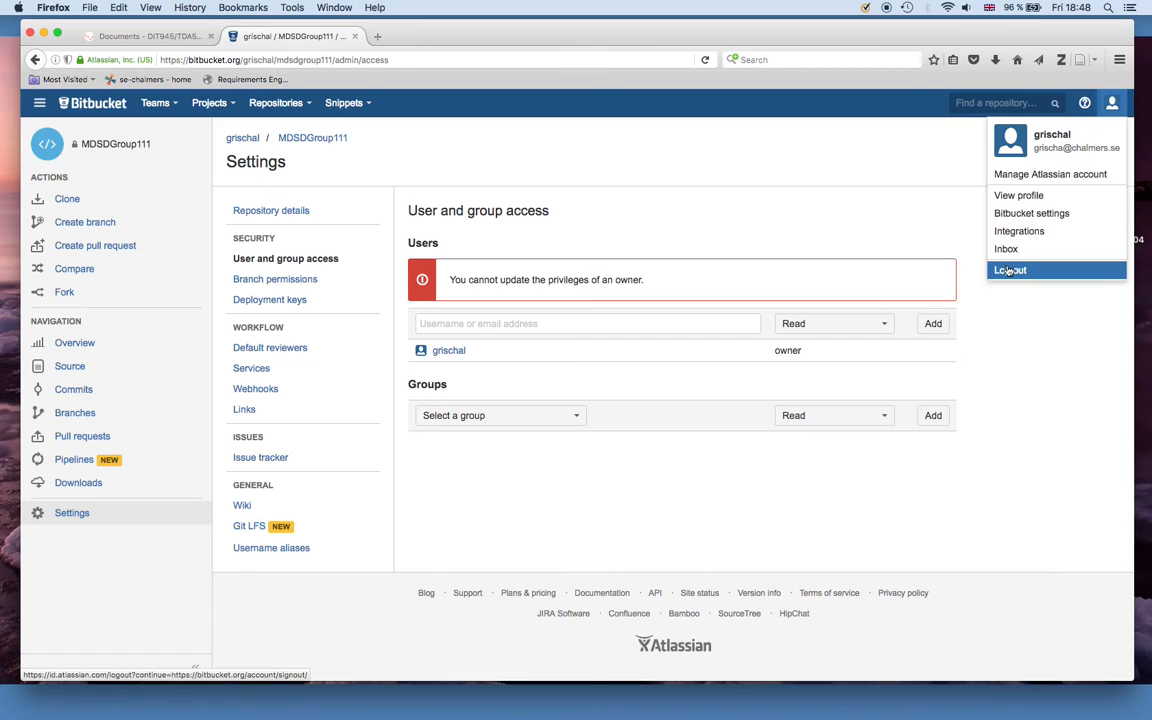
left_click(1010, 270)
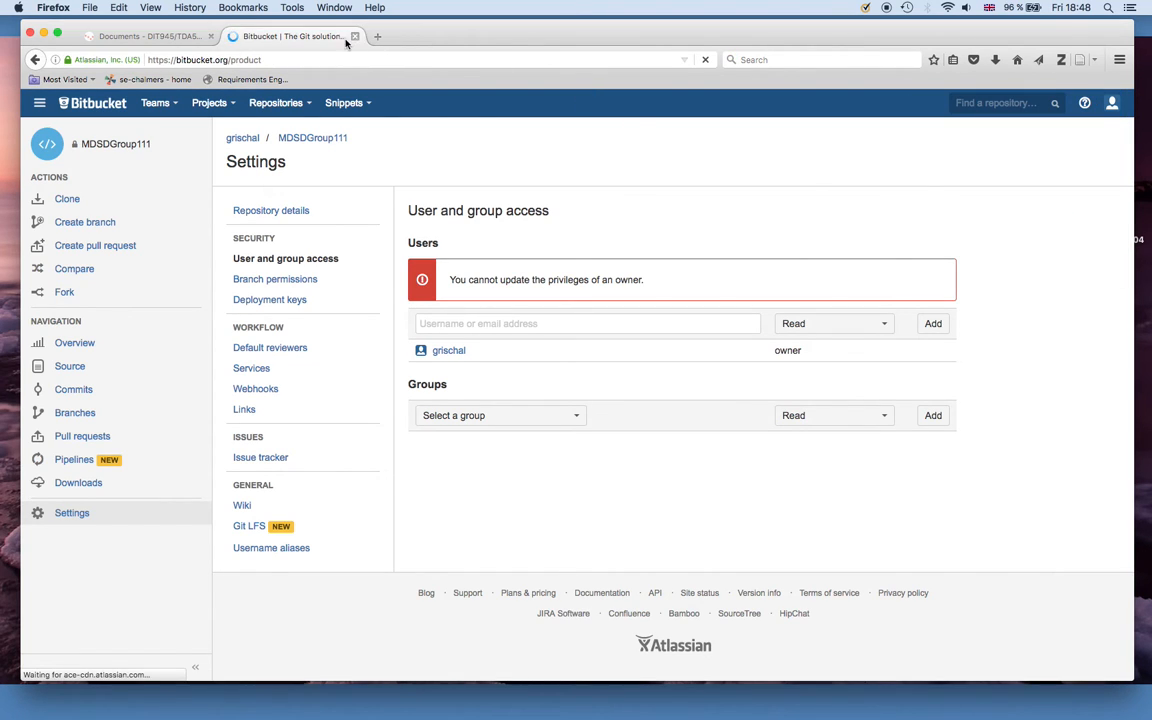
left_click(144, 36)
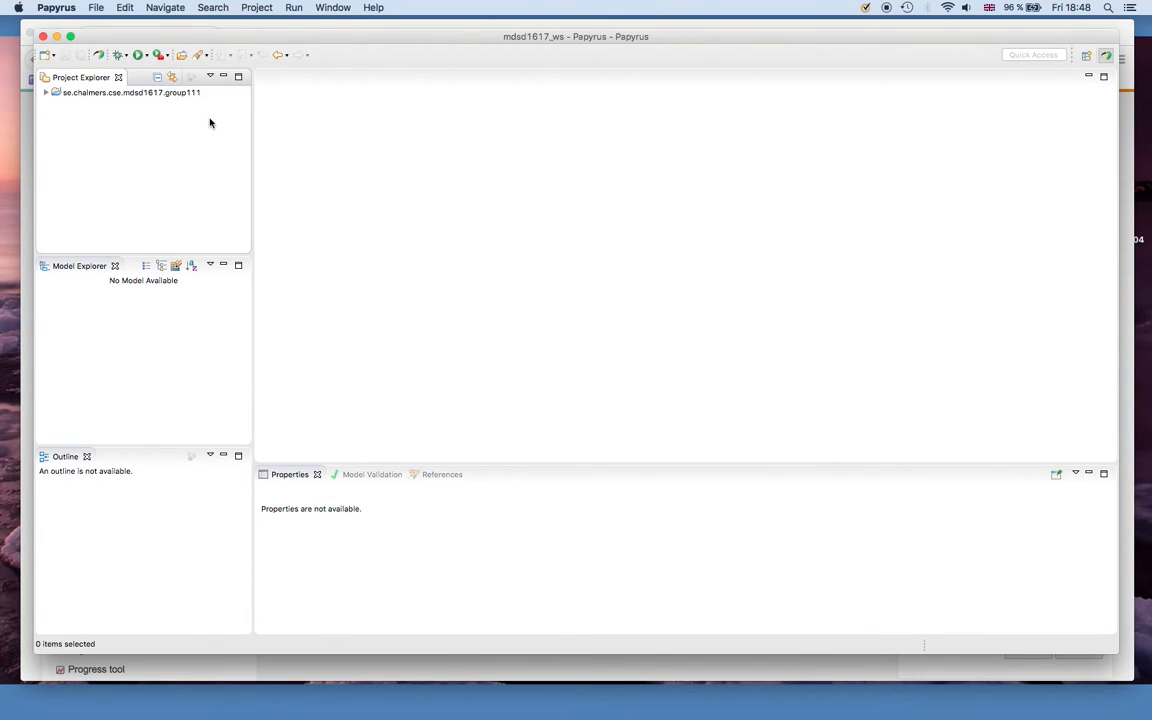
mouse_move(324, 128)
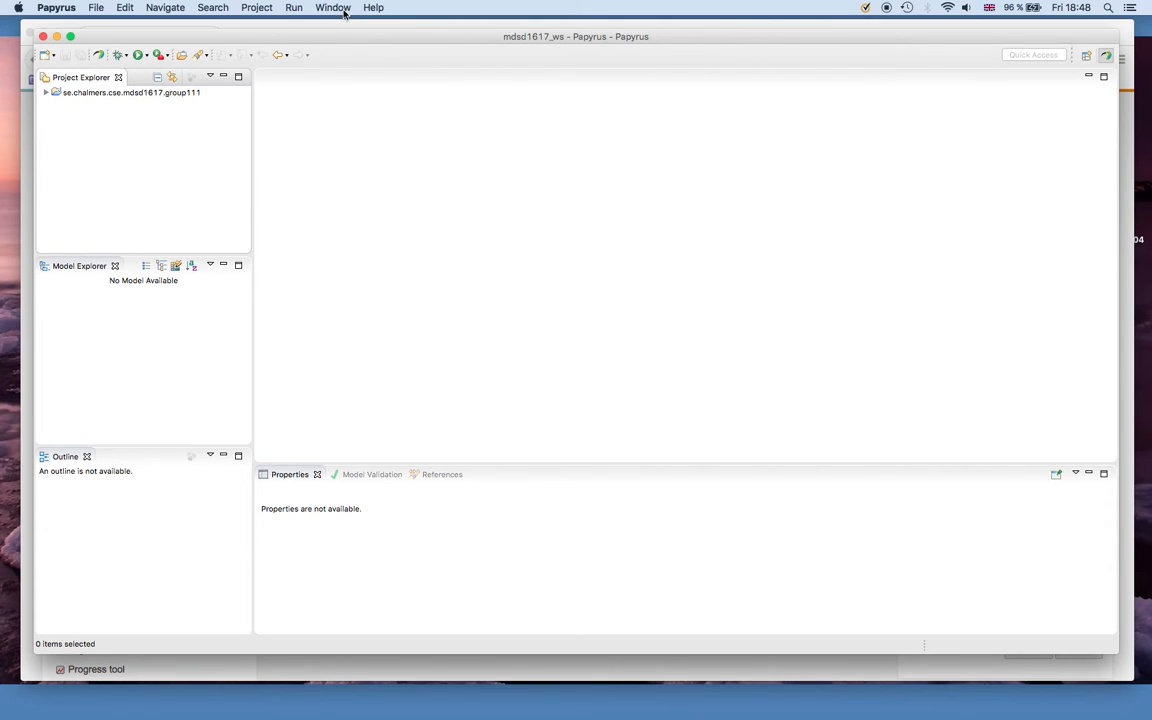
Show the Git Repositories view via Window > Show View > Other > Git.
left_click(332, 8)
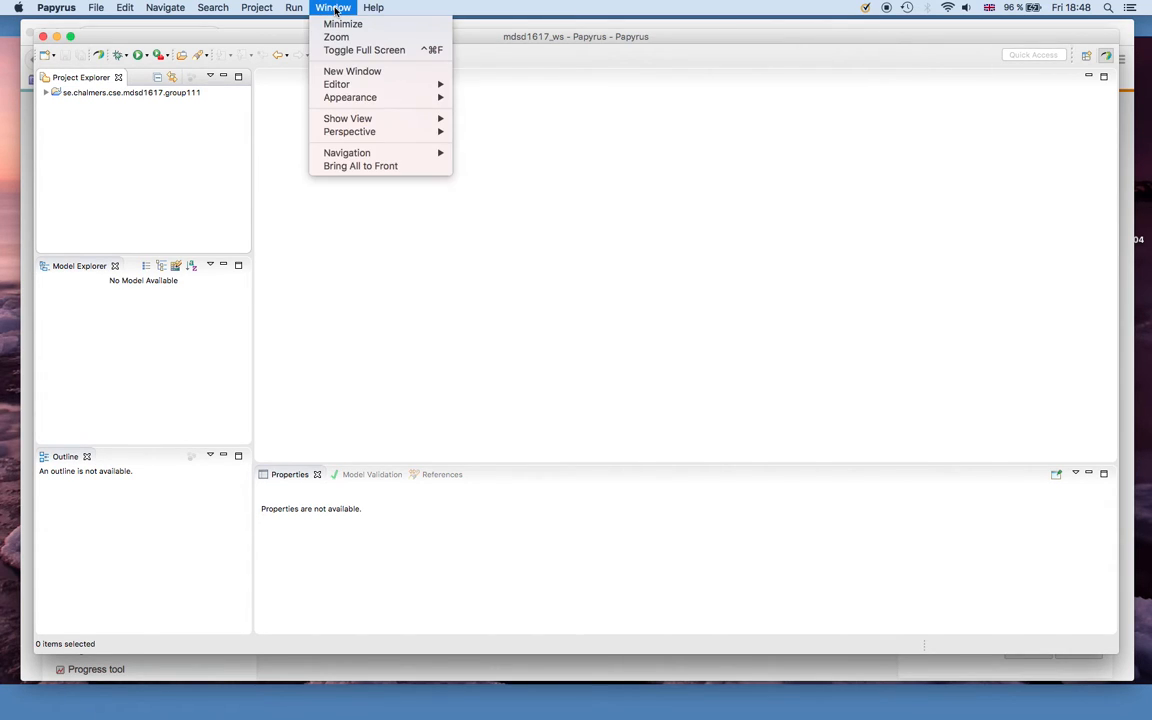
left_click(348, 118)
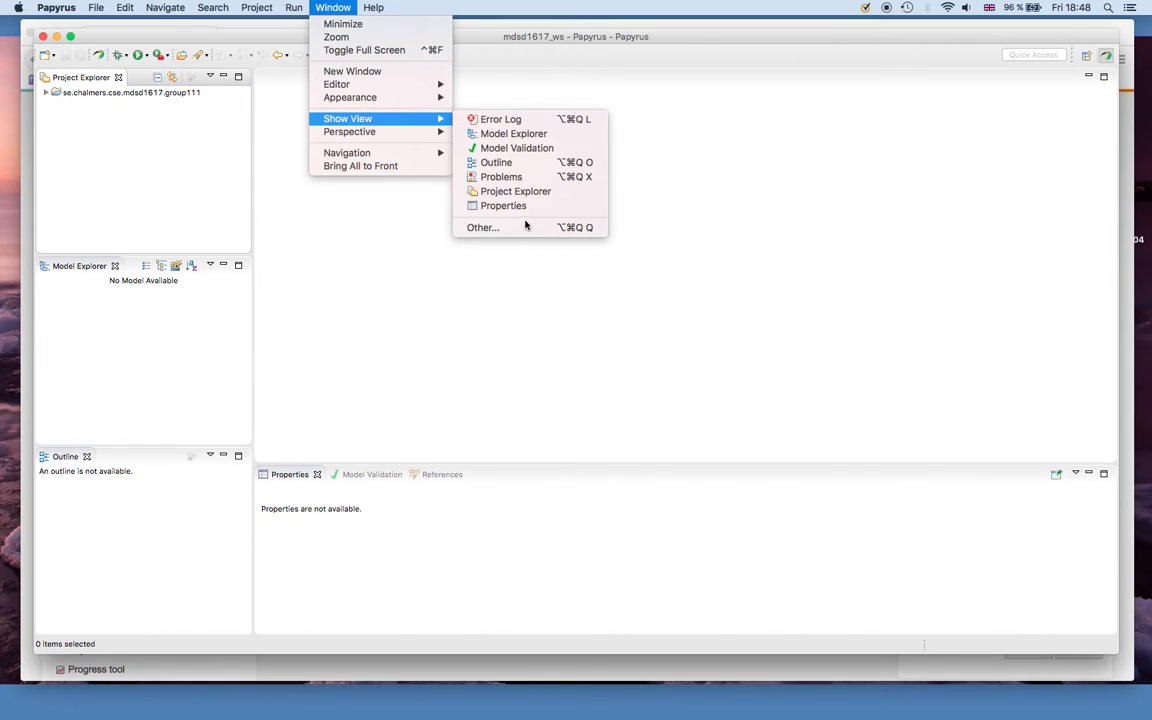
left_click(482, 228)
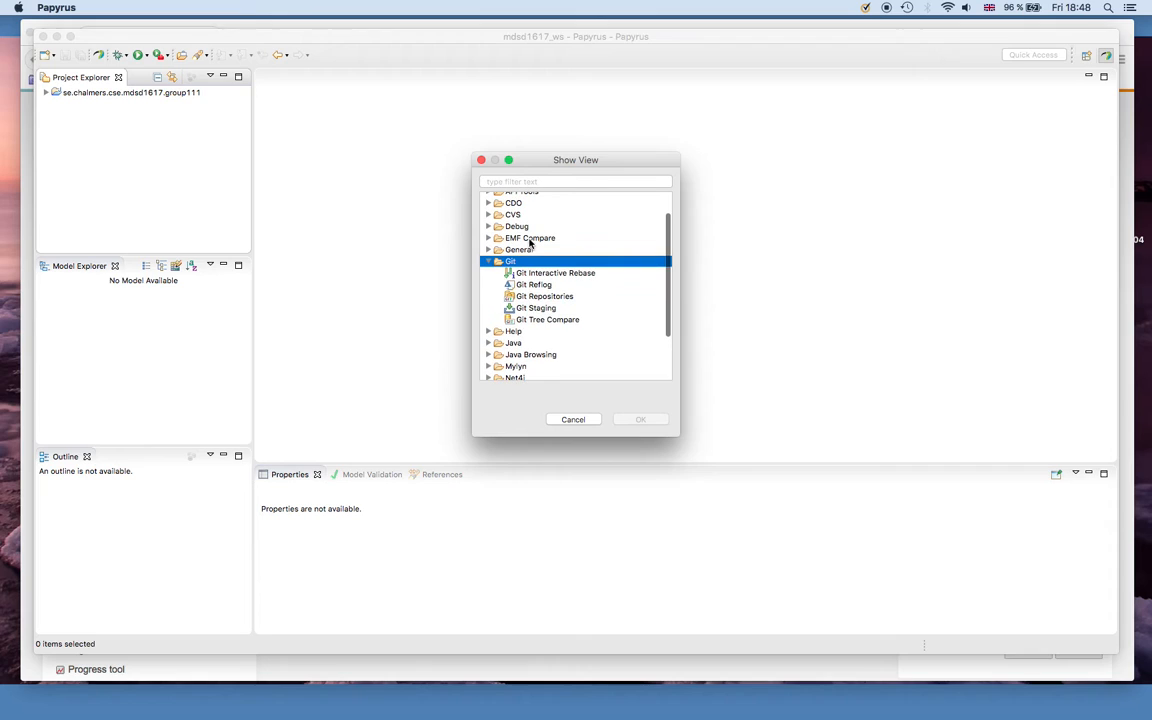
left_click(544, 296)
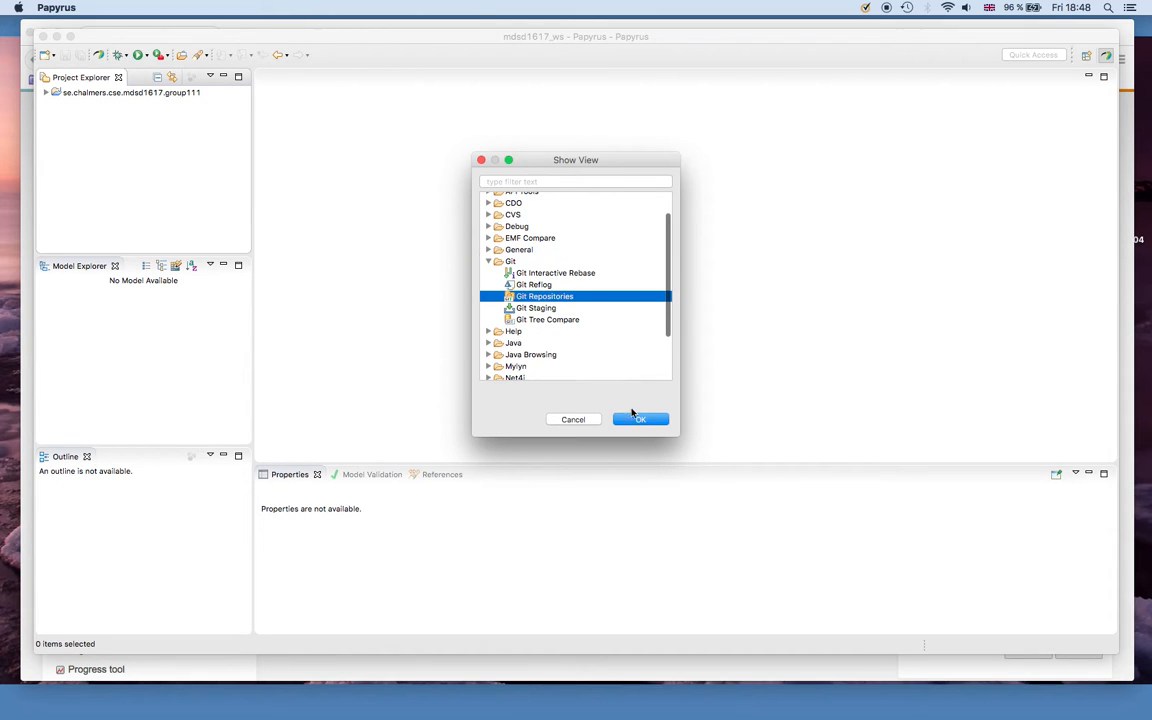
left_click(640, 420)
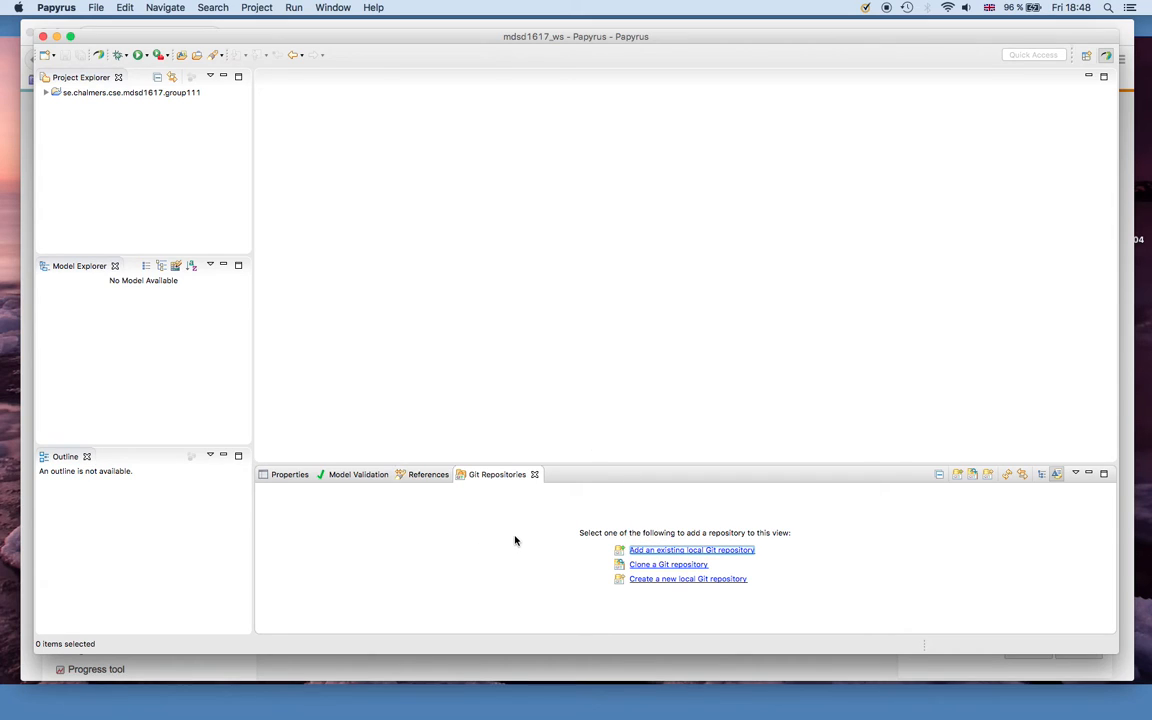
mouse_move(588, 568)
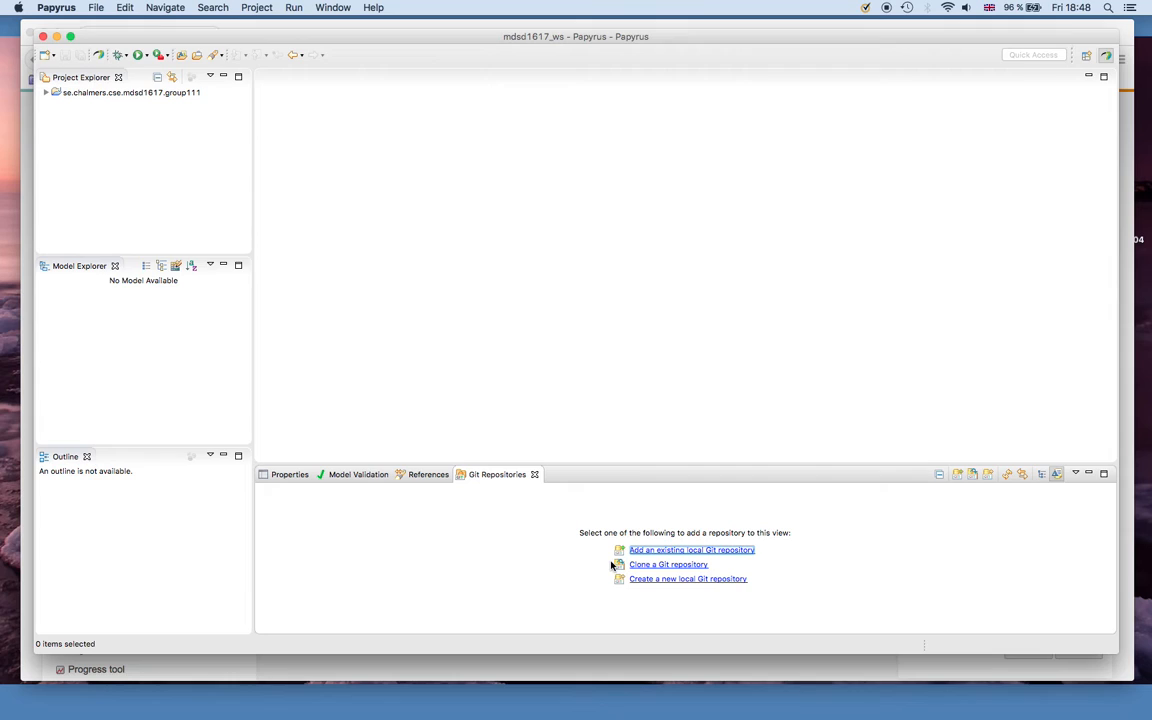
mouse_move(652, 570)
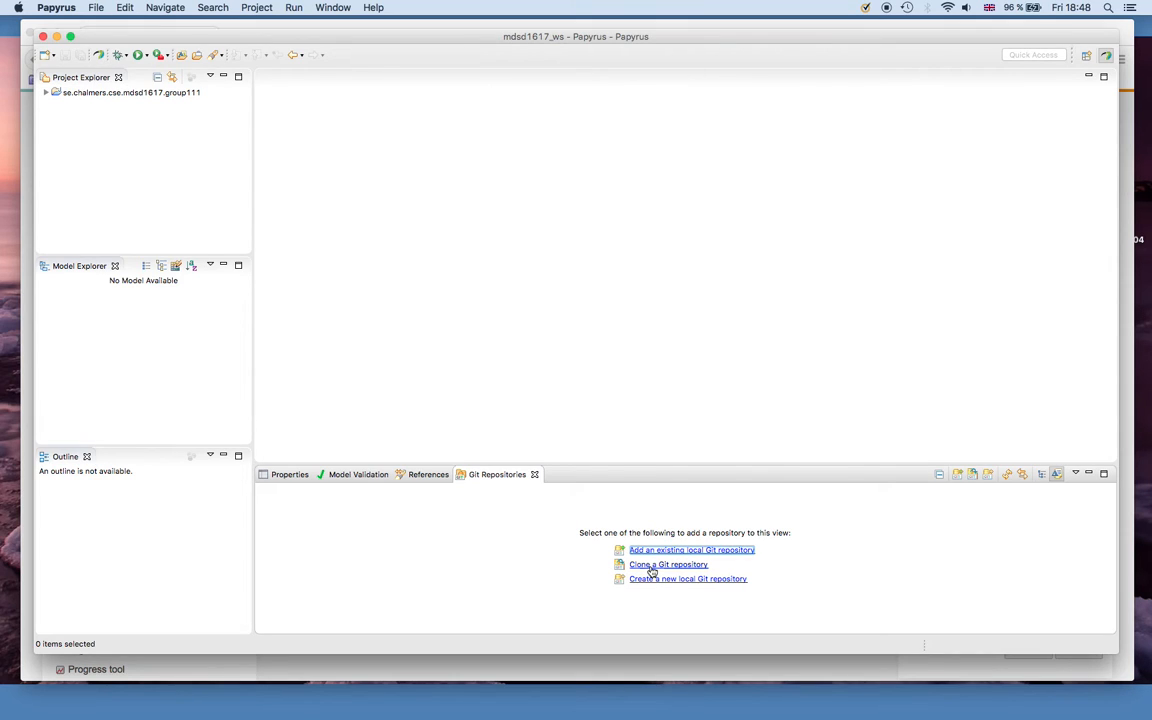
mouse_move(744, 572)
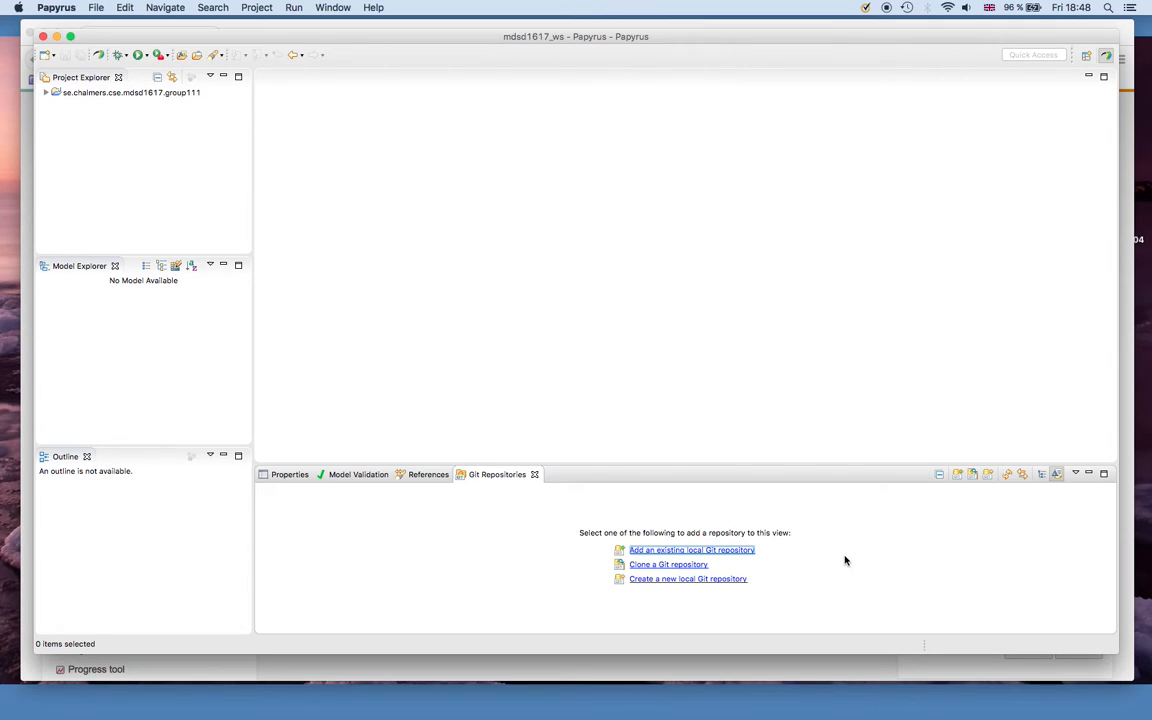
mouse_move(650, 536)
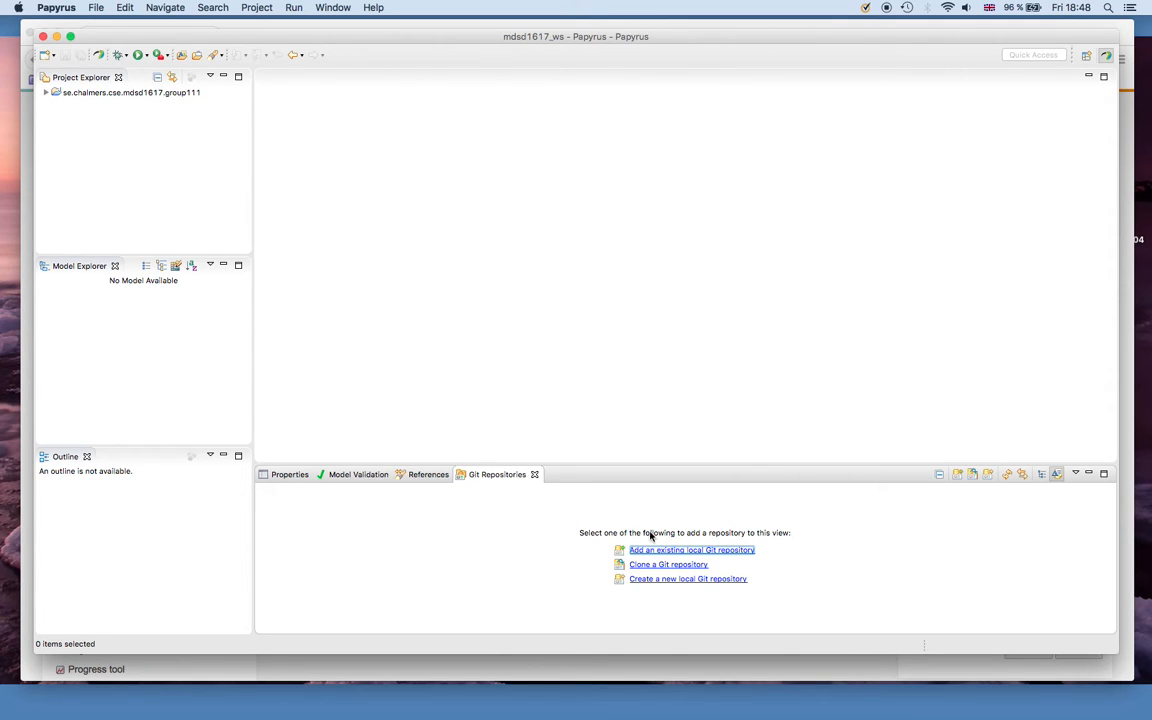
mouse_move(620, 548)
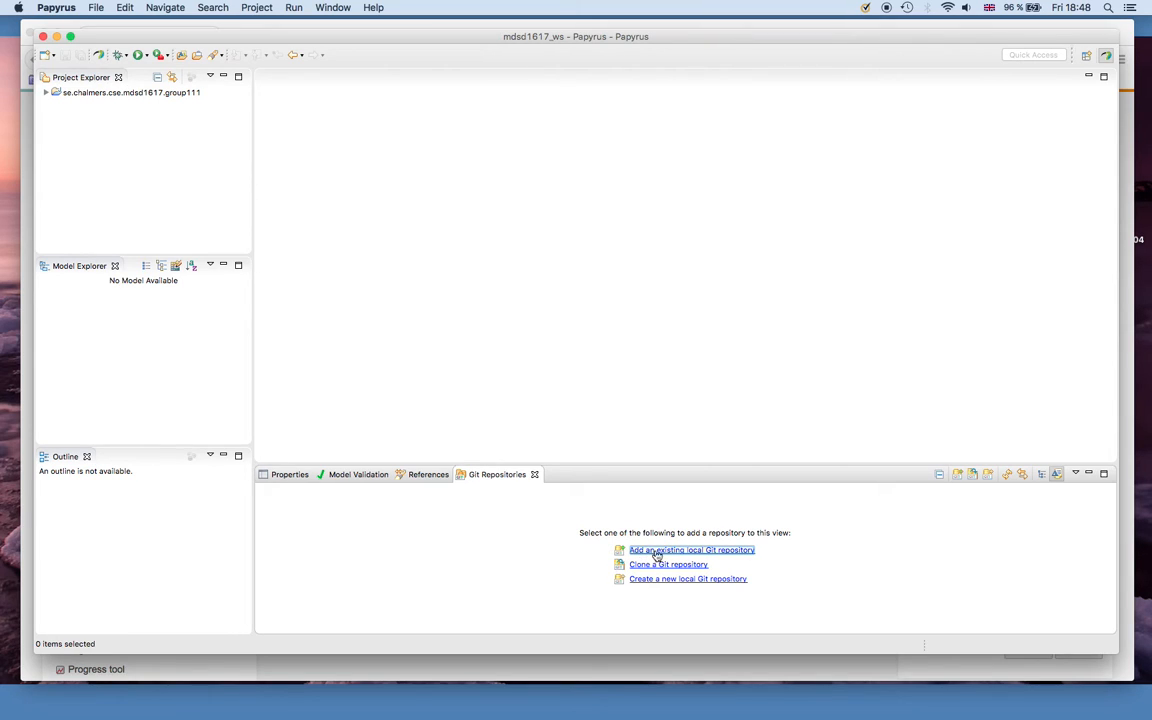
mouse_move(814, 552)
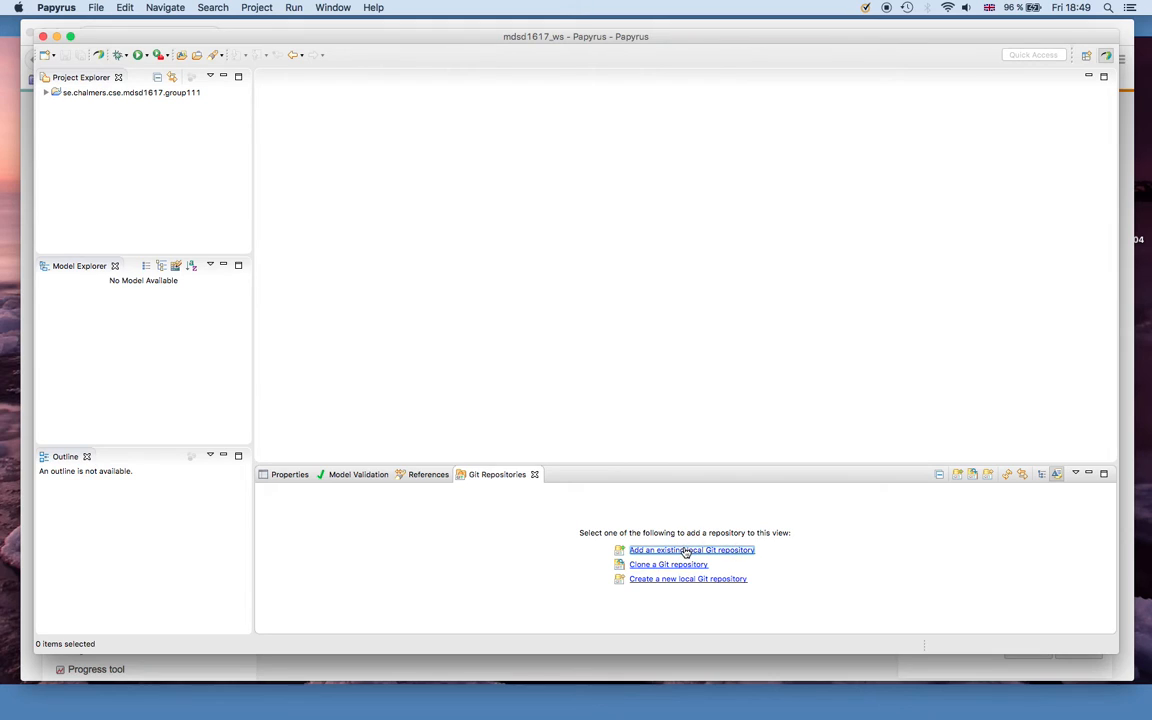
Start cloning the MDSDGroup111 Bitbucket URL with credentials, entering local path /Users/grischa/Do….
left_click(668, 564)
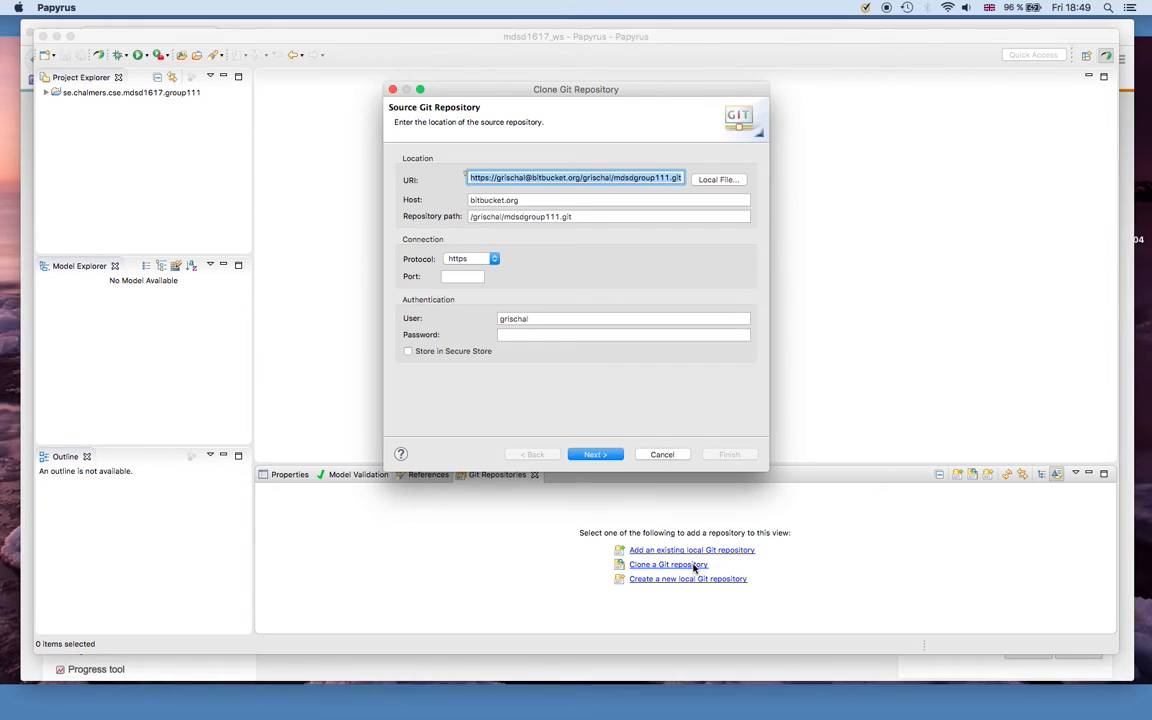
left_click(532, 178)
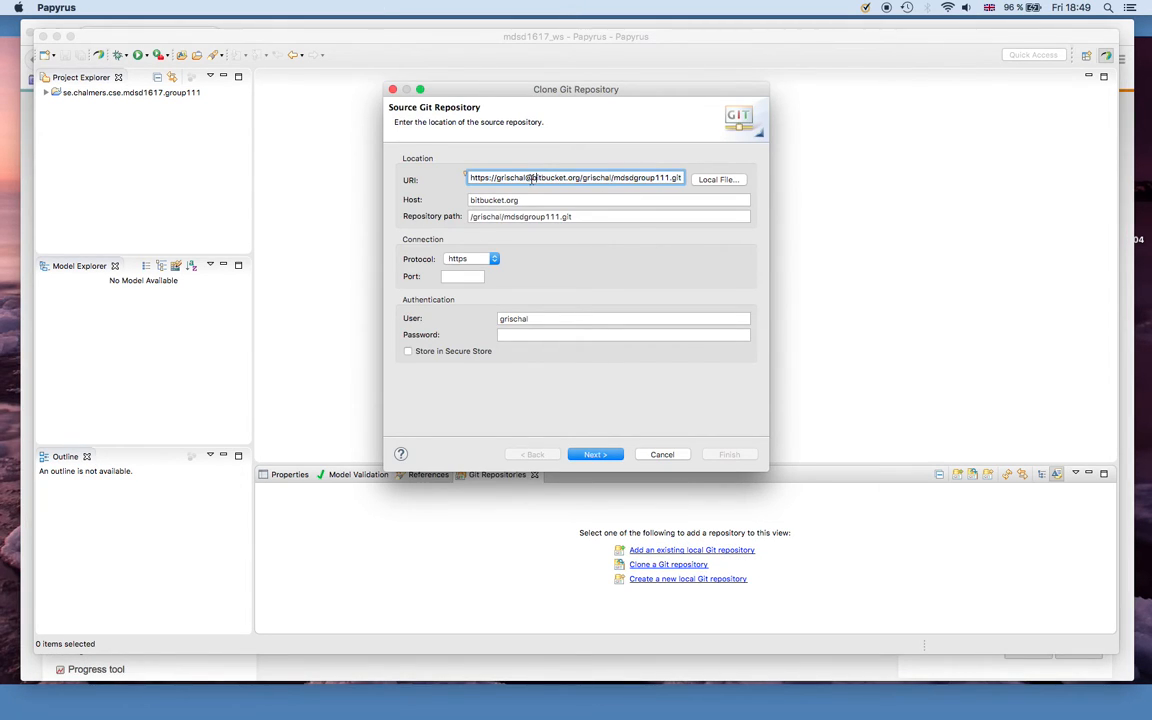
triple_click(576, 178)
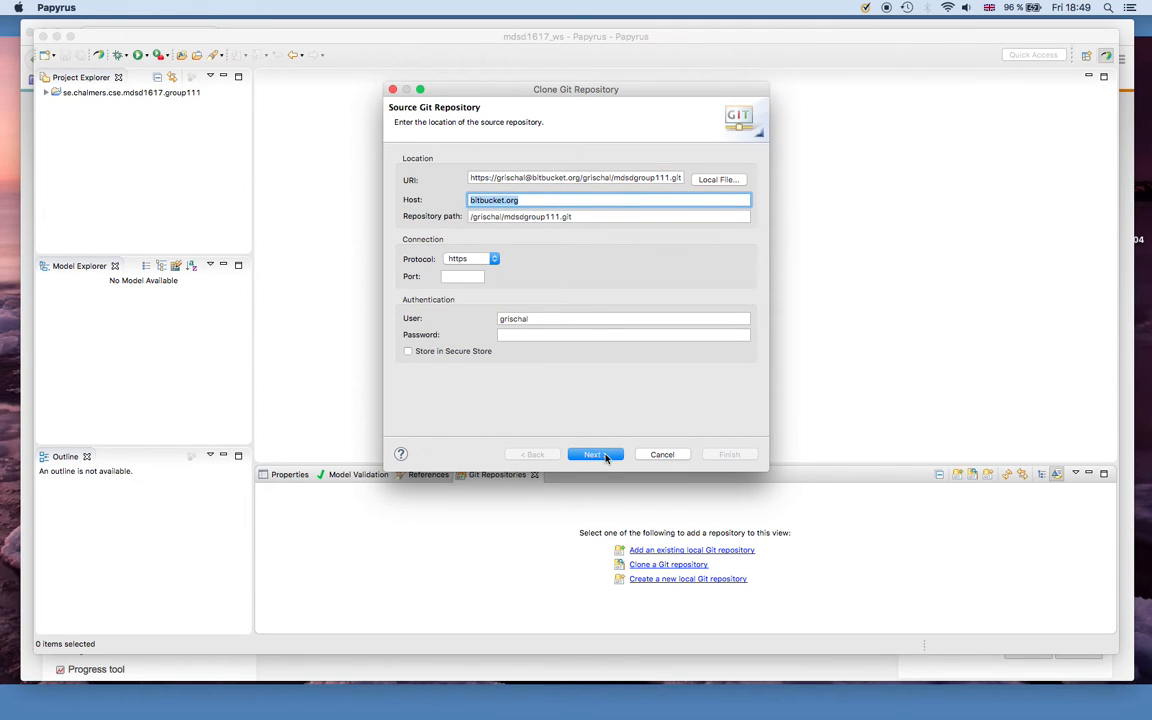
left_click(592, 454)
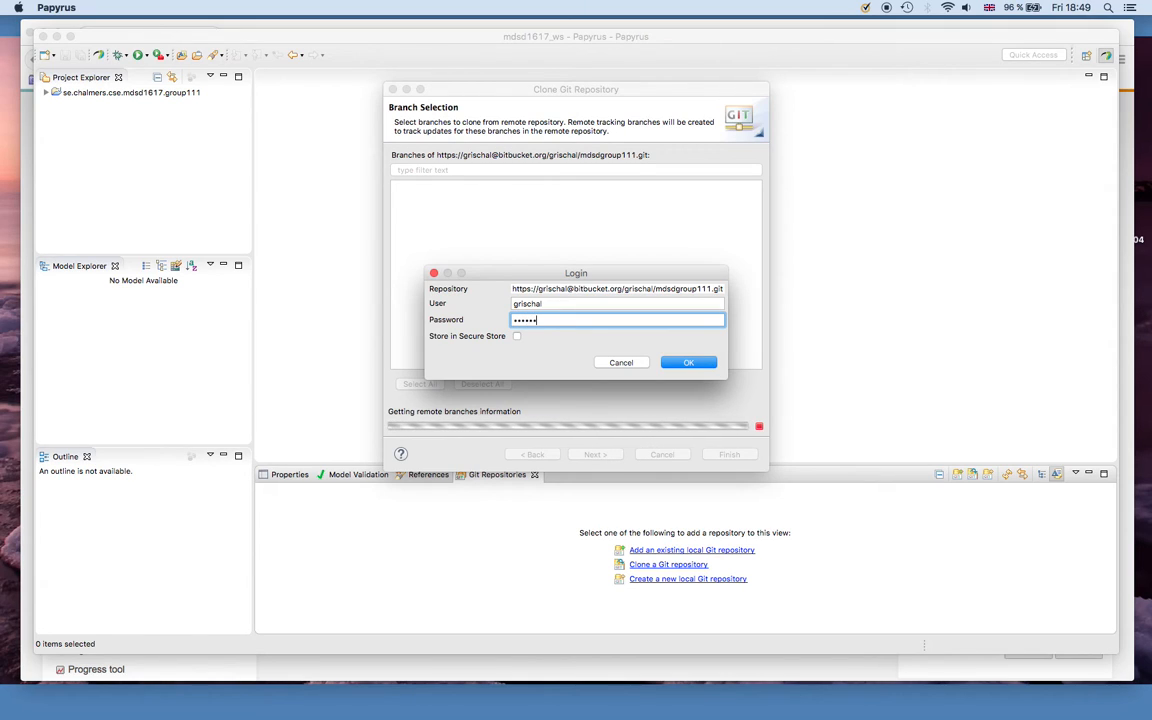
left_click(688, 362)
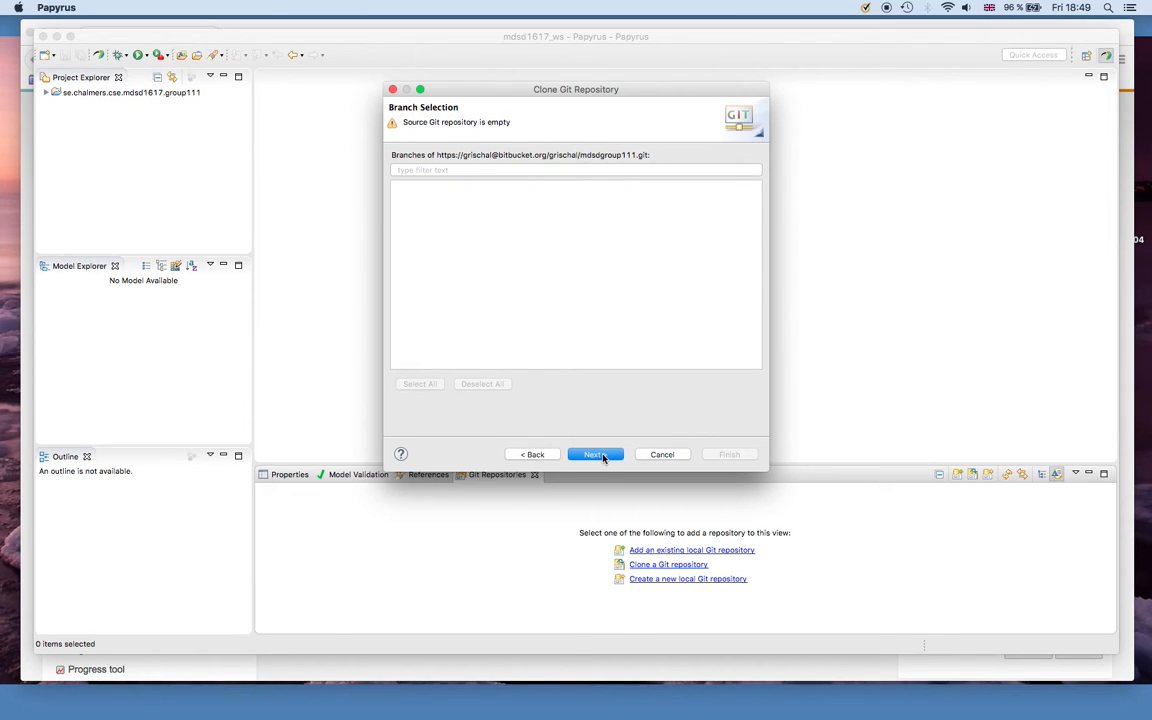
left_click(594, 454)
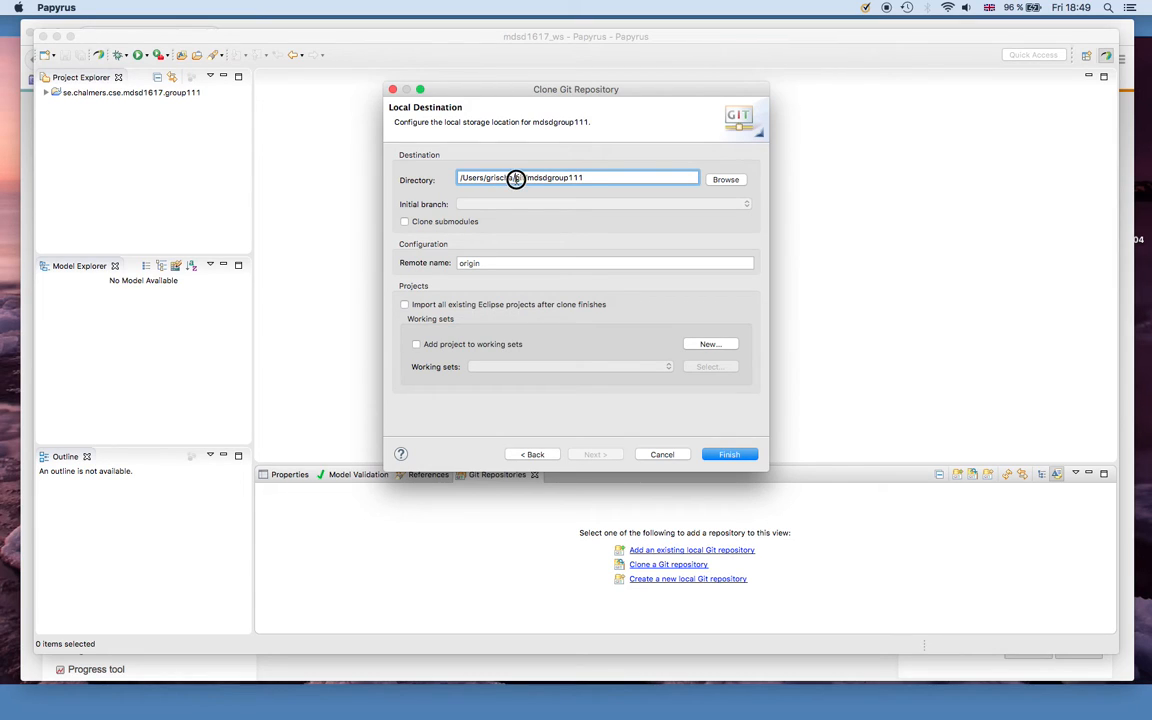
type("/Users/grischa/Downloads/papyrus_demo/git_")
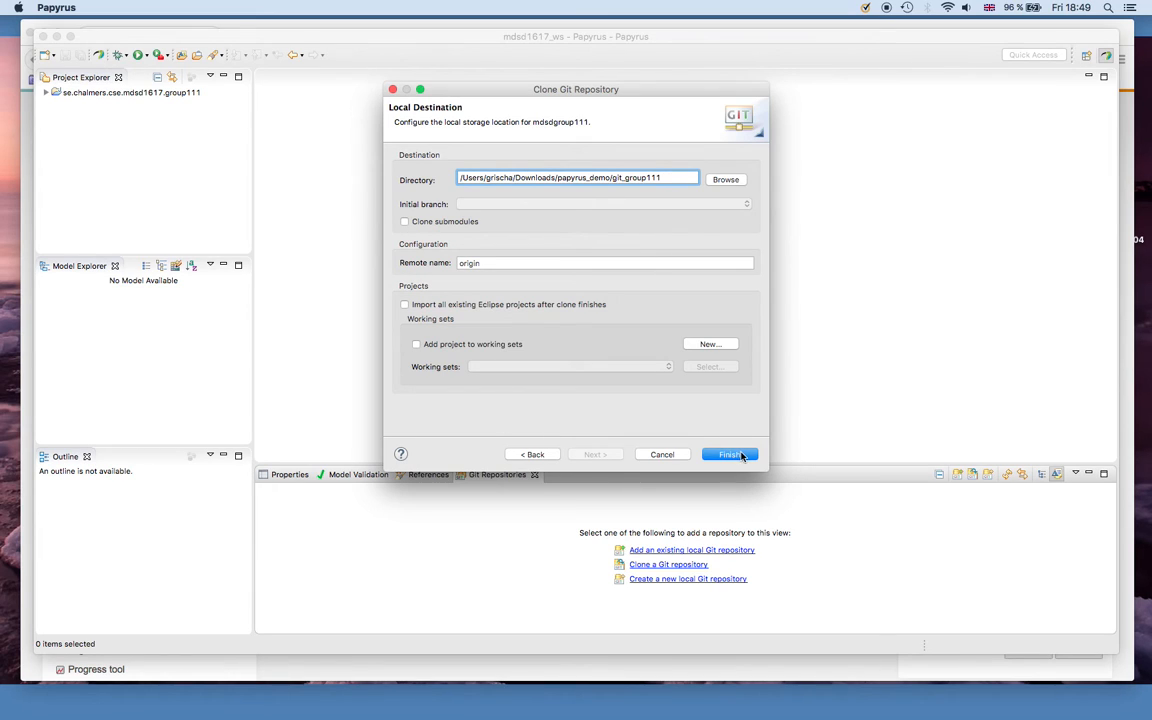
Finish cloning into papyrus_demo and expand git_group111 down to its Working Tree.
left_click(728, 456)
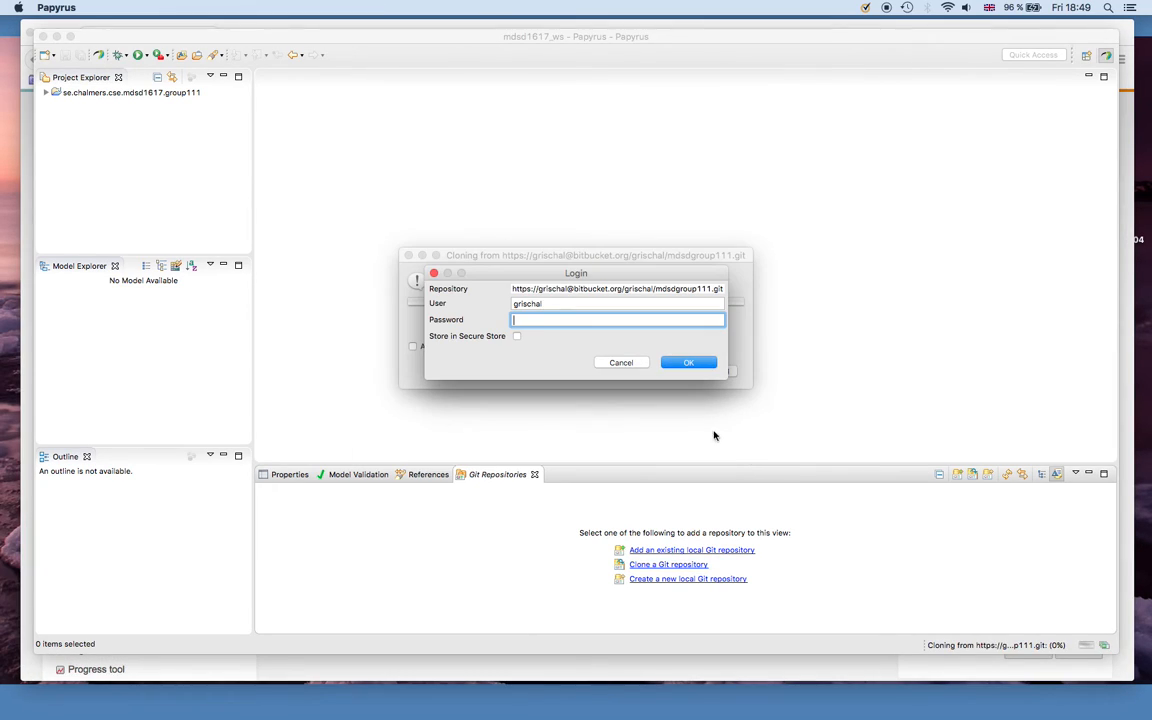
left_click(688, 362)
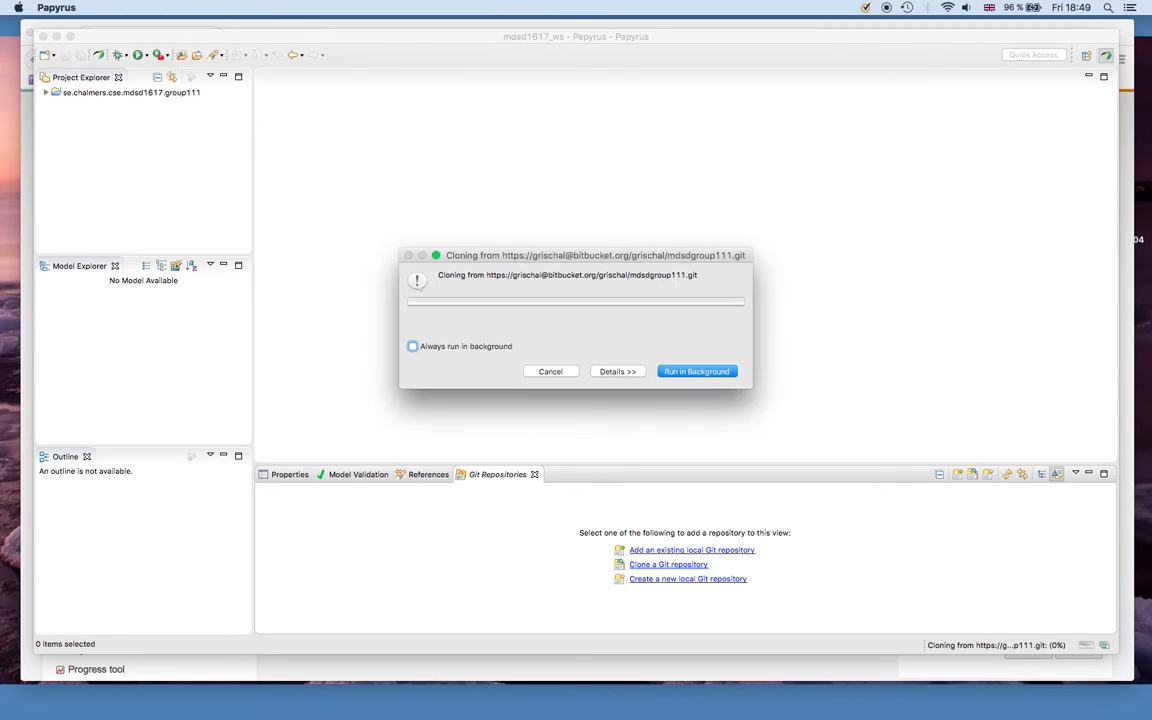
left_click(696, 370)
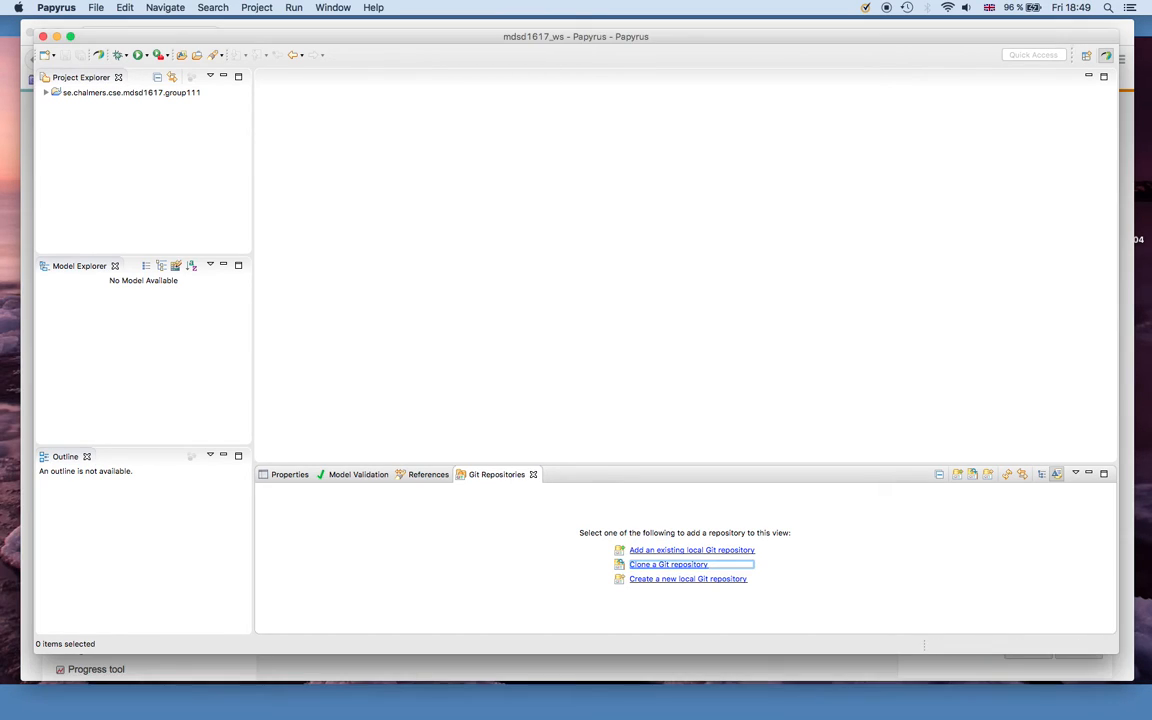
left_click(692, 550)
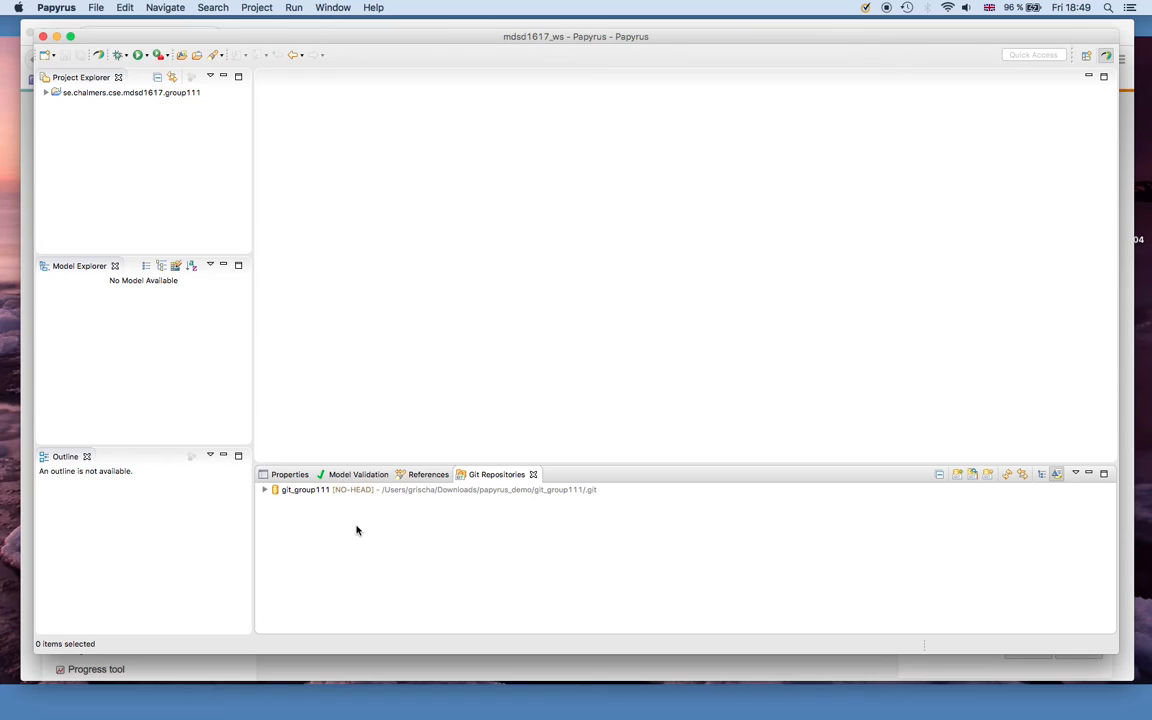
left_click(264, 488)
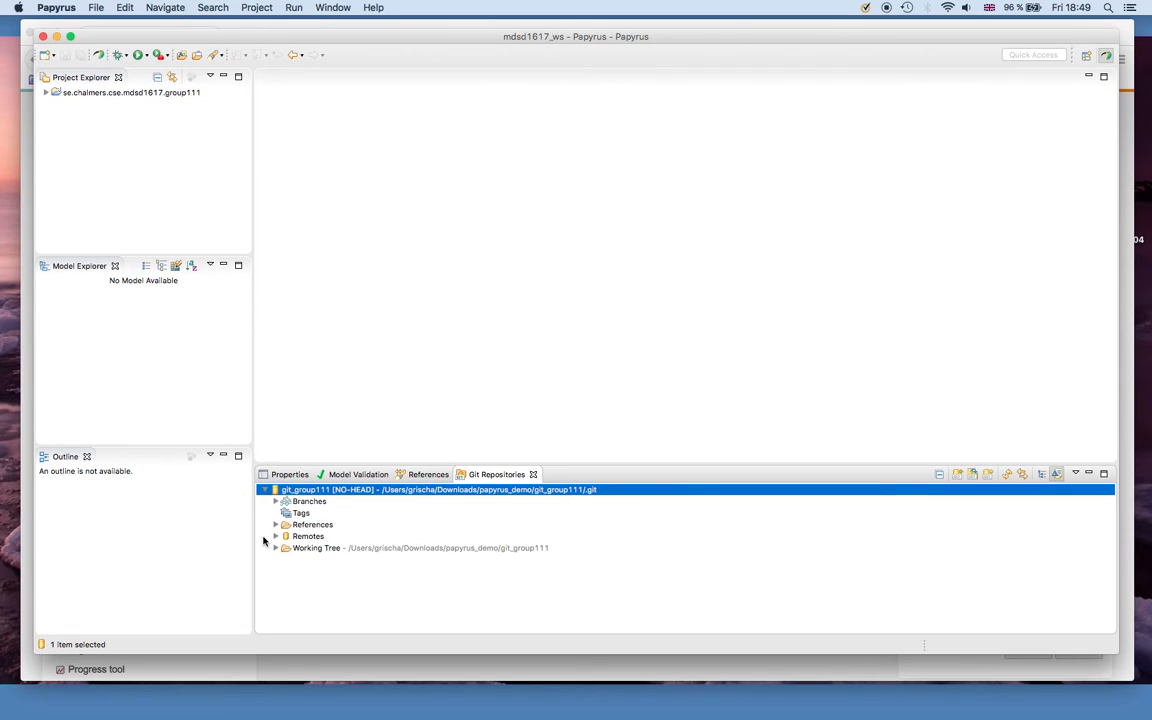
left_click(276, 548)
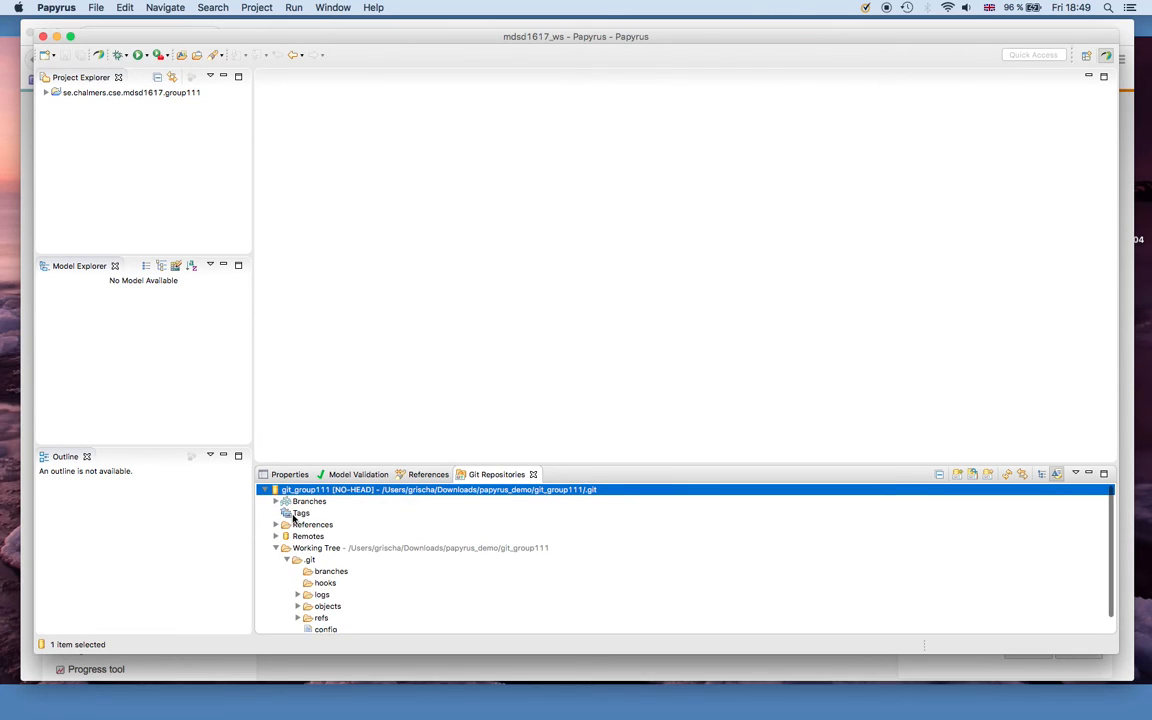
Collapse the repository and launch Team > Share Project on the group111 project.
left_click(264, 488)
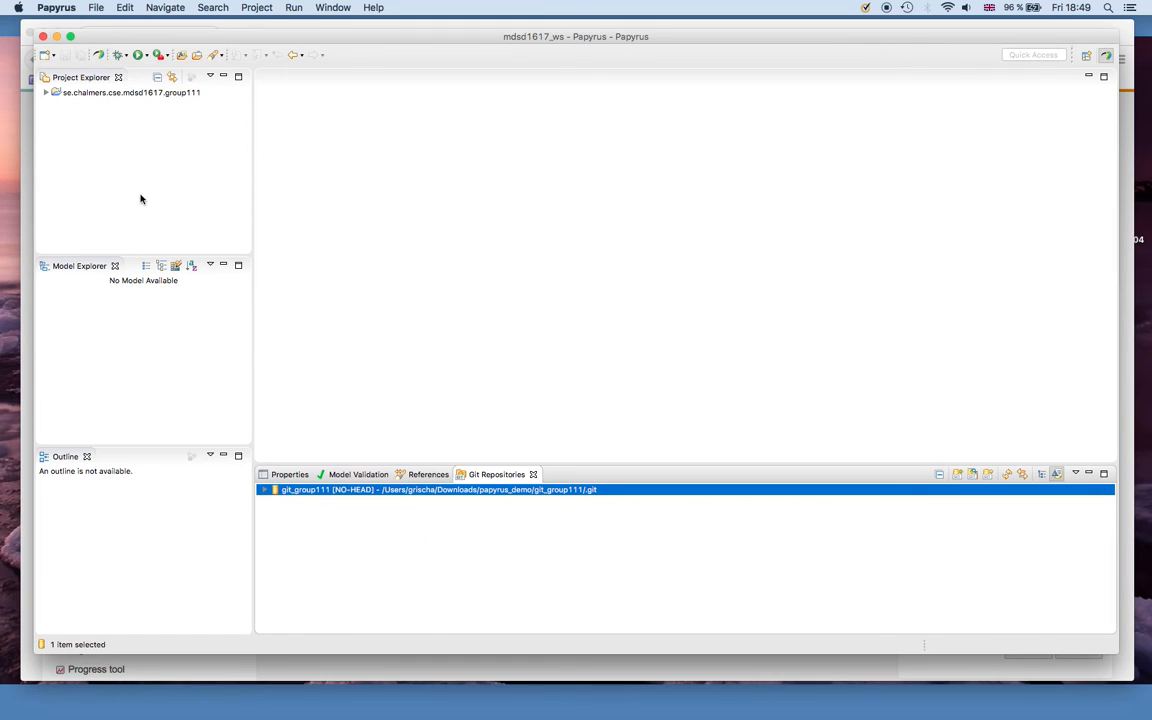
left_click(130, 92)
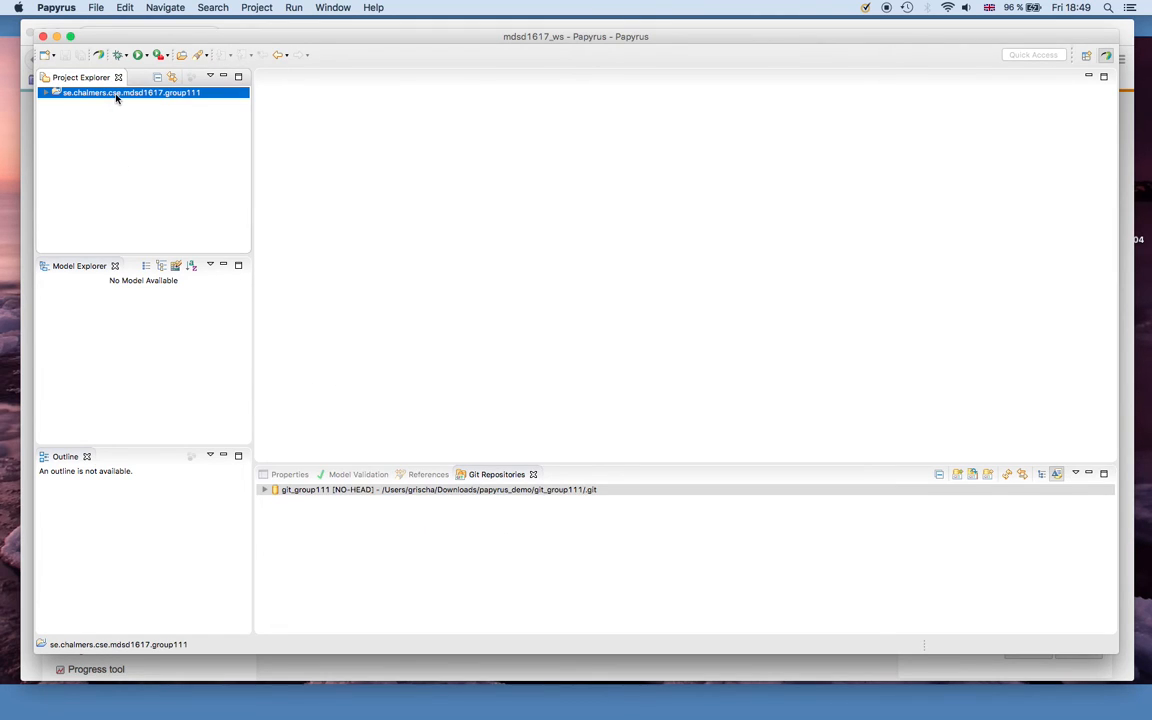
right_click(130, 92)
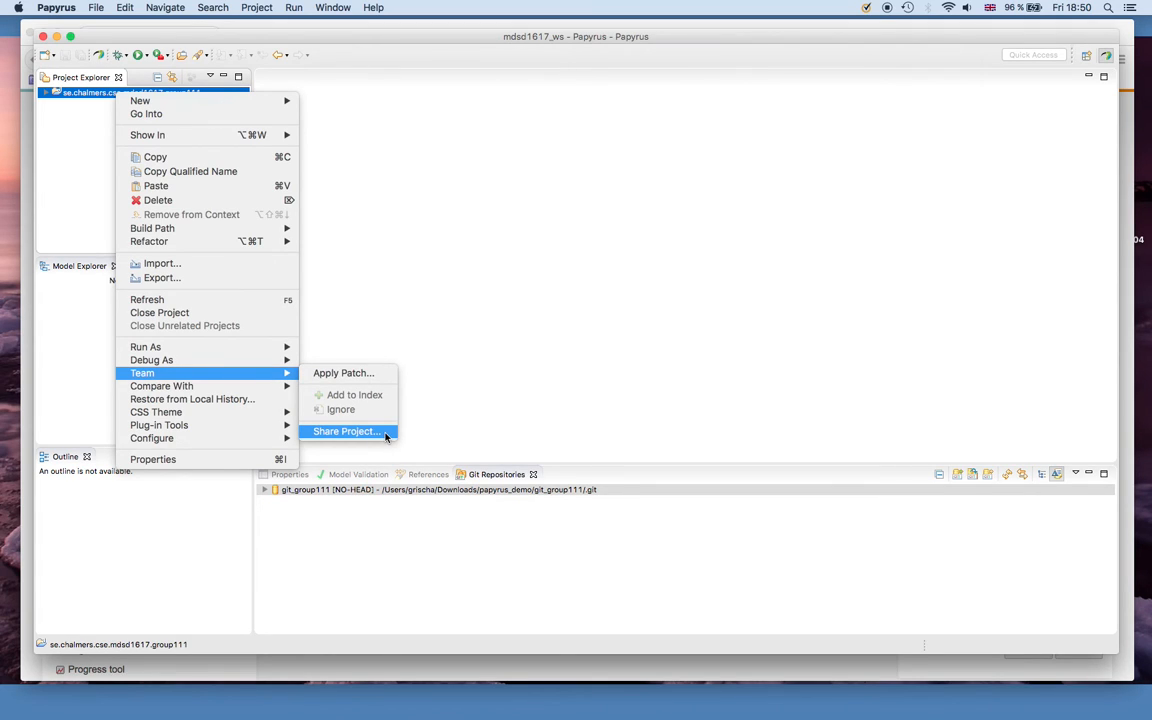
left_click(346, 432)
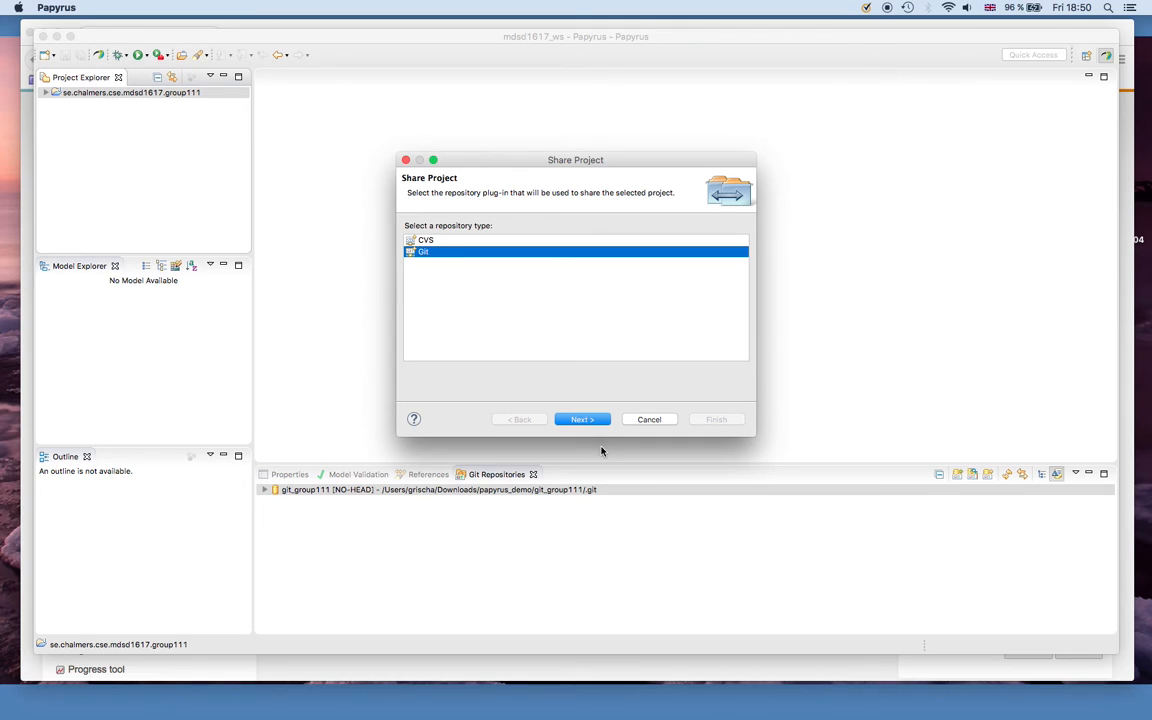
Share the project with Git into the cloned git_group111 repository, not the parent folder.
left_click(582, 420)
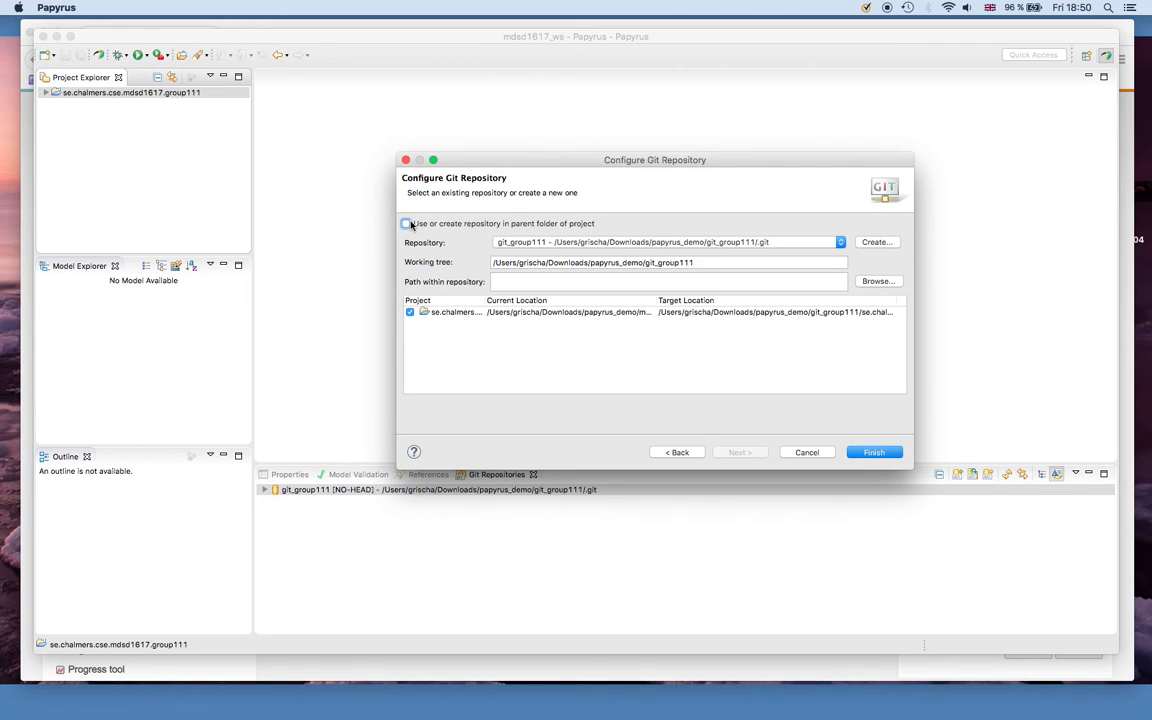
left_click(408, 224)
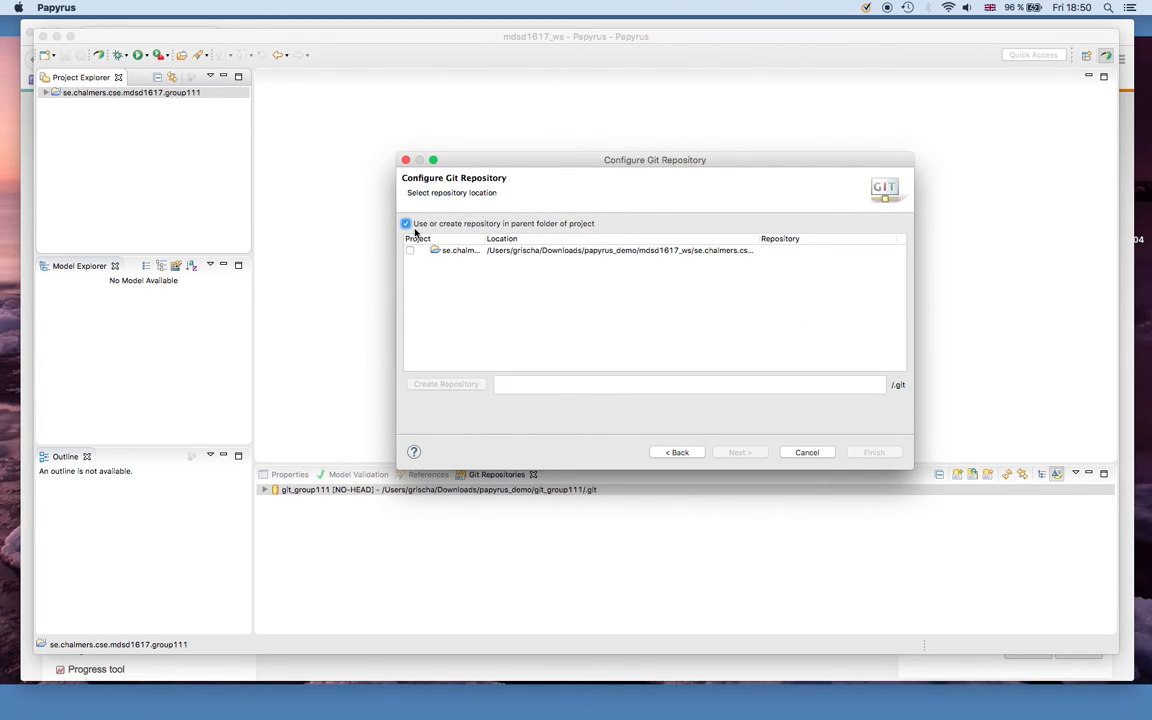
left_click(406, 224)
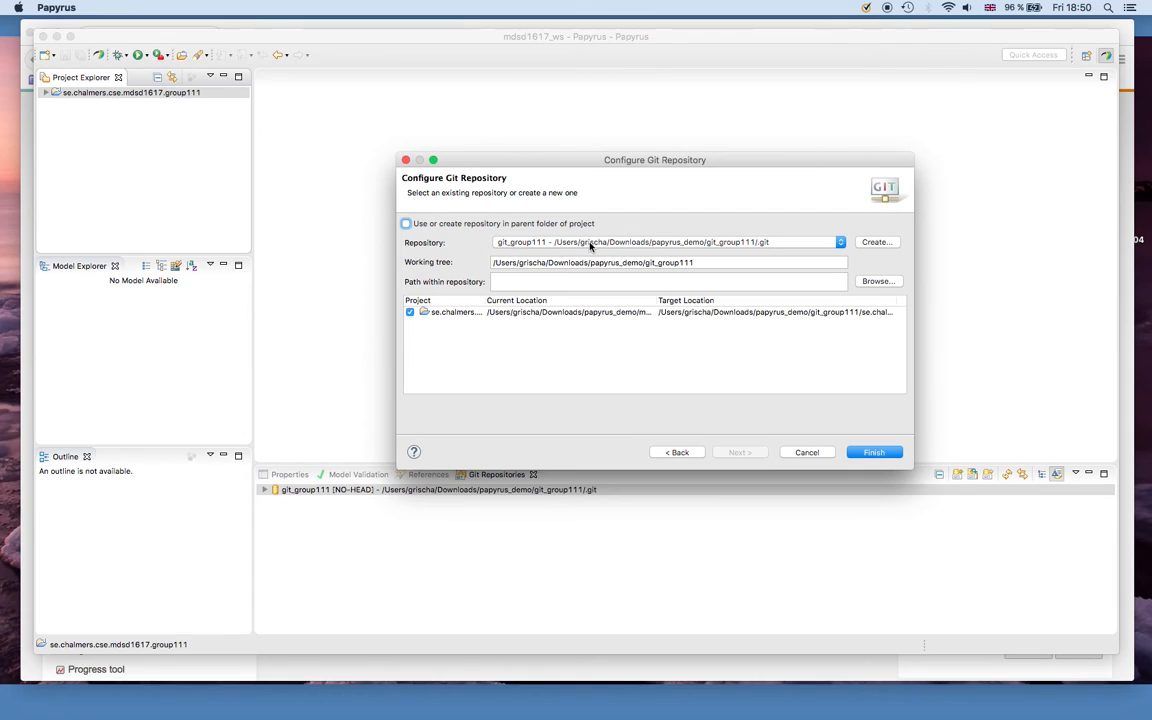
left_click(660, 242)
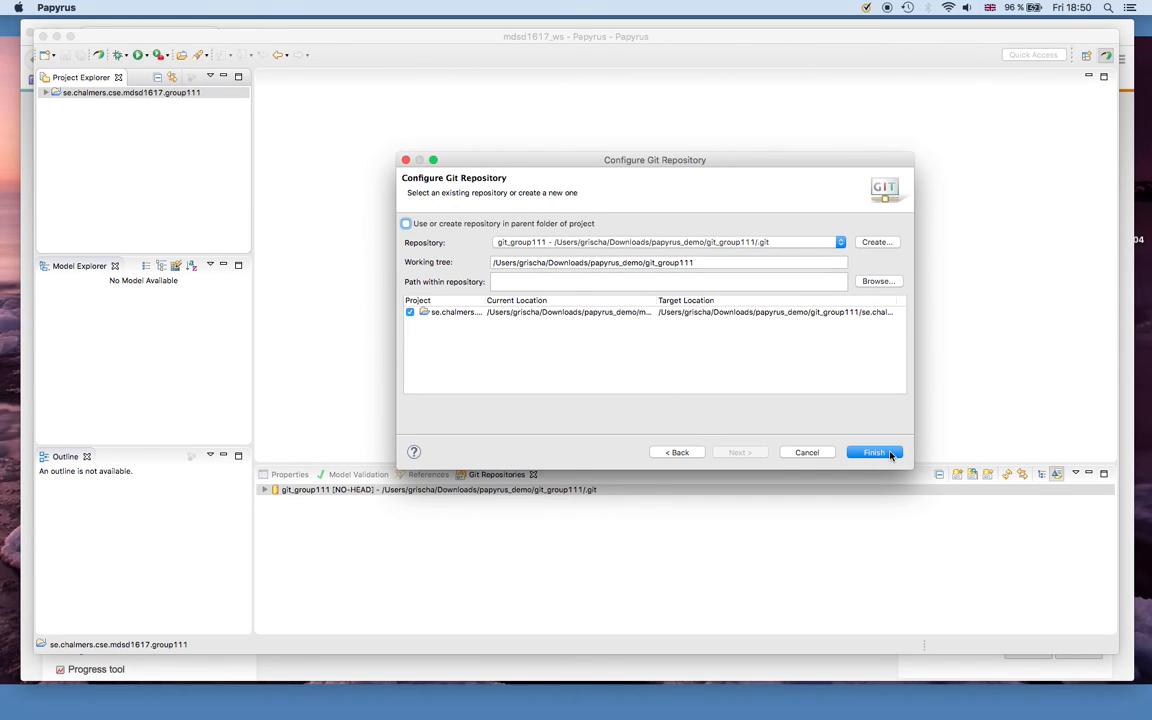
left_click(872, 452)
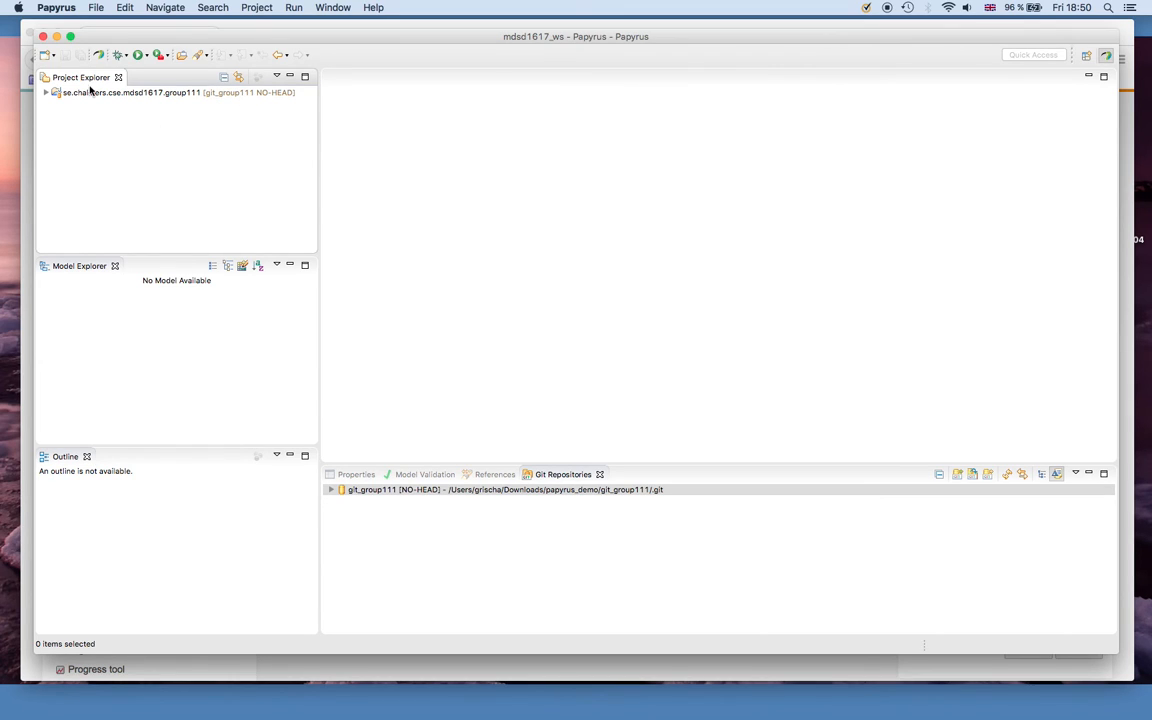
Start Team > Commit on the group111 project to bring up Git Staging.
left_click(46, 92)
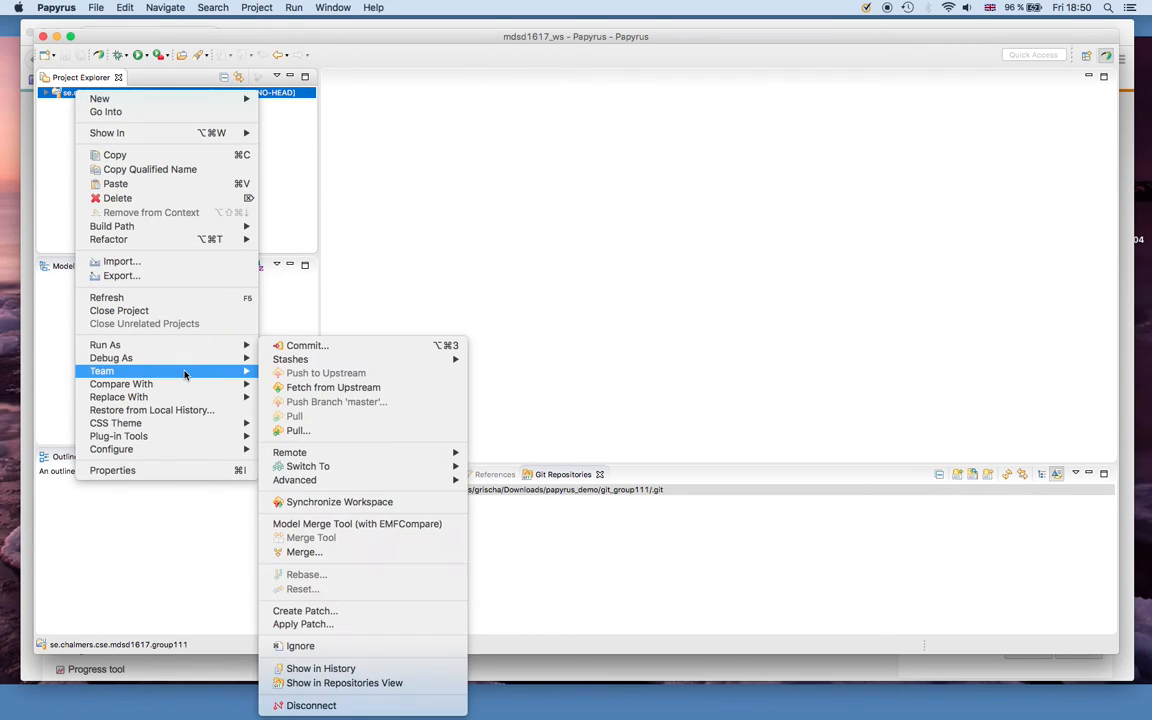
mouse_move(278, 376)
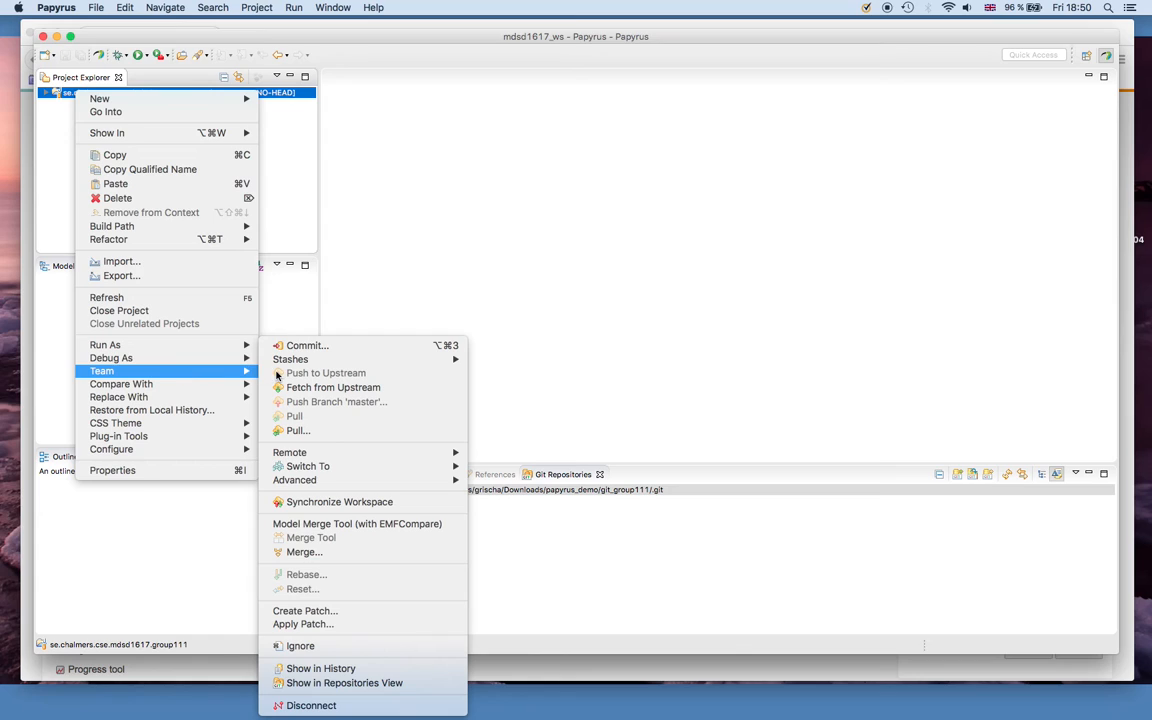
mouse_move(308, 344)
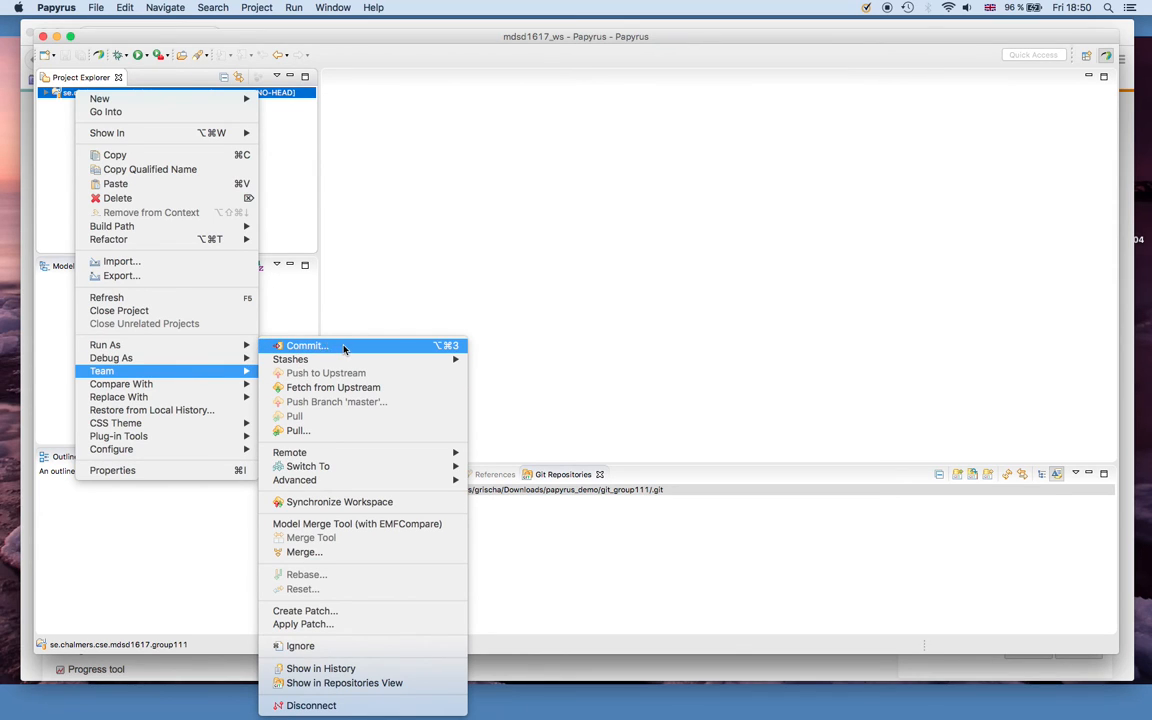
left_click(308, 344)
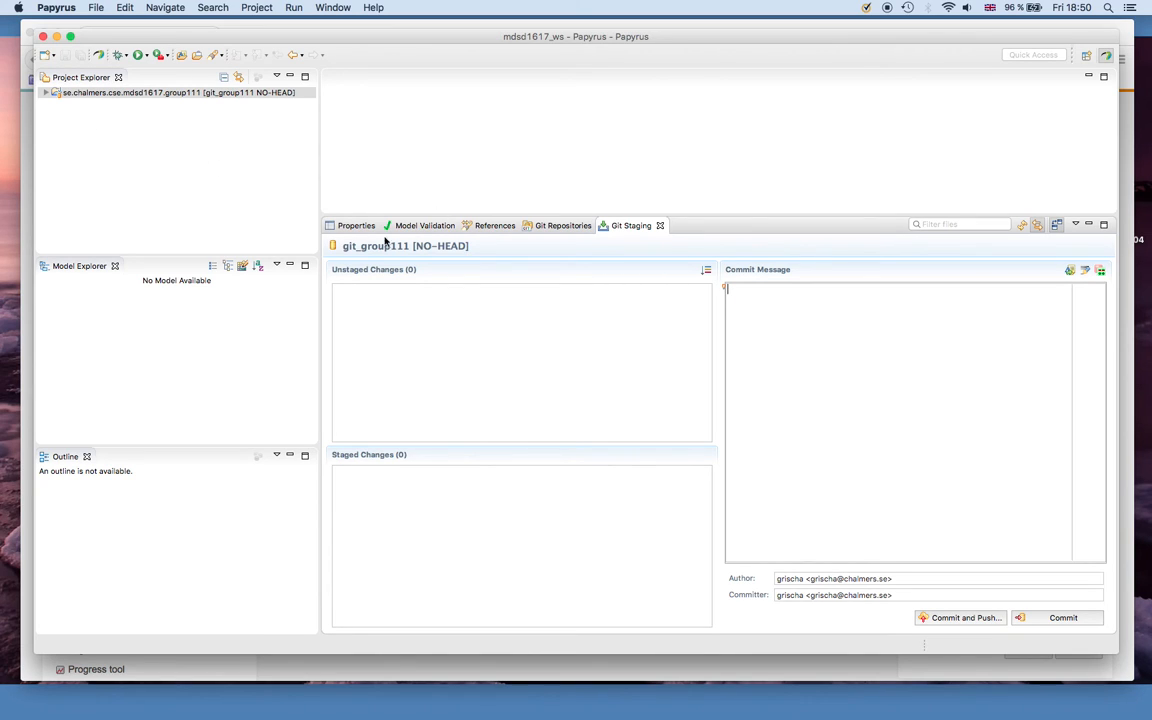
mouse_move(432, 380)
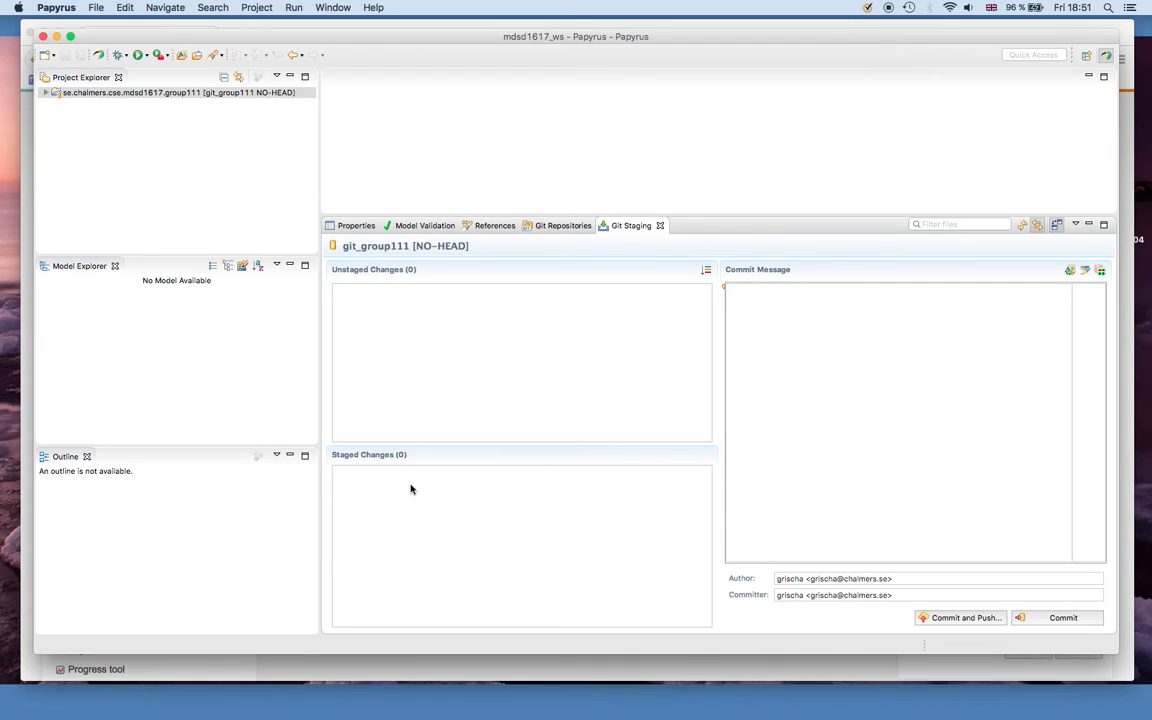
mouse_move(364, 332)
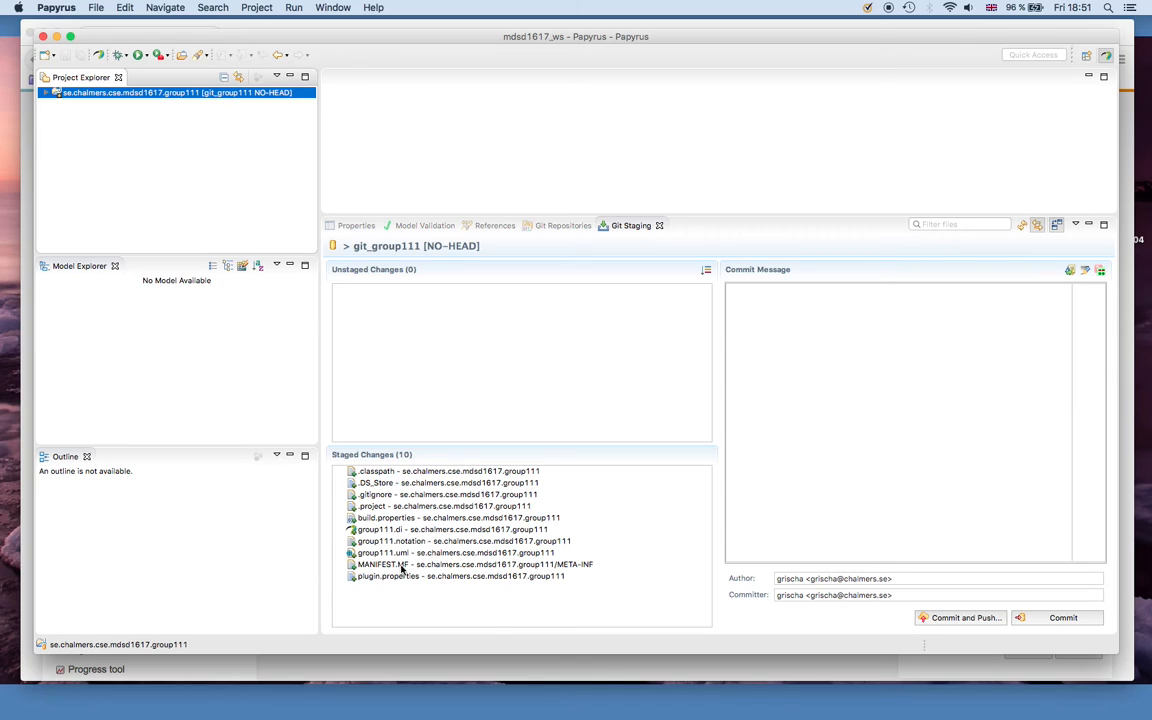
Commit the staged files as 'Initial commit for Group 111.' and start the push.
left_click(812, 448)
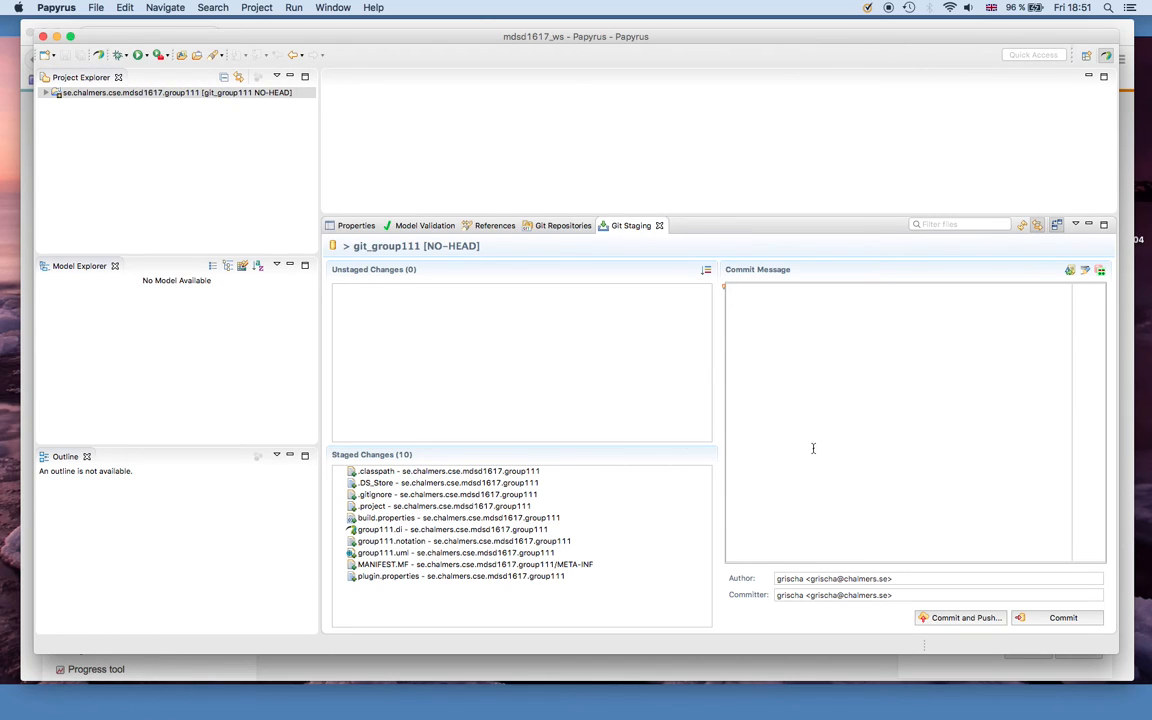
mouse_move(516, 498)
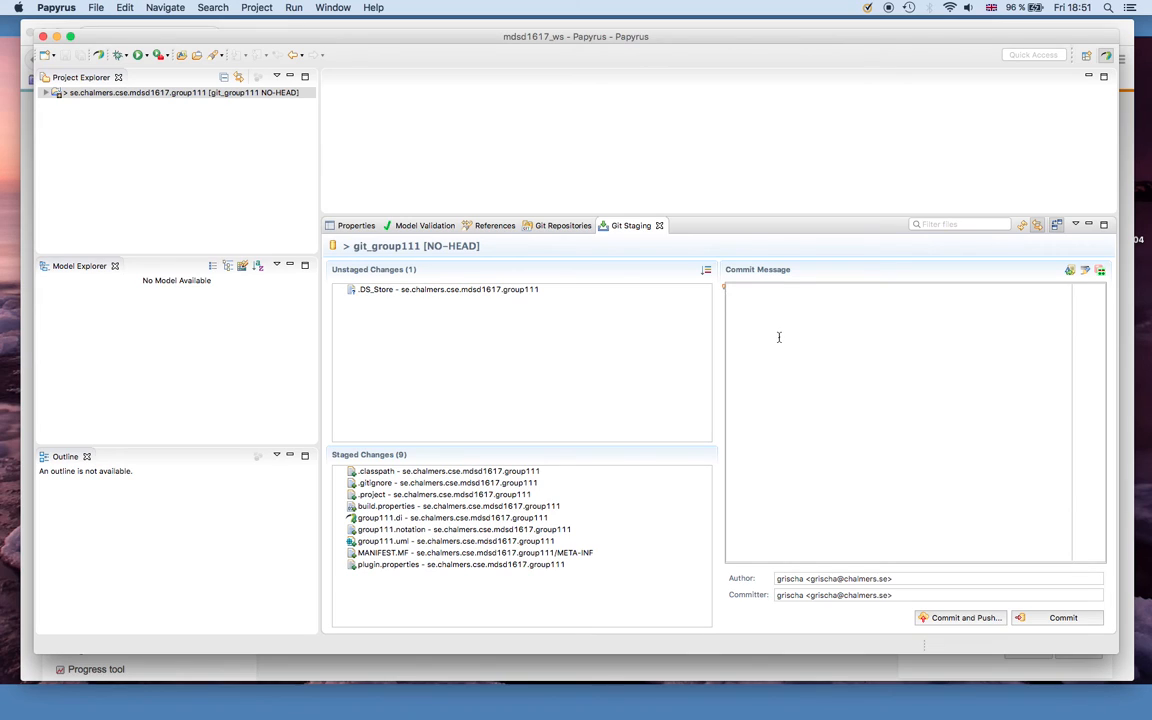
type("Initial commit f")
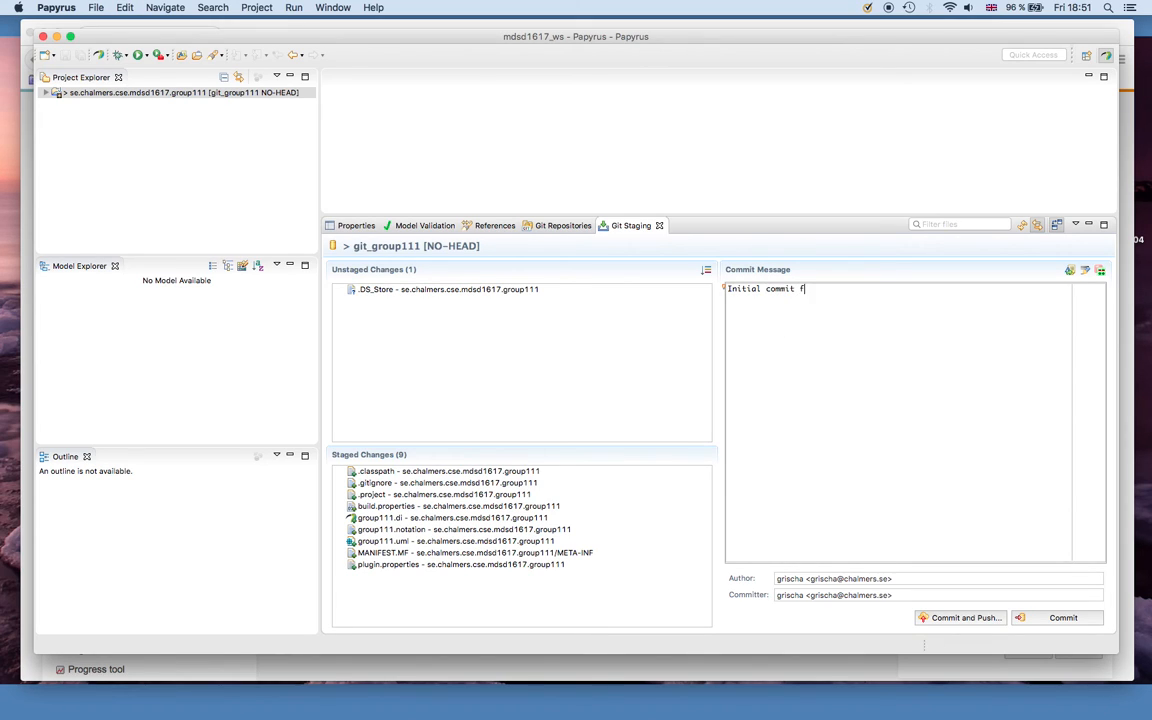
type("or Group 111.")
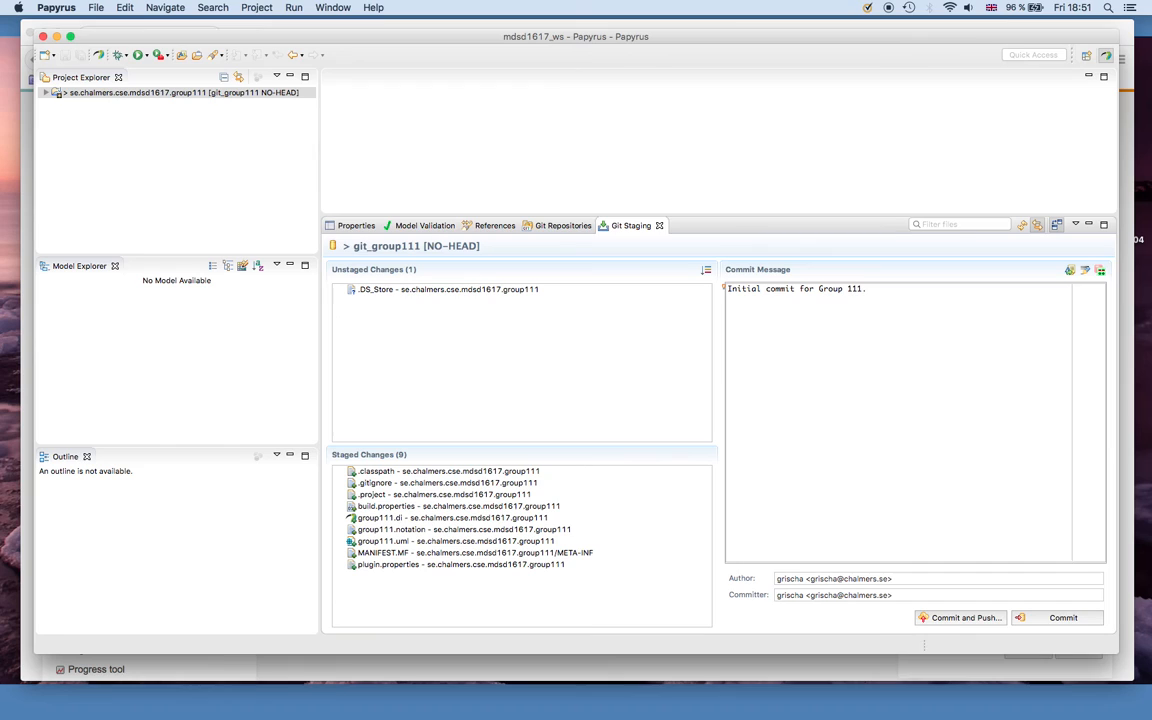
left_click(960, 616)
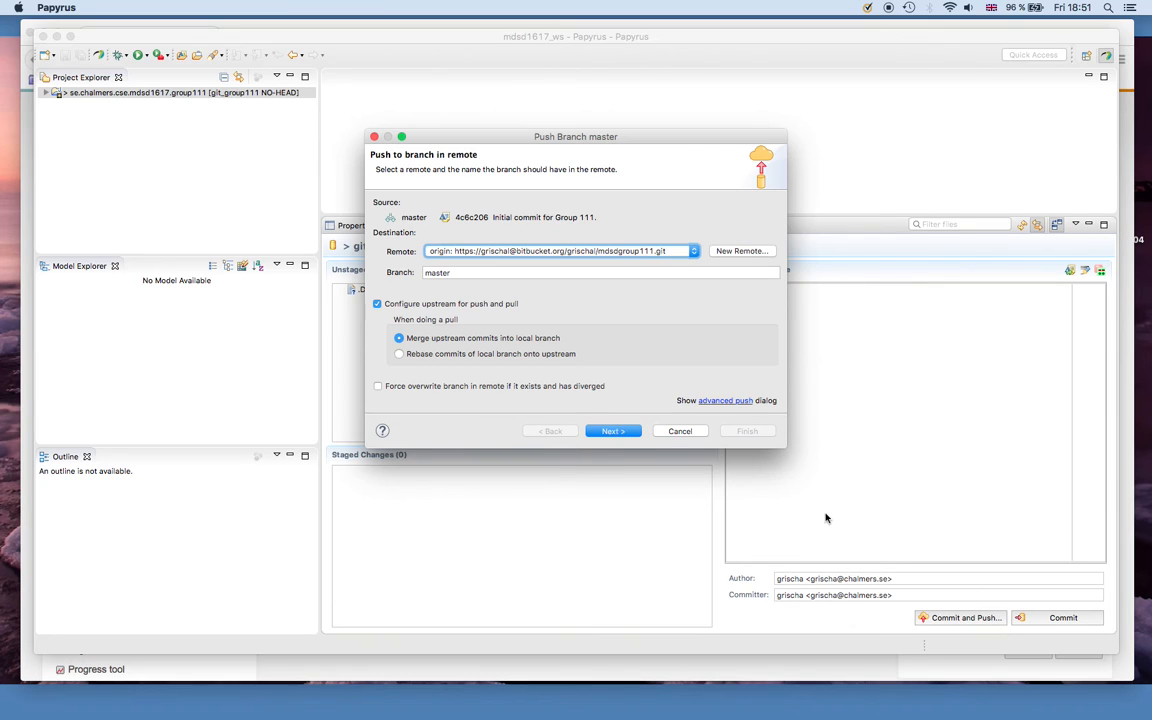
Push master to the Bitbucket origin, confirming logins, and dismiss the push results.
left_click(612, 432)
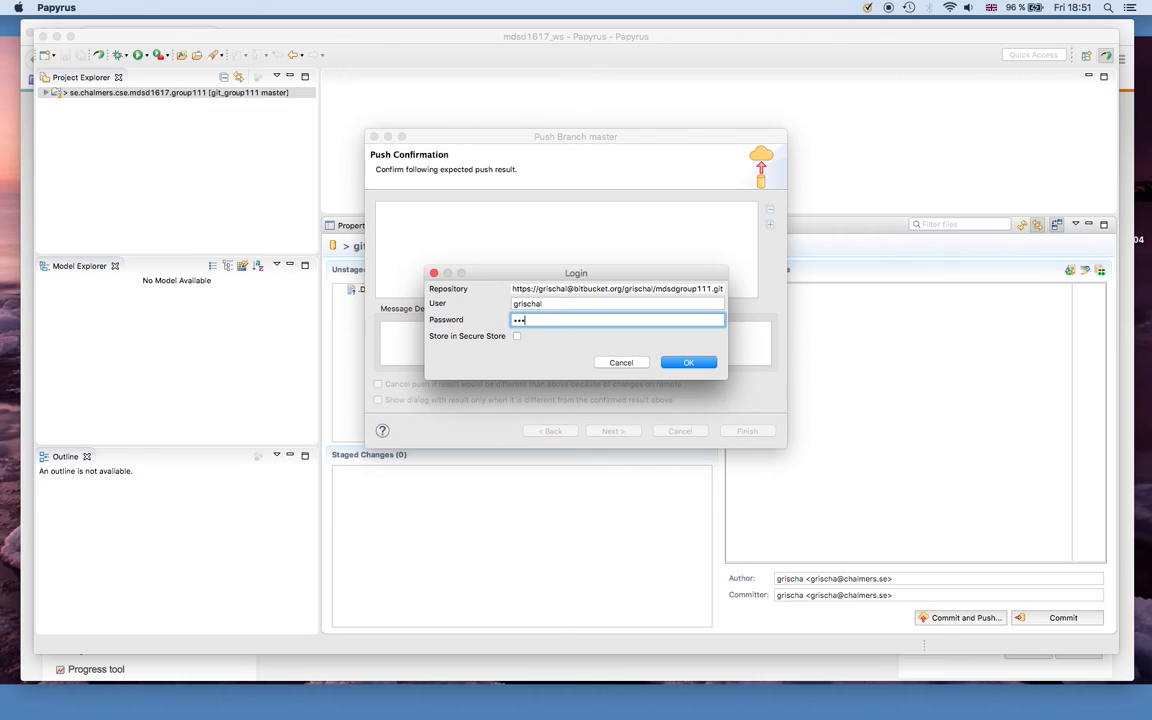
left_click(688, 362)
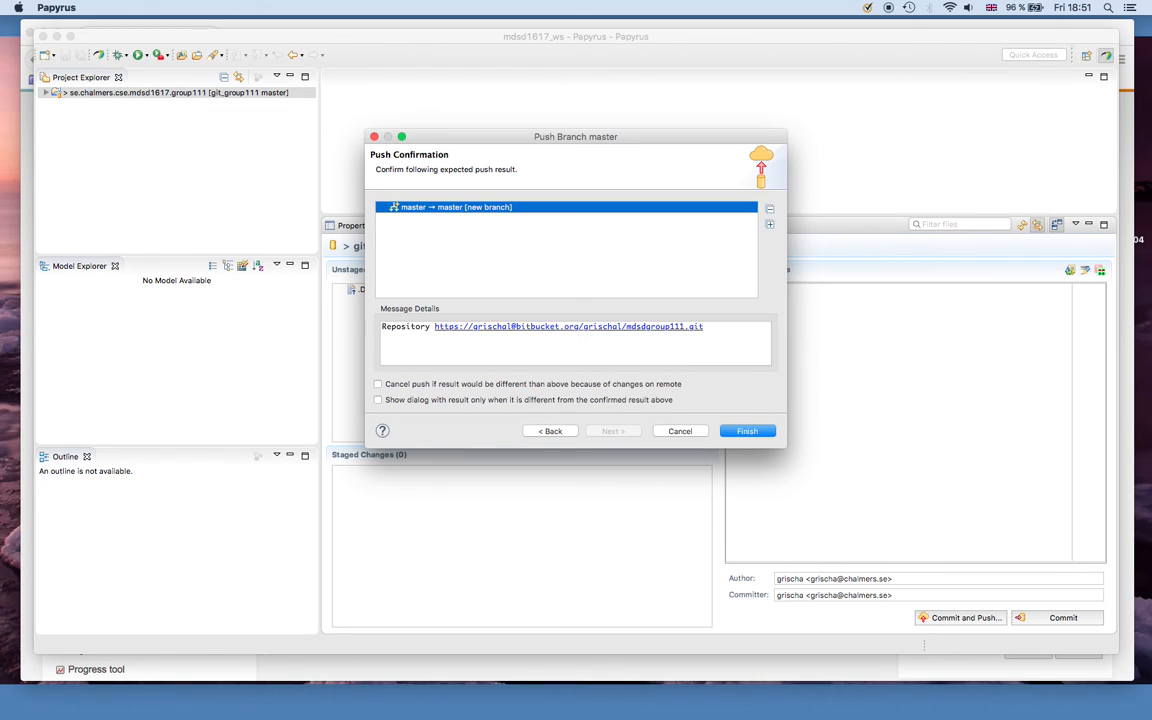
left_click(746, 432)
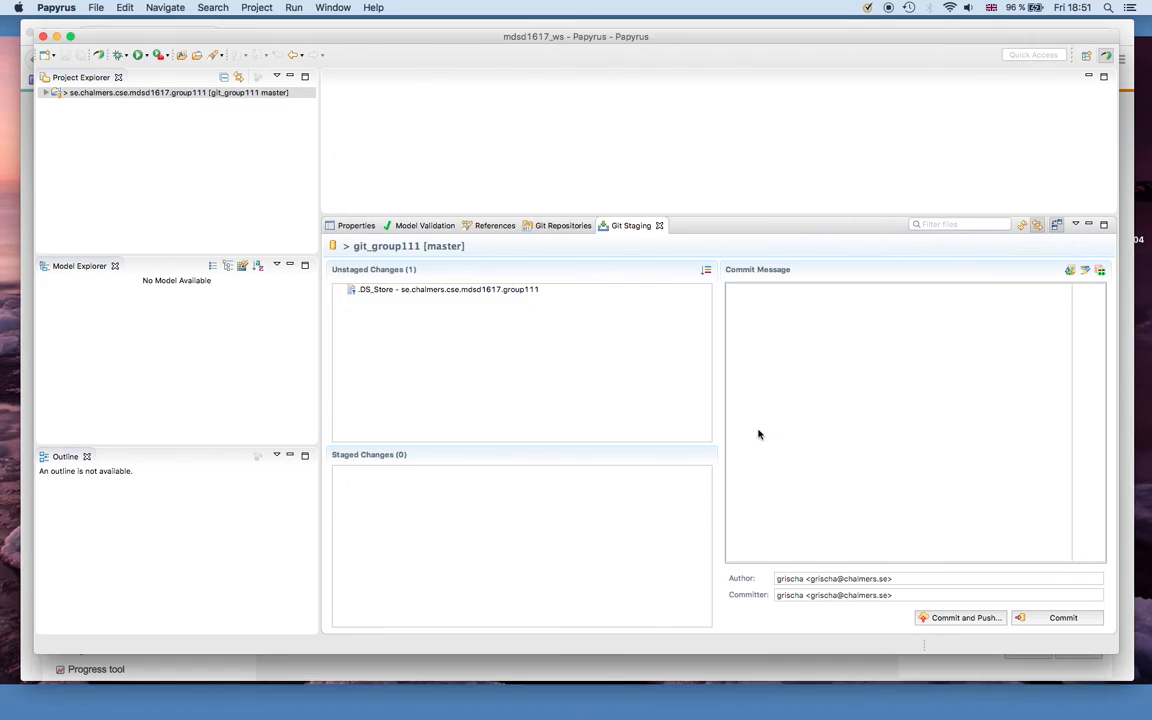
left_click(960, 616)
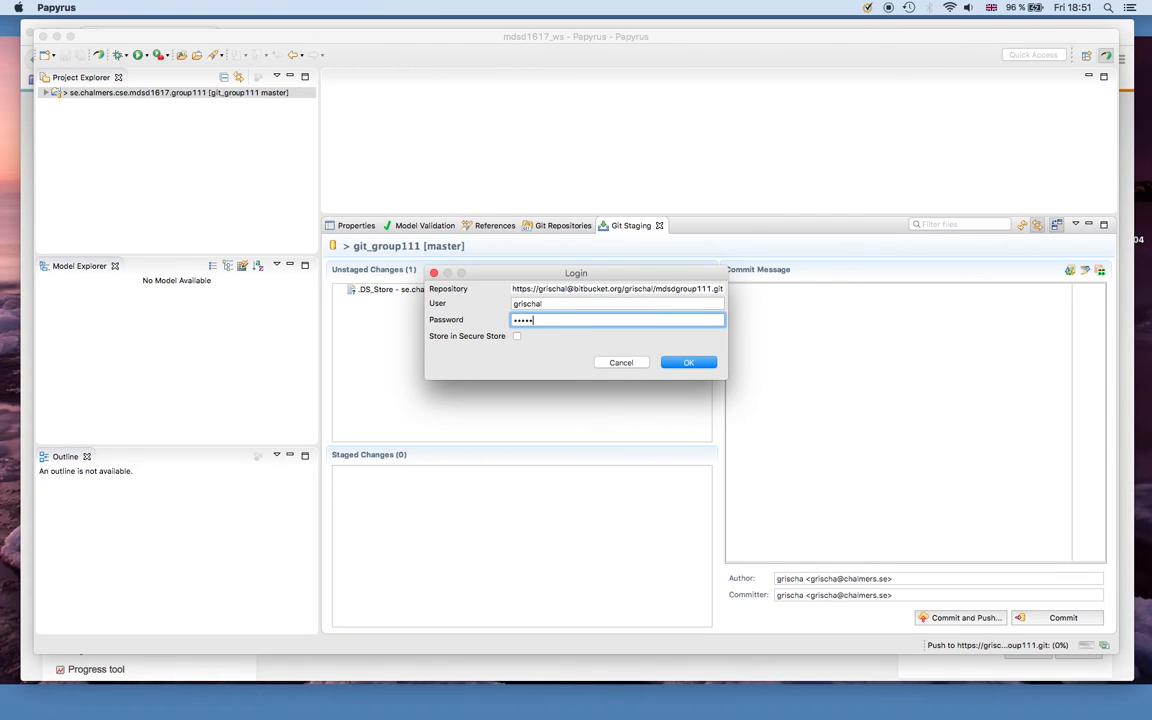
left_click(688, 362)
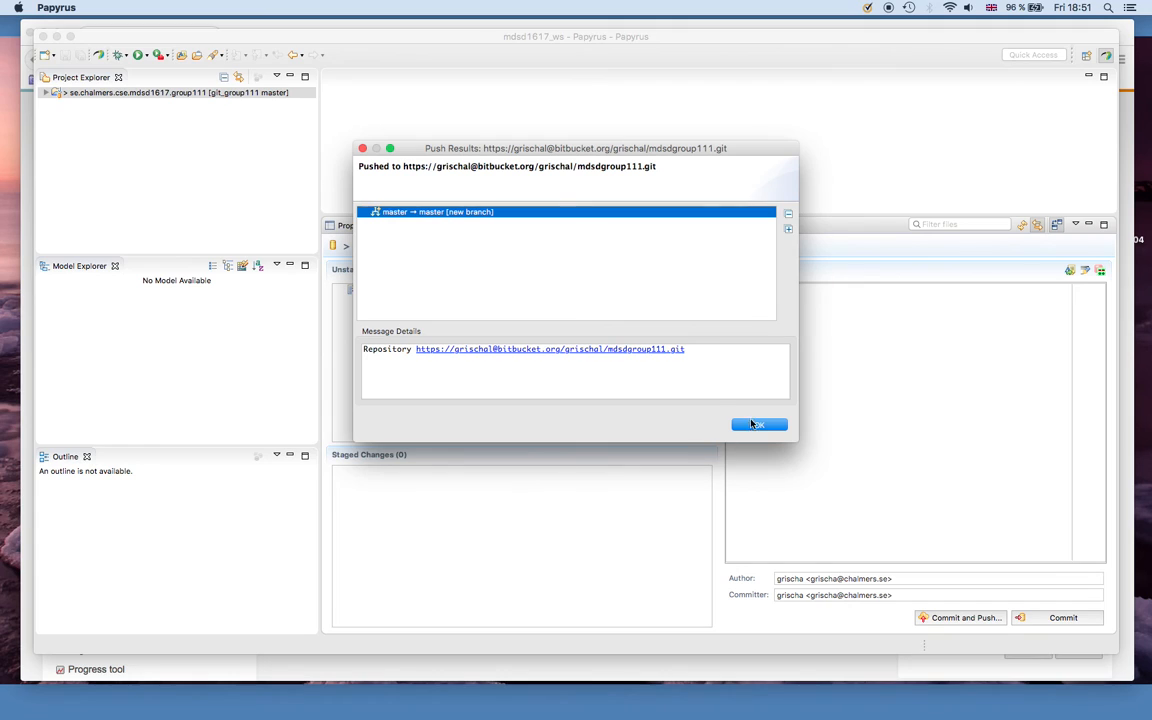
left_click(756, 424)
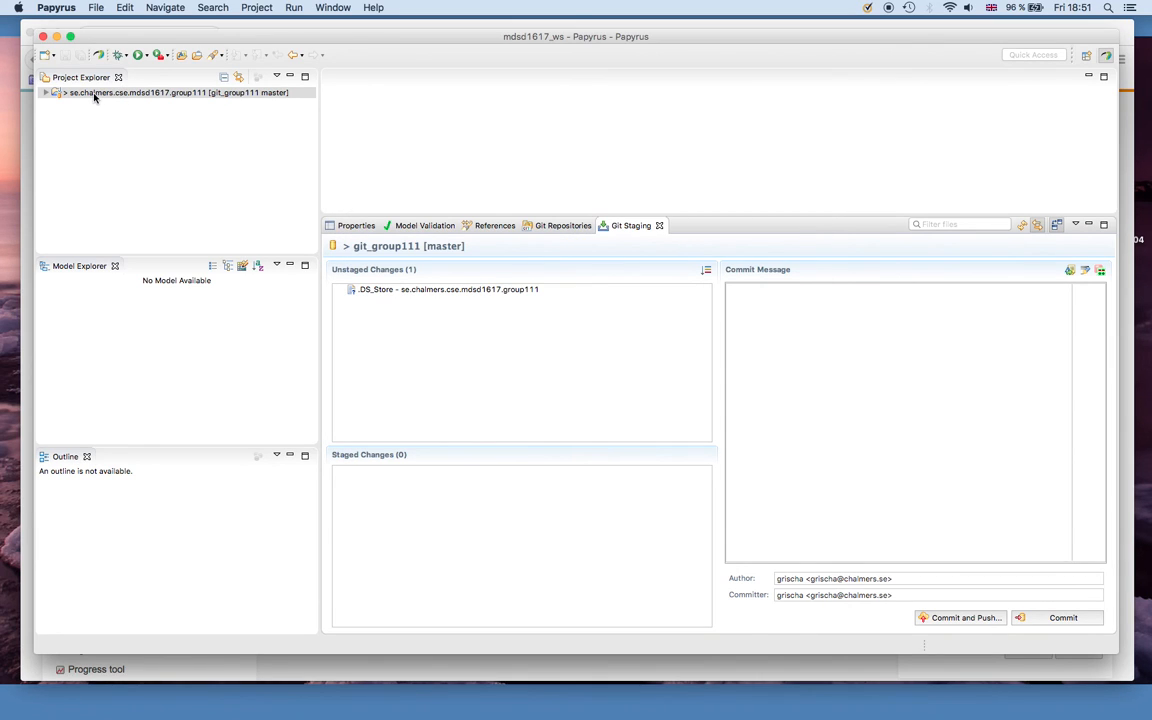
Add the project's .DS_Store change to the git ignore list.
left_click(56, 92)
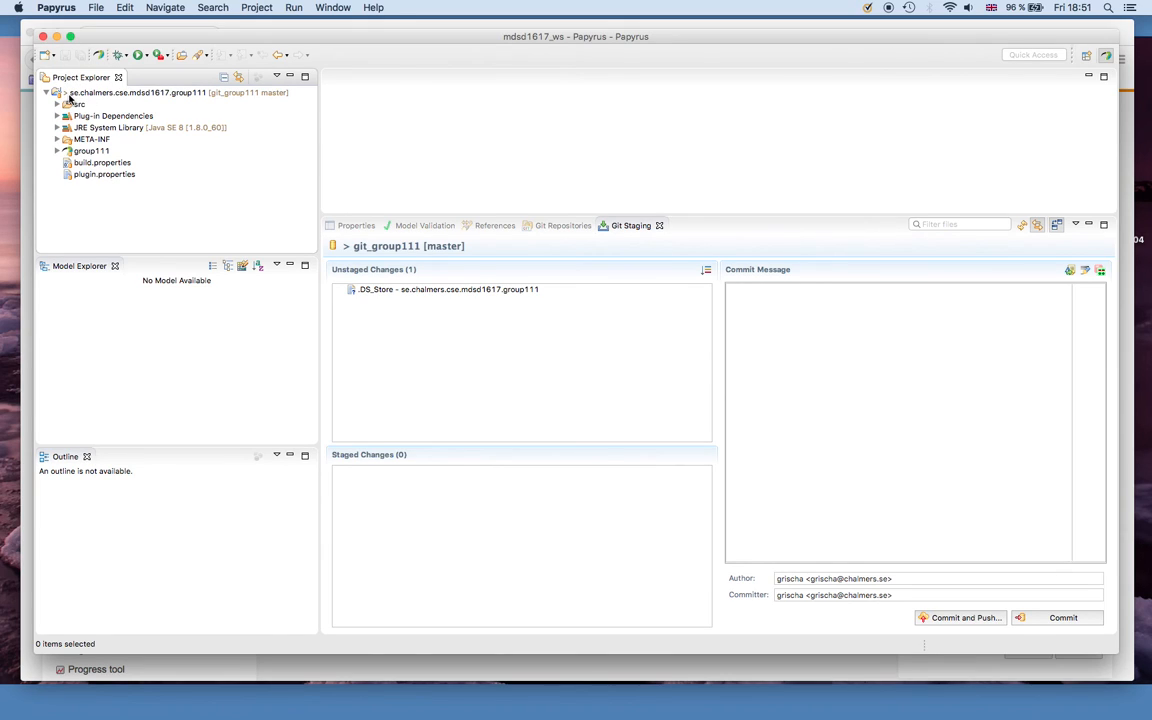
mouse_move(118, 110)
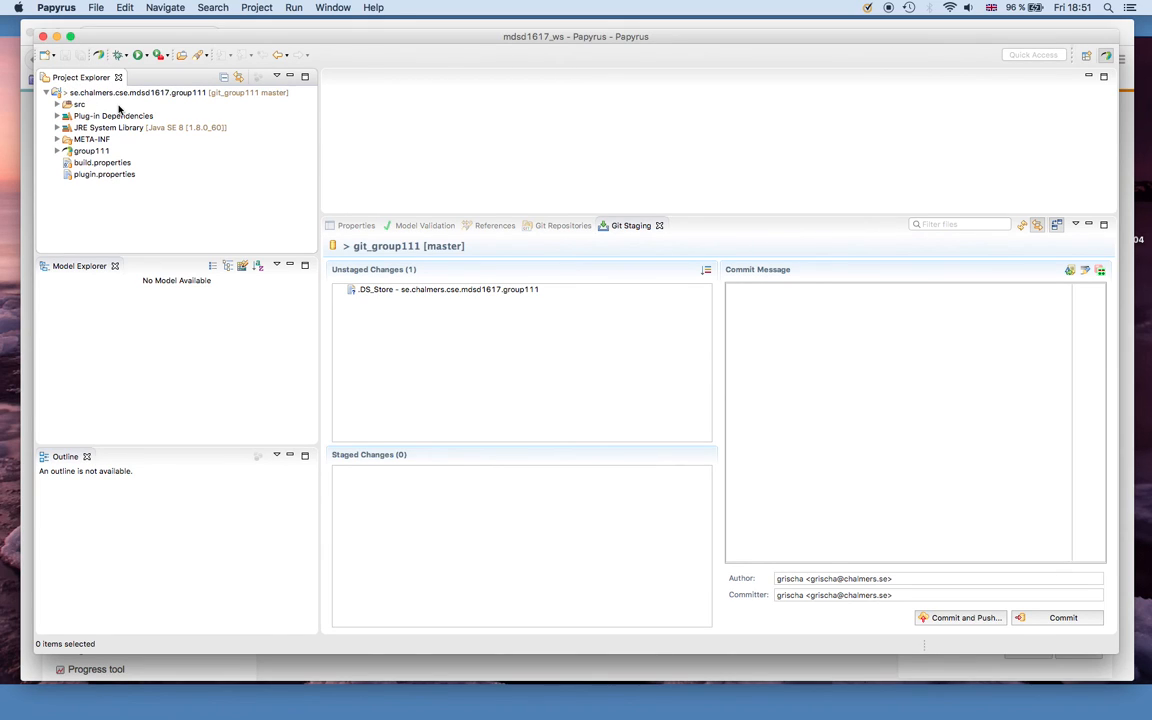
left_click(180, 92)
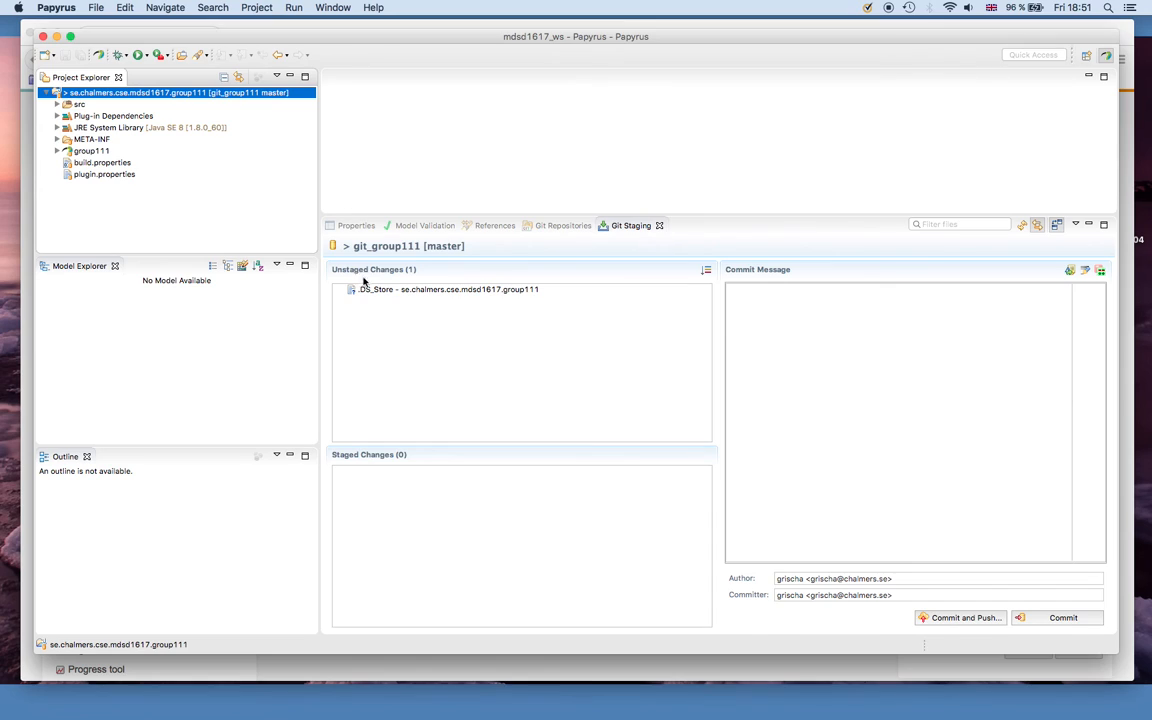
left_click(448, 288)
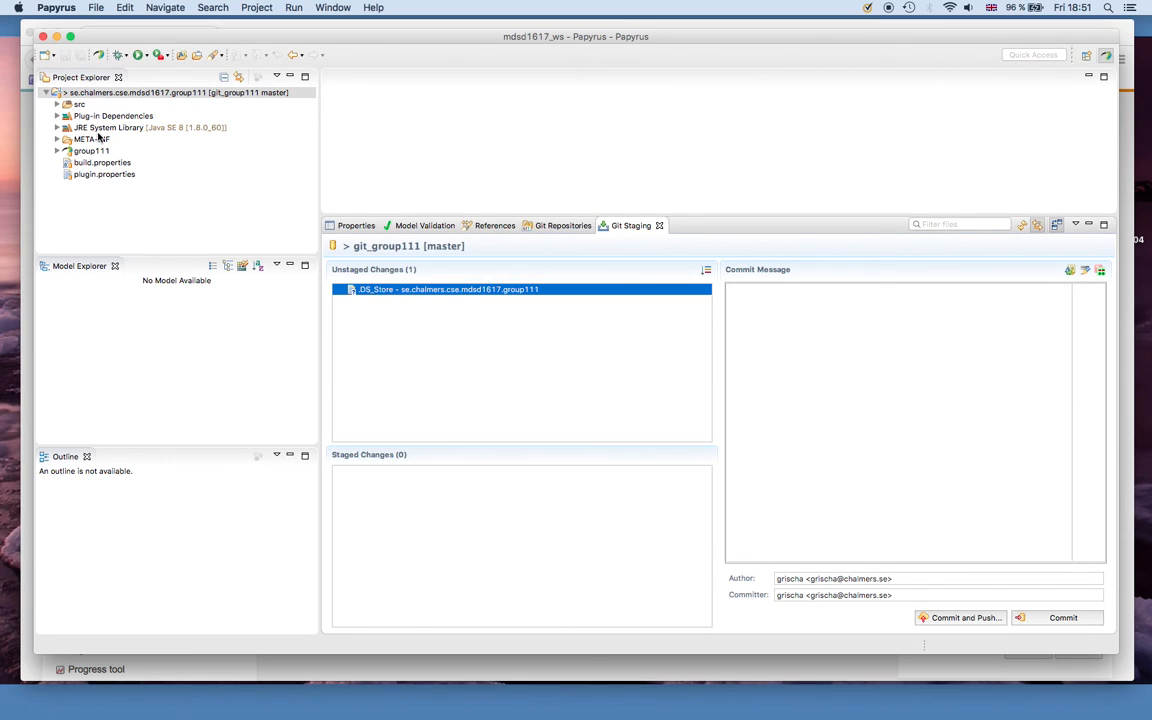
right_click(448, 288)
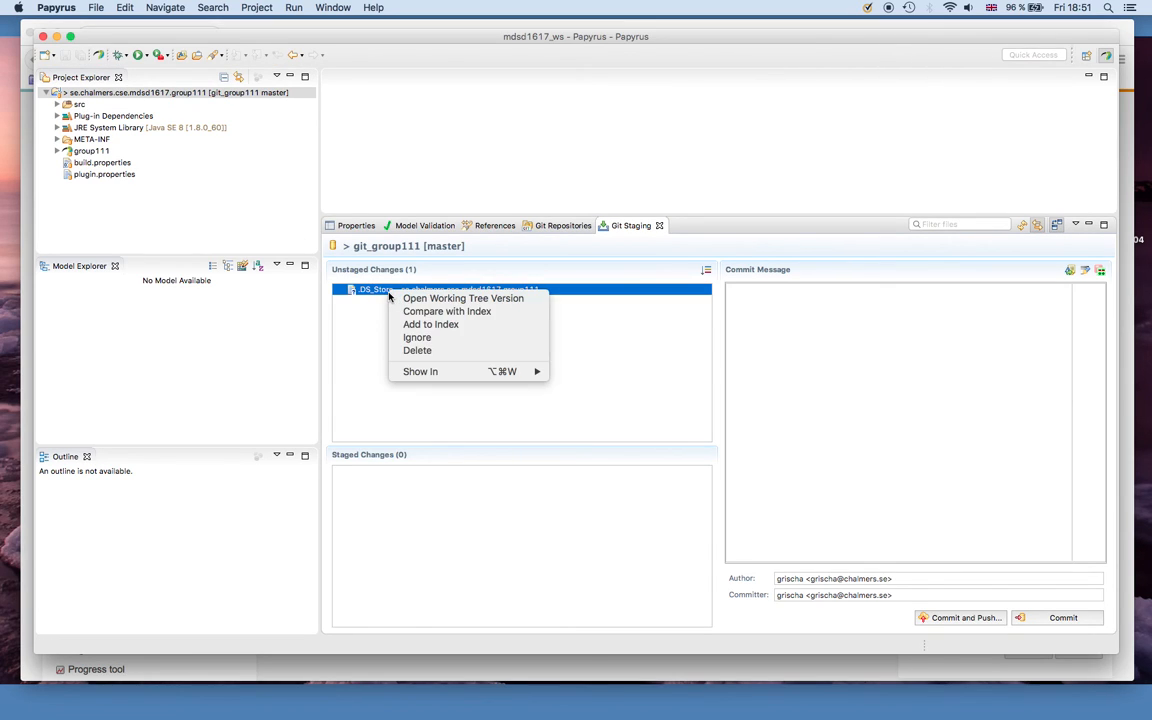
left_click(416, 350)
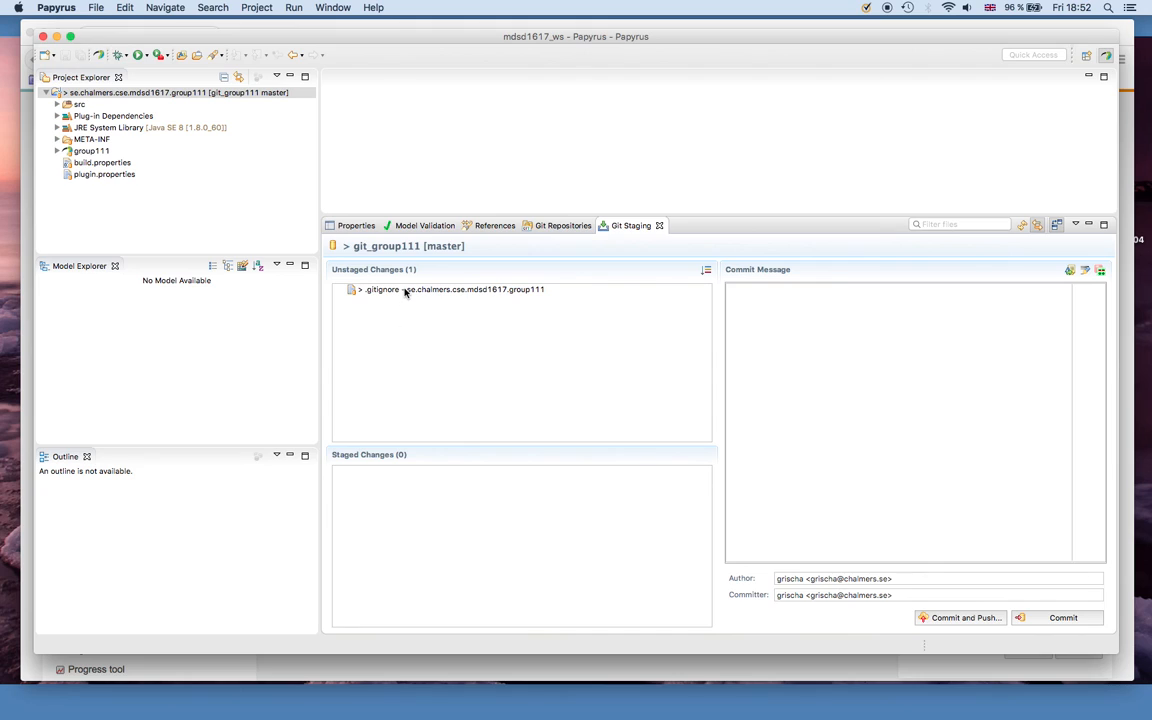
Enter commit message 'Ignore dsstore' and stage the new .gitignore file.
left_click(452, 288)
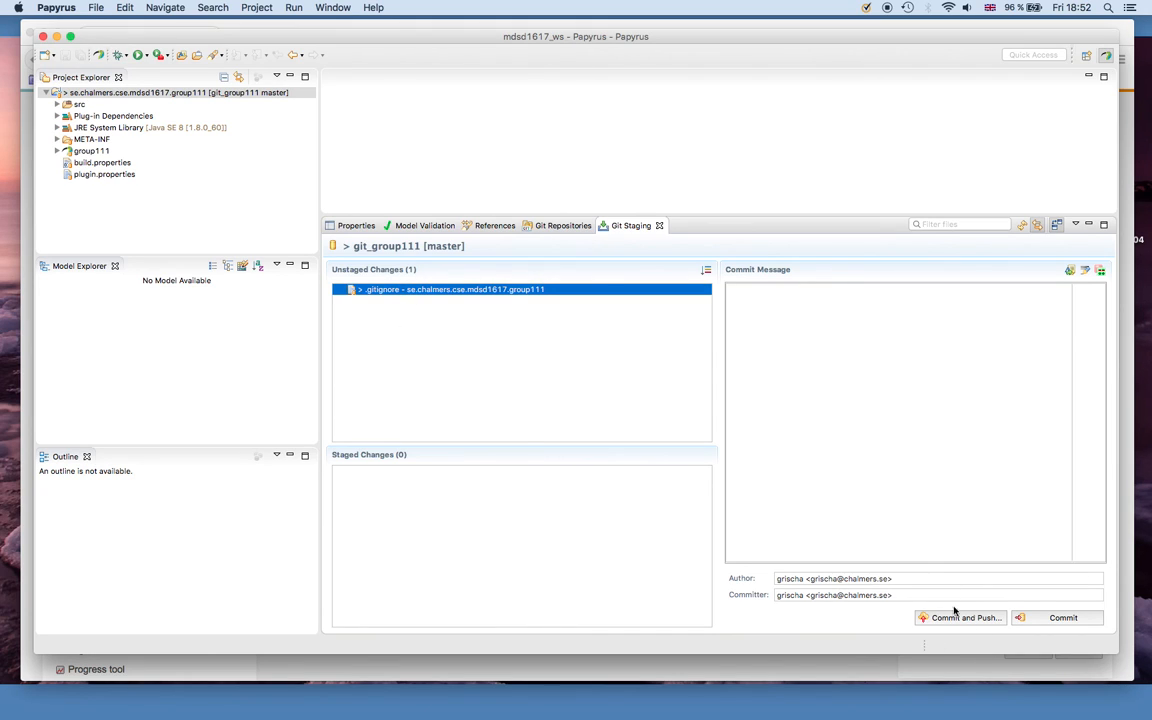
type("Ignore")
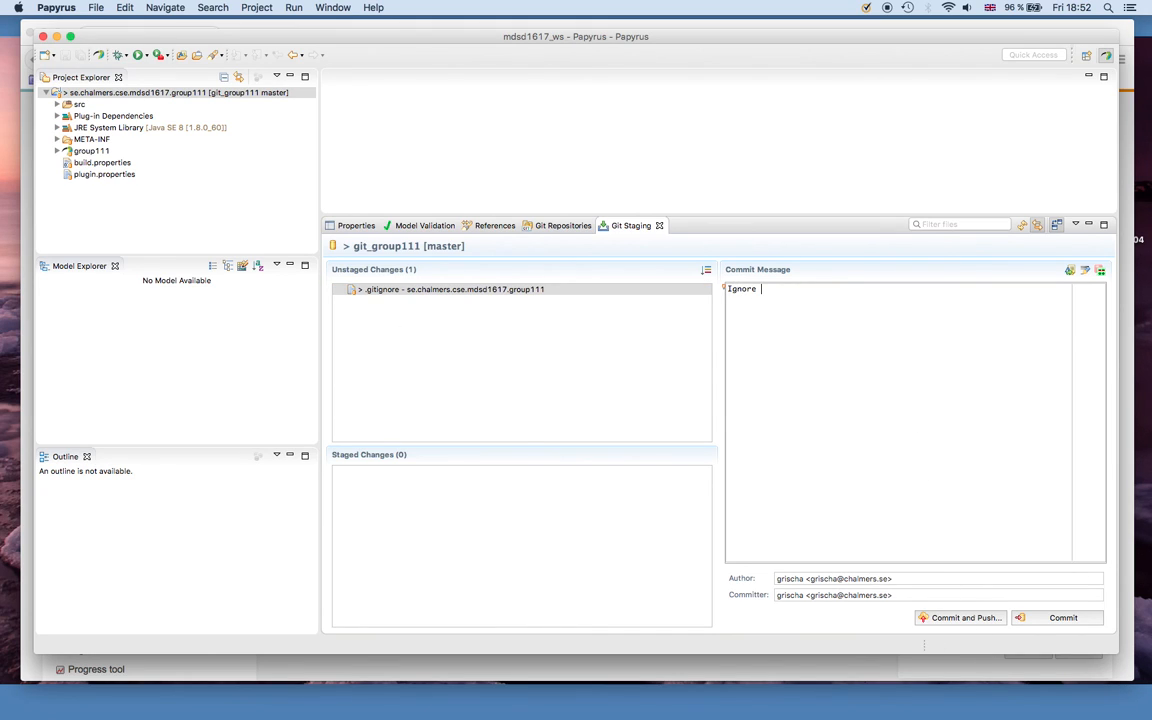
type("dsstore")
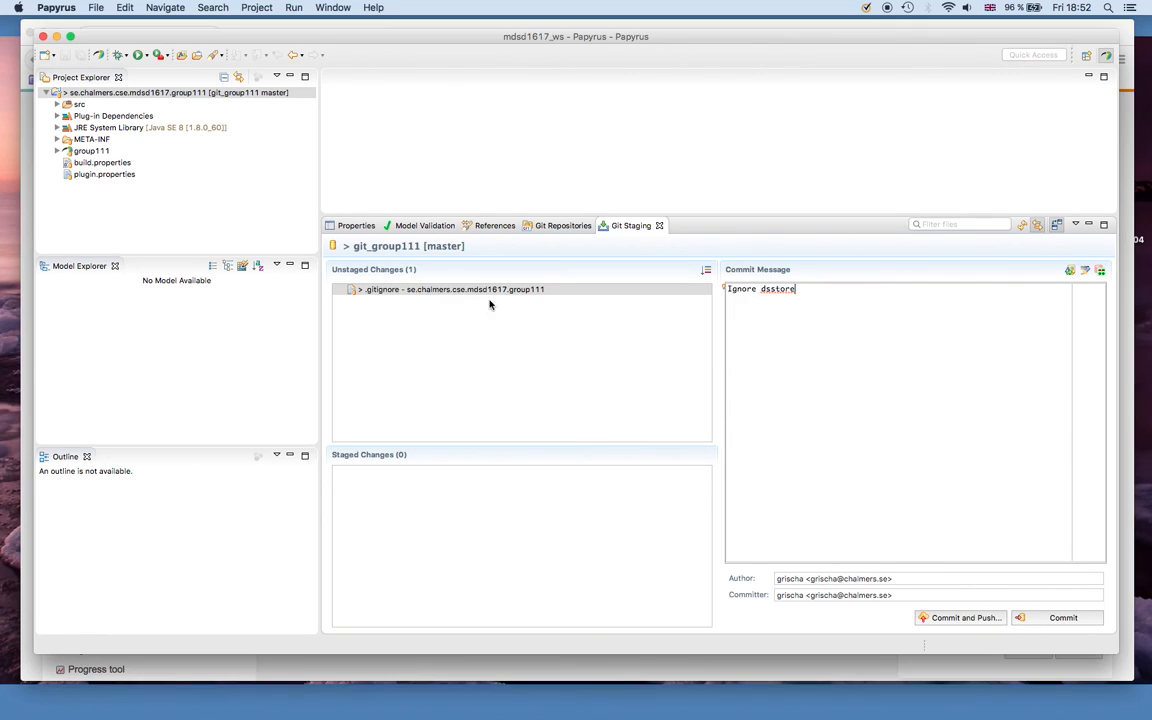
double_click(456, 288)
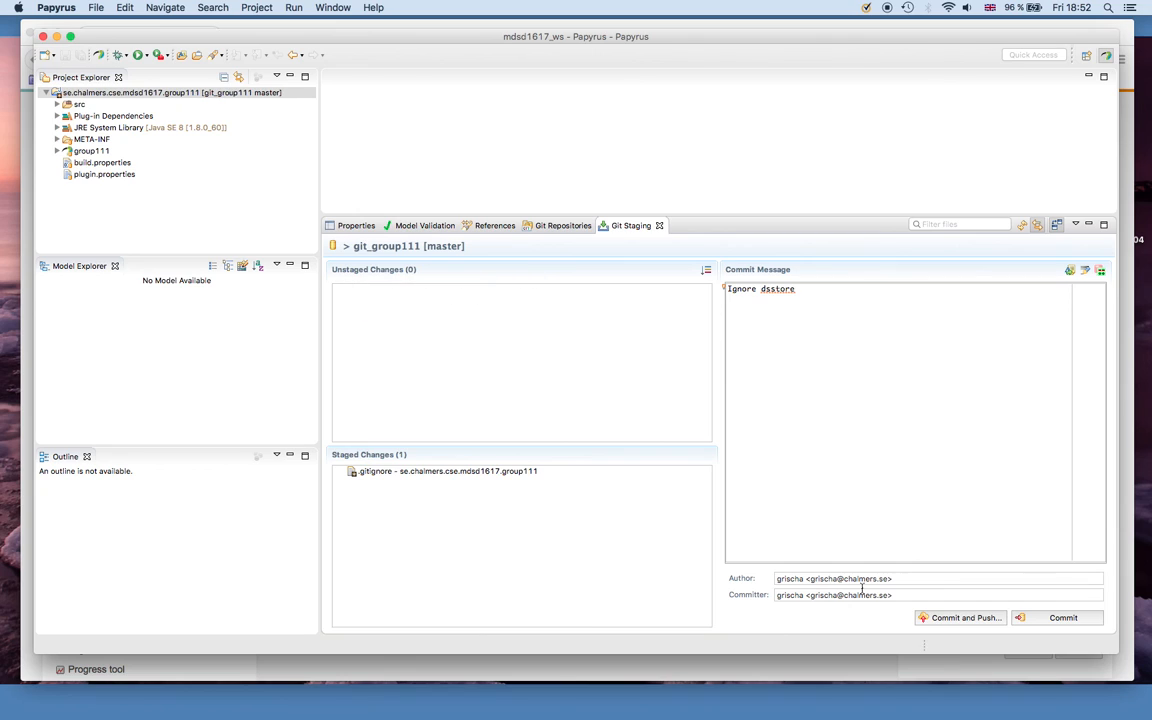
Commit and push the .gitignore change to master, confirming login and push results.
left_click(960, 616)
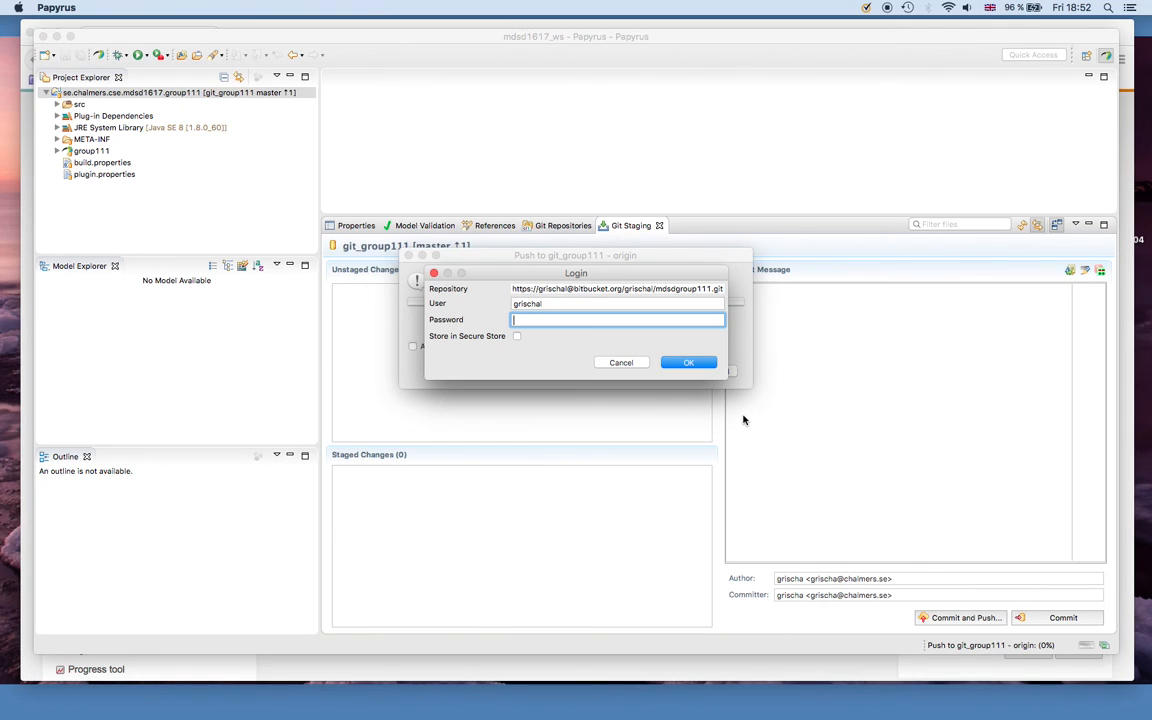
left_click(688, 362)
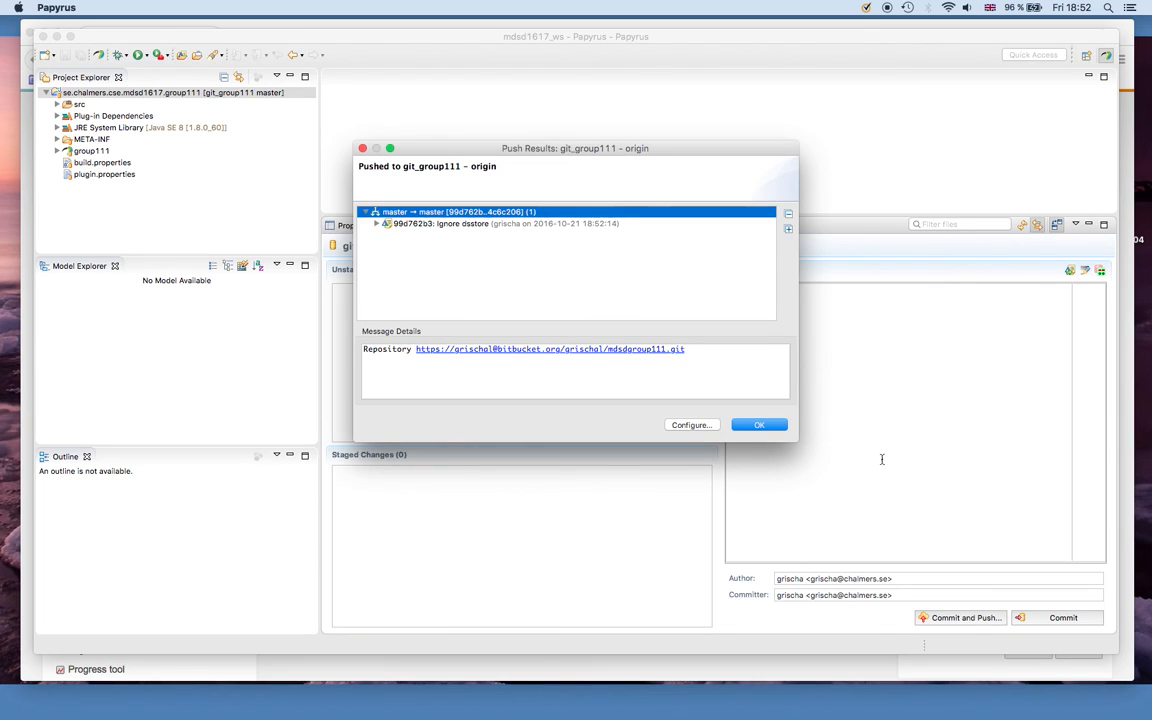
left_click(760, 424)
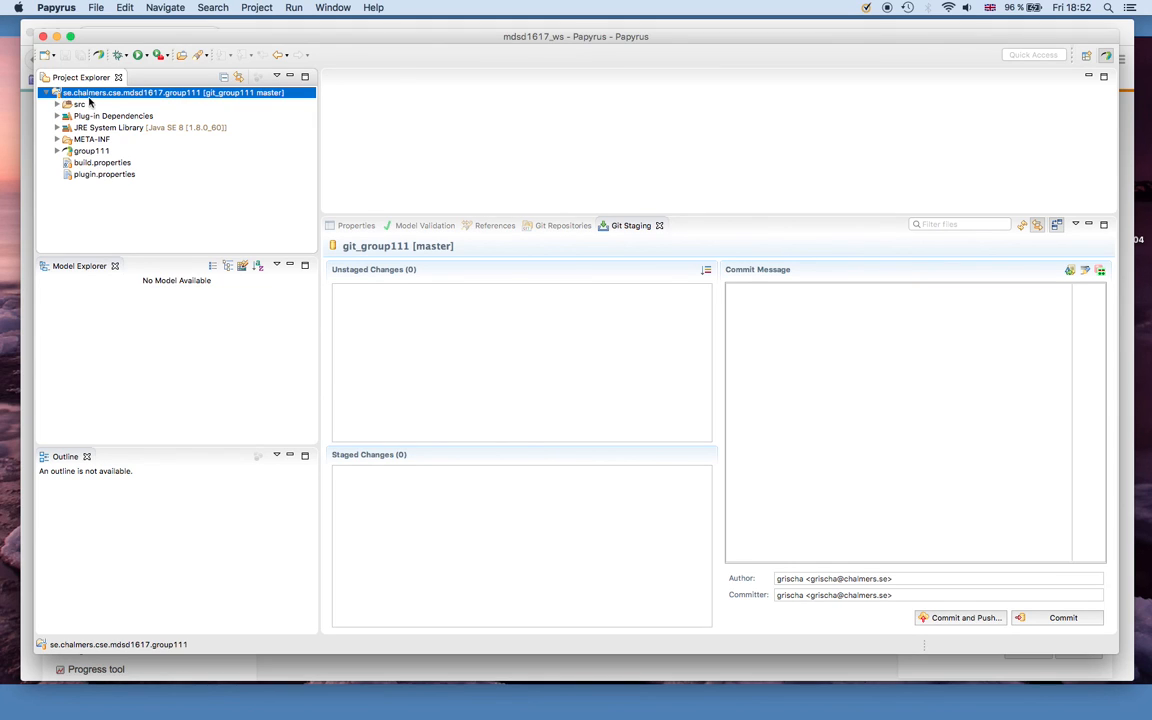
double_click(102, 162)
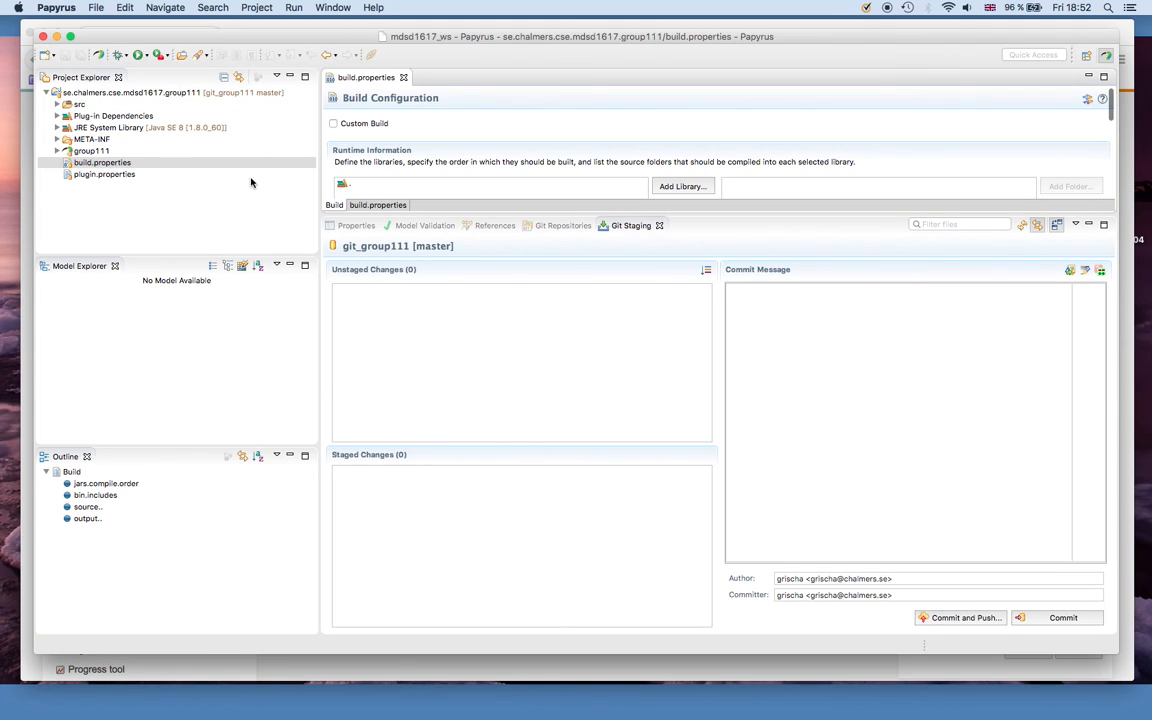
left_click(334, 204)
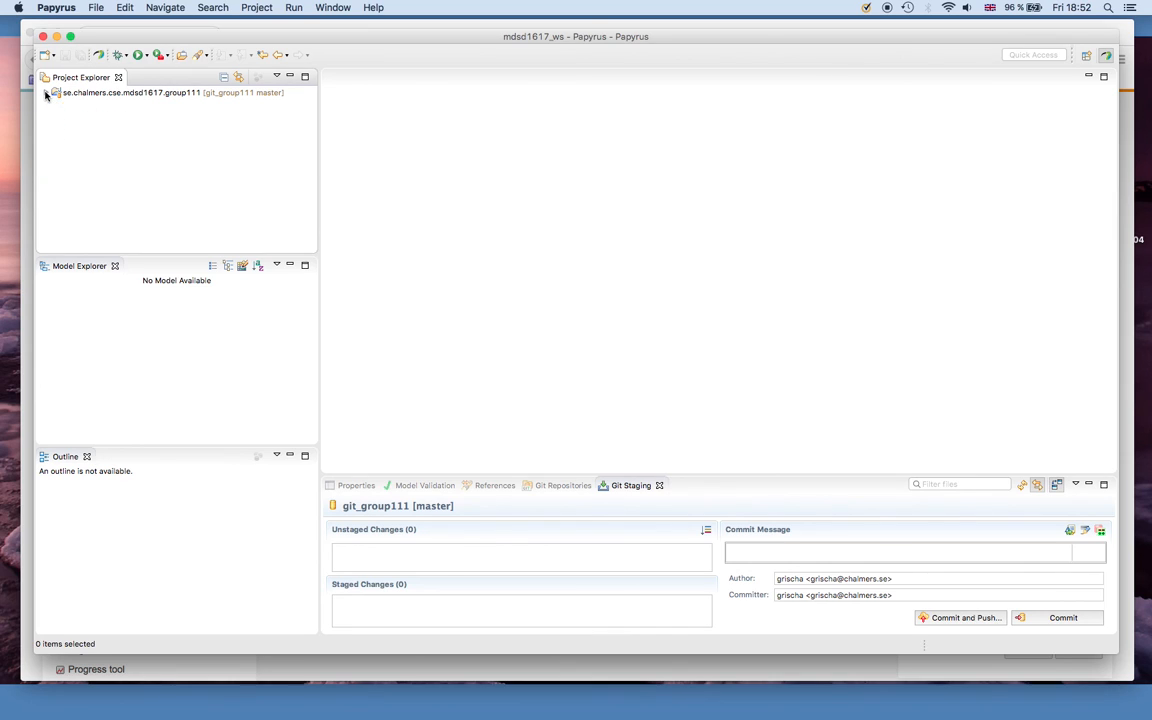
left_click(132, 92)
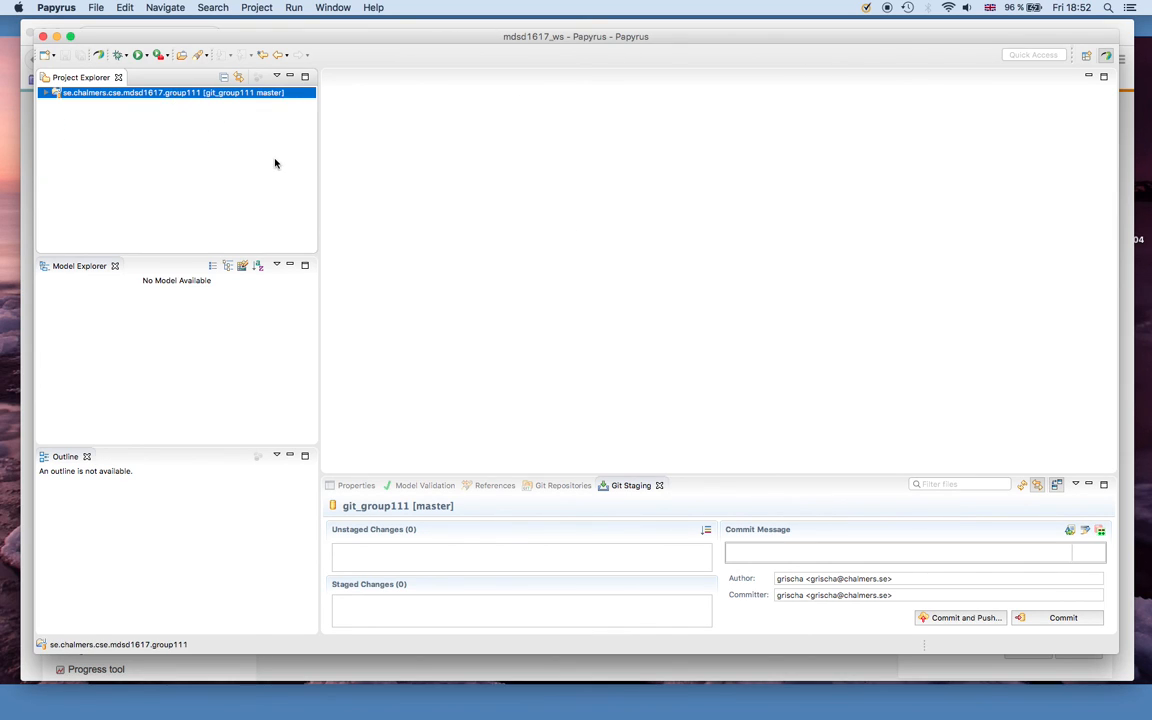
left_click(46, 92)
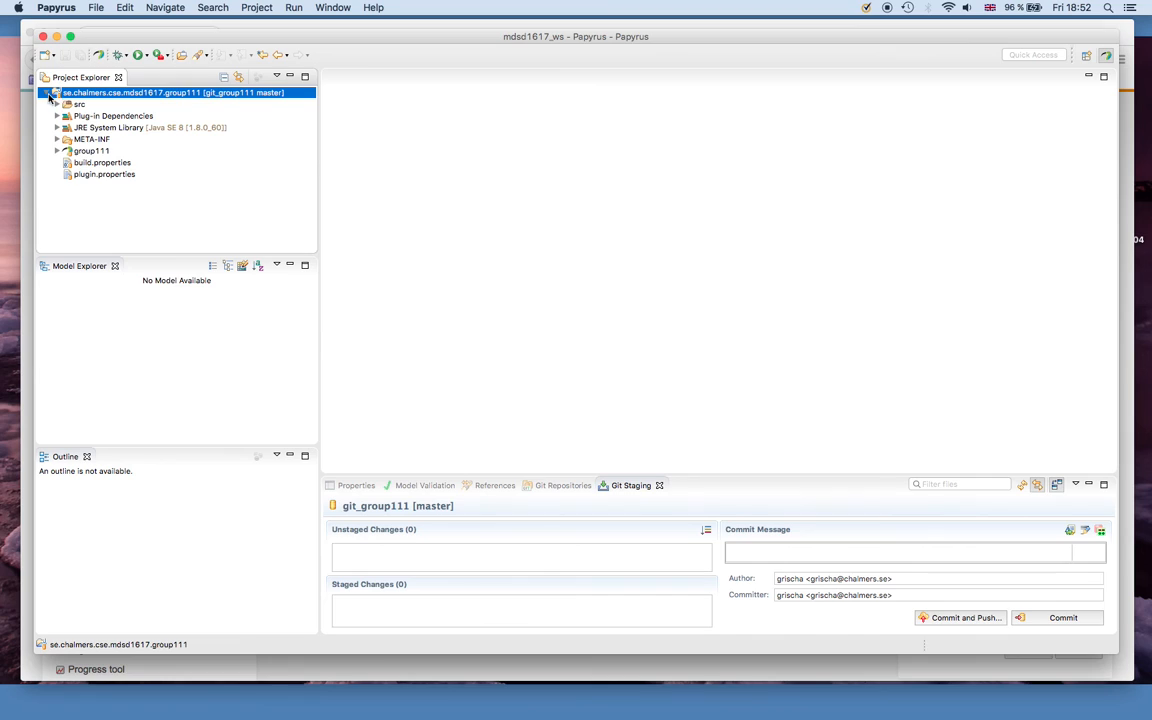
left_click(92, 150)
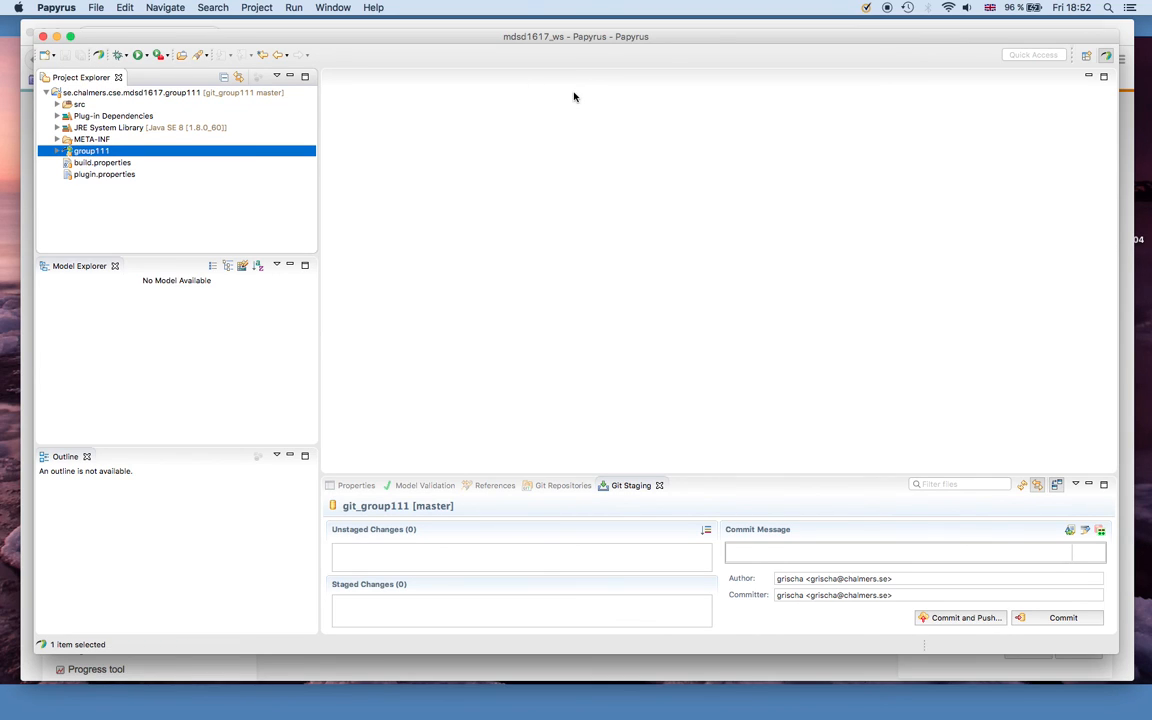